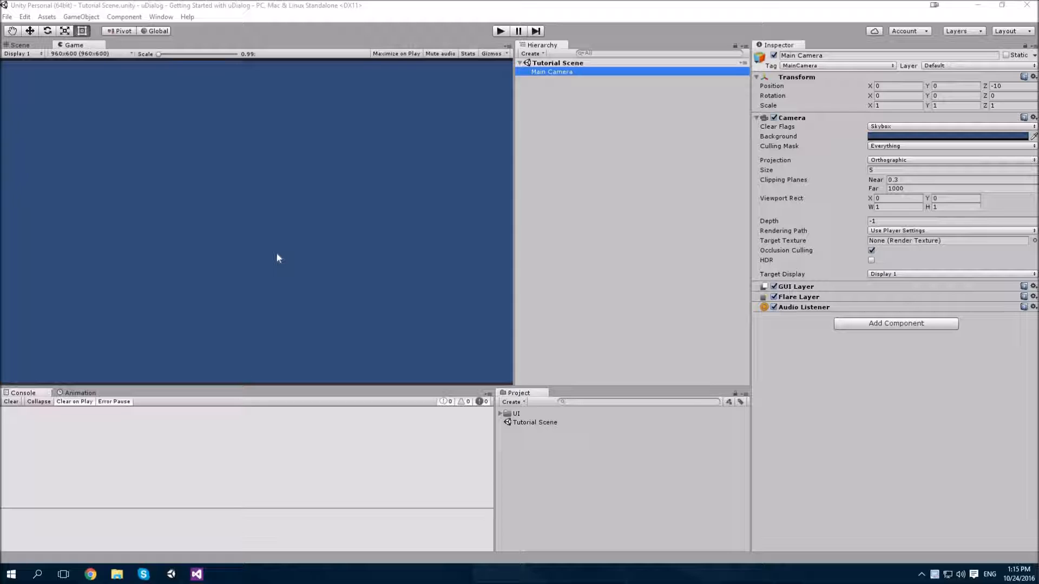
mouse_move(282, 258)
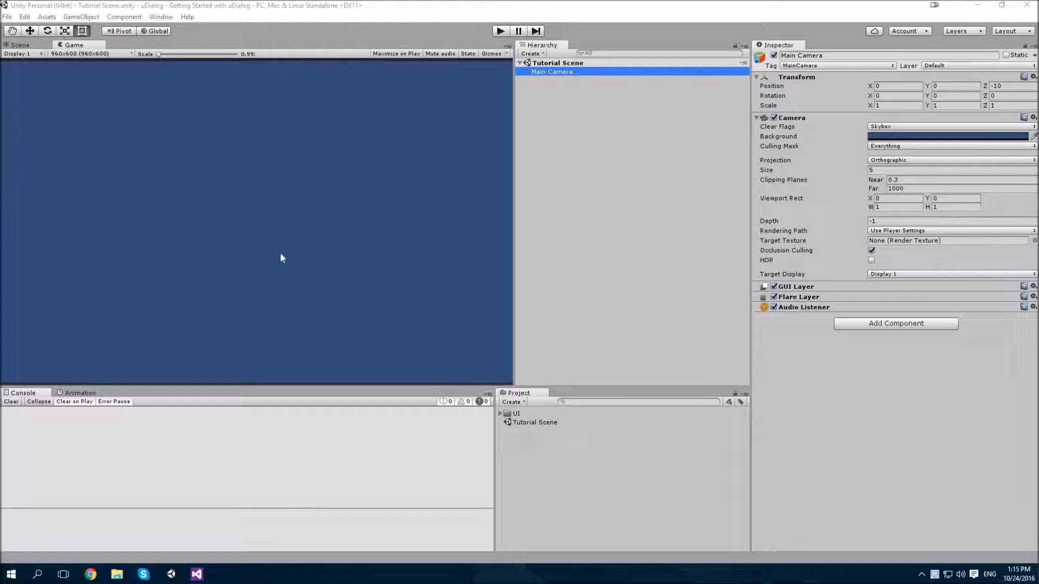
mouse_move(292, 242)
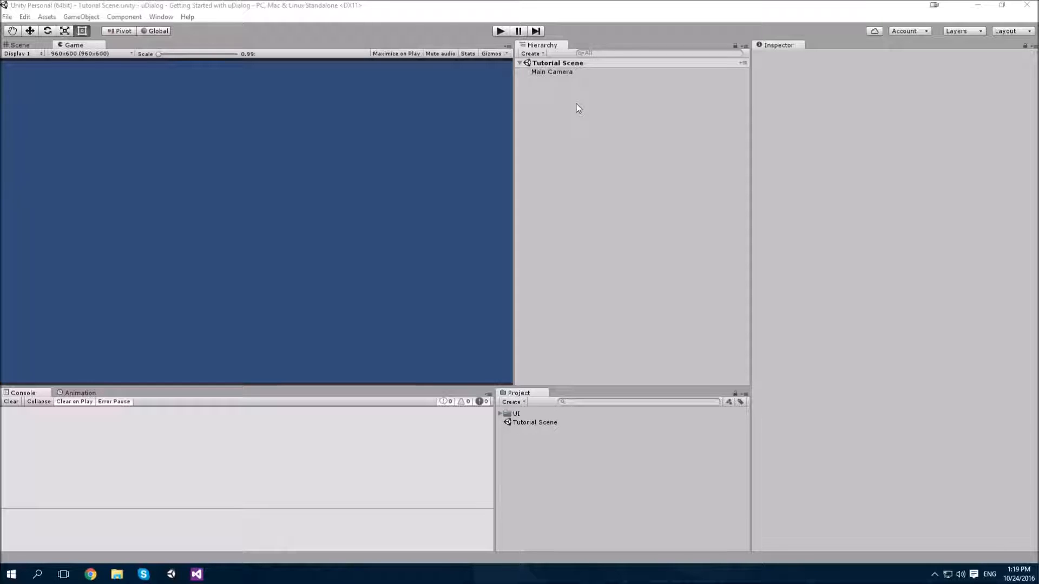
Add a uDialog Dialog under a new Canvas and select uDialog_Default in the Hierarchy.
right_click(580, 109)
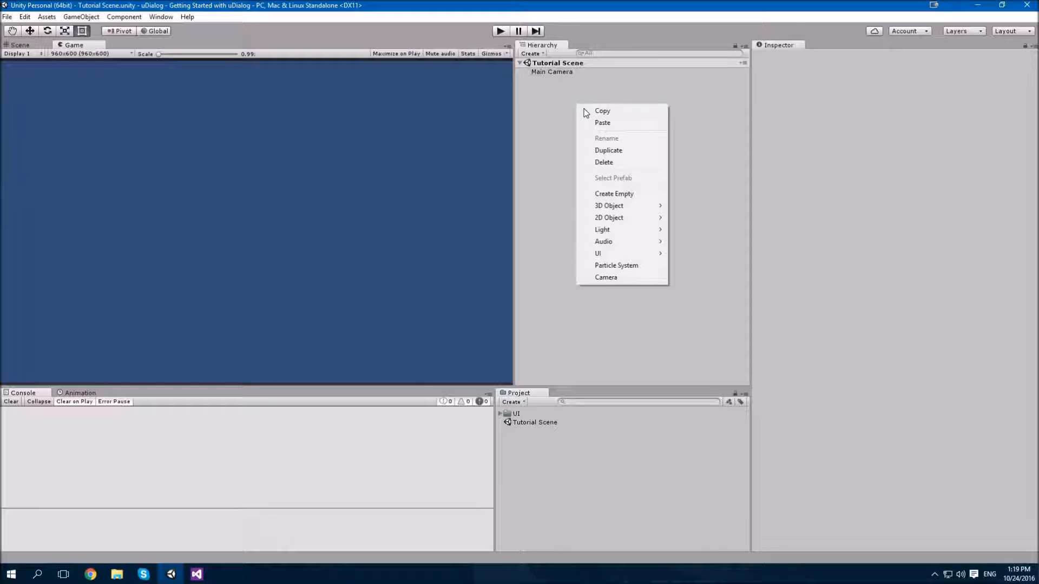
mouse_move(598, 254)
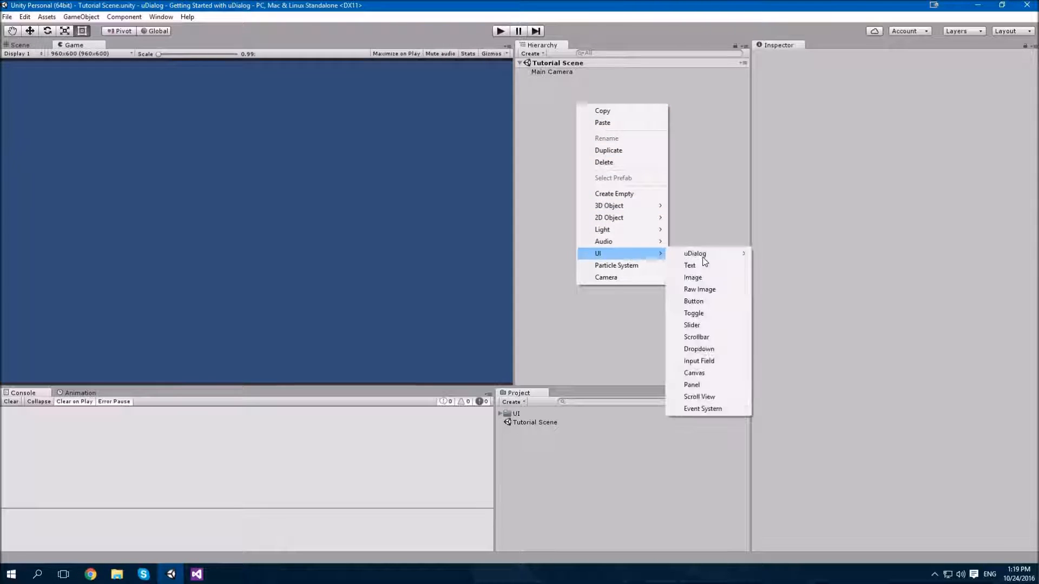
mouse_move(694, 253)
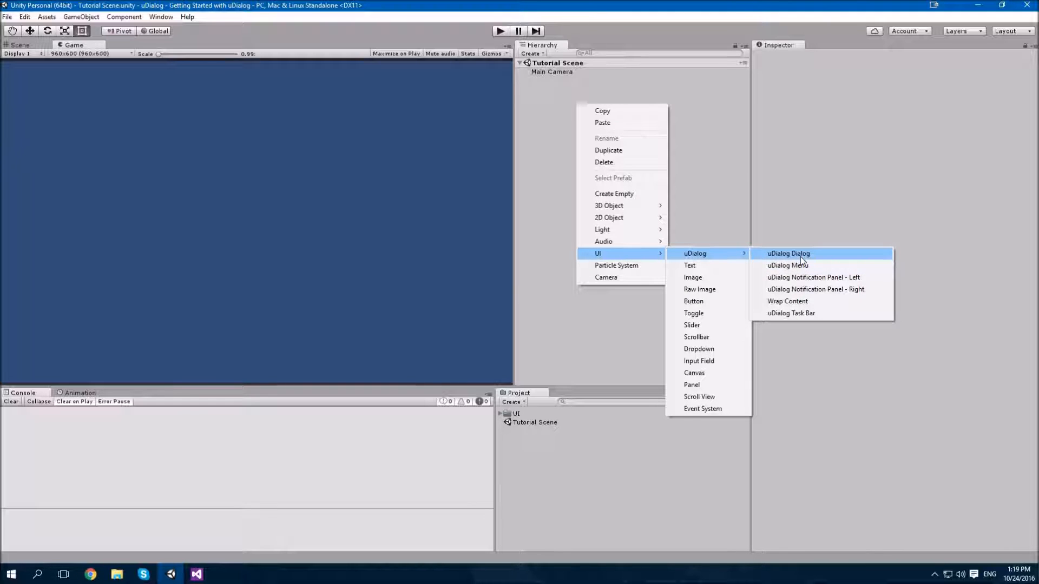
left_click(788, 253)
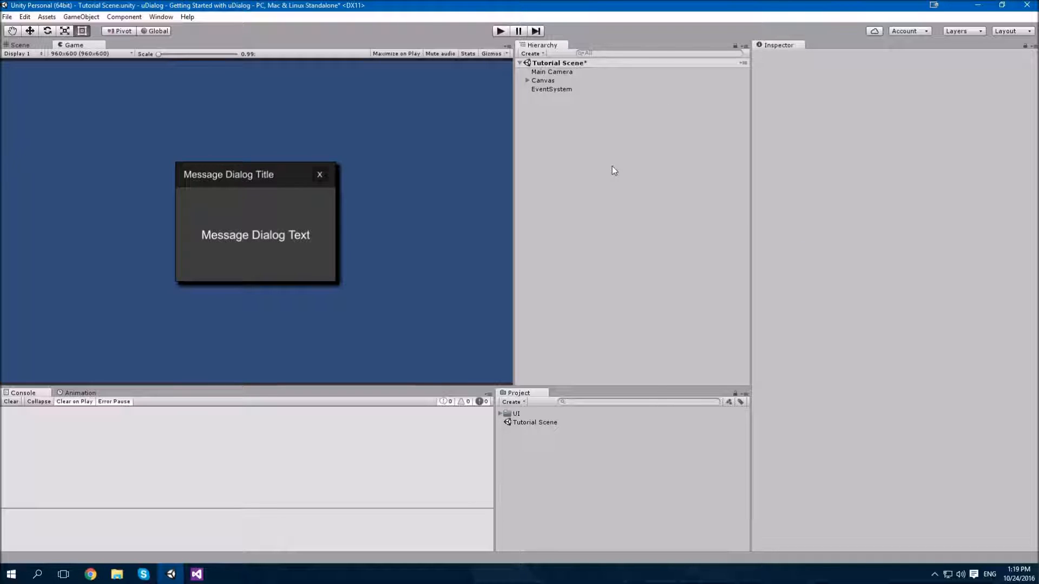
mouse_move(609, 156)
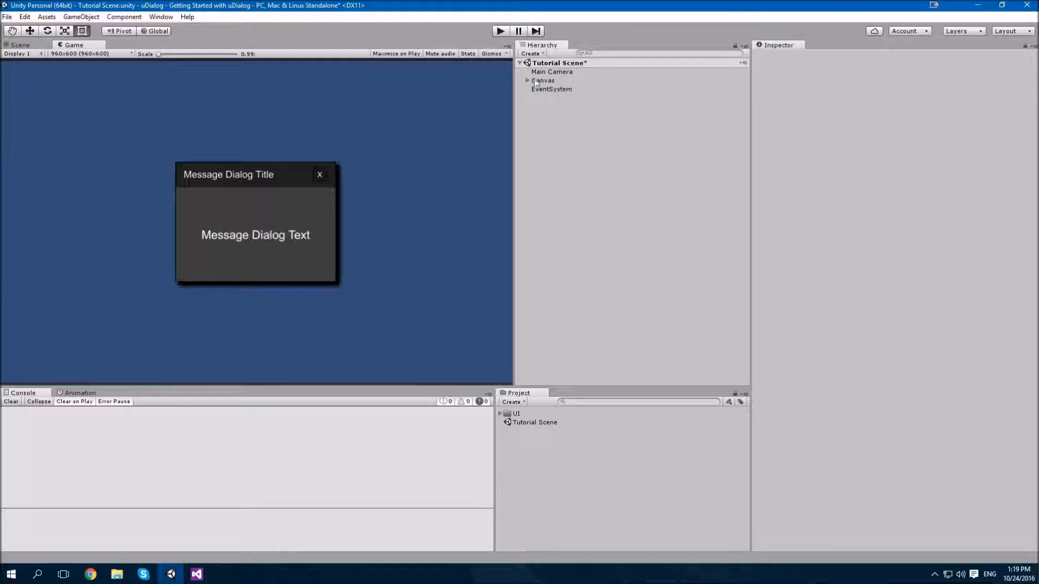
left_click(527, 80)
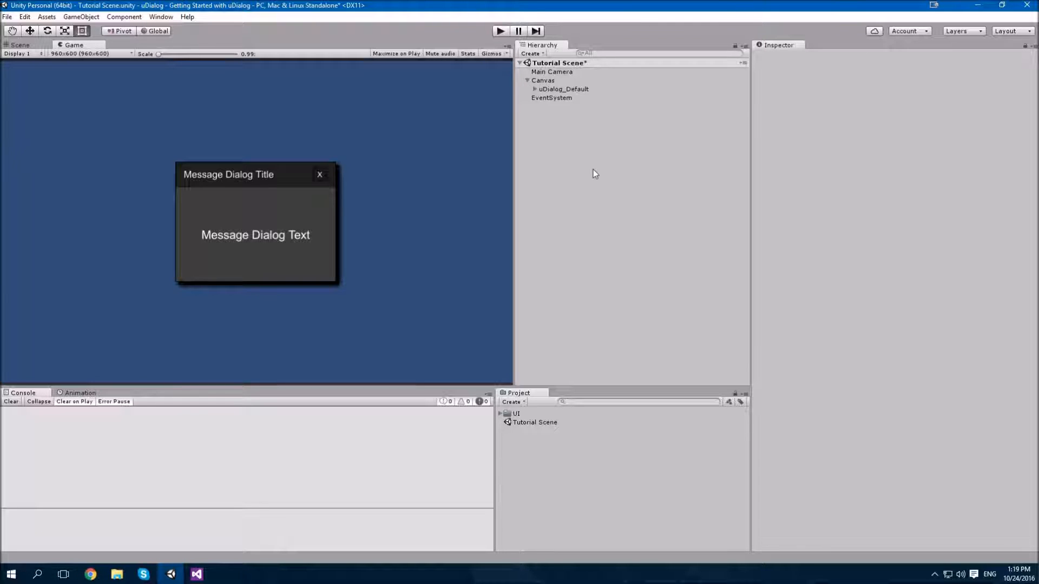
mouse_move(593, 173)
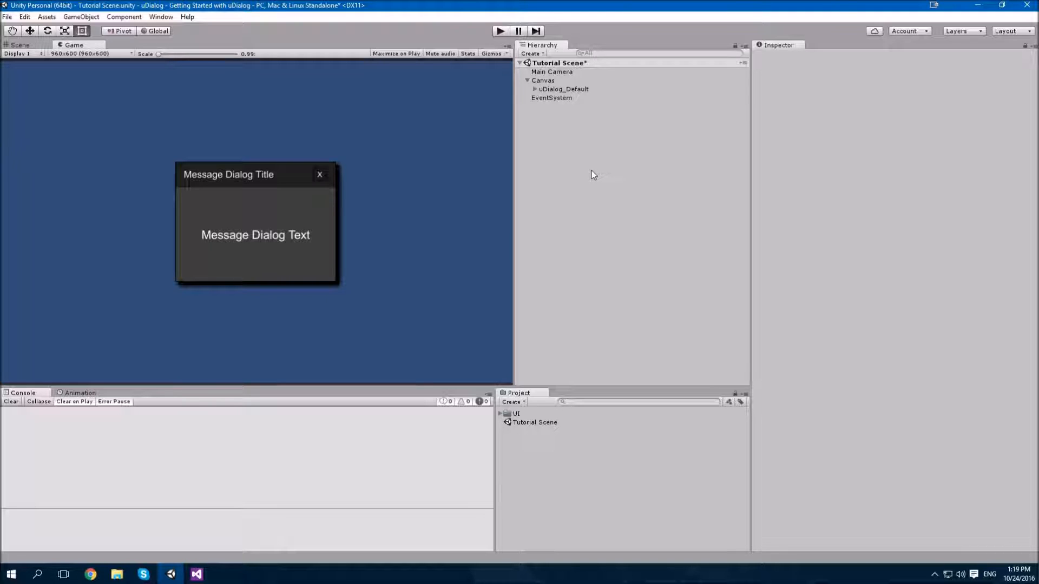
left_click(562, 89)
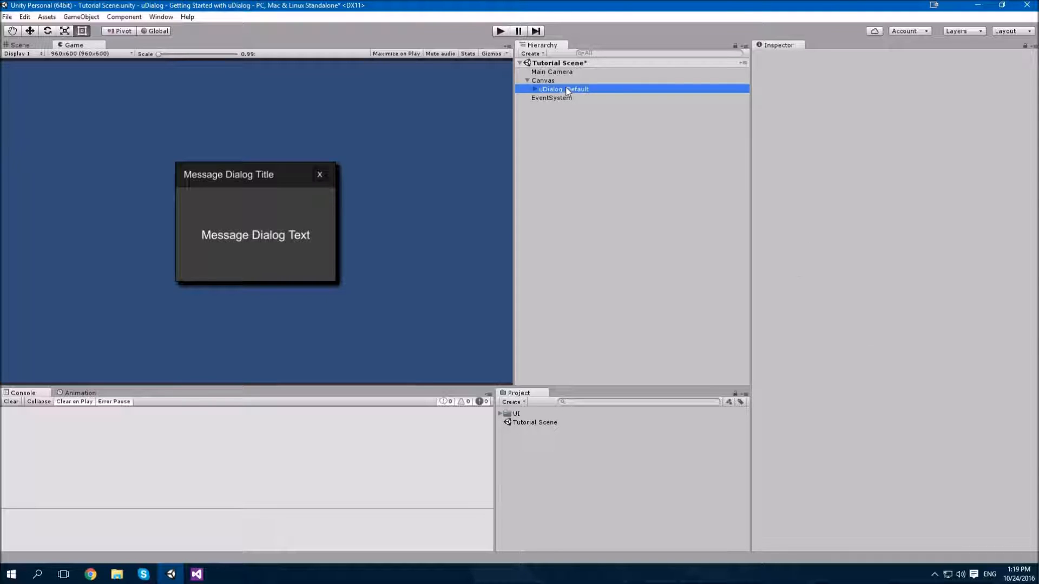
left_click(563, 89)
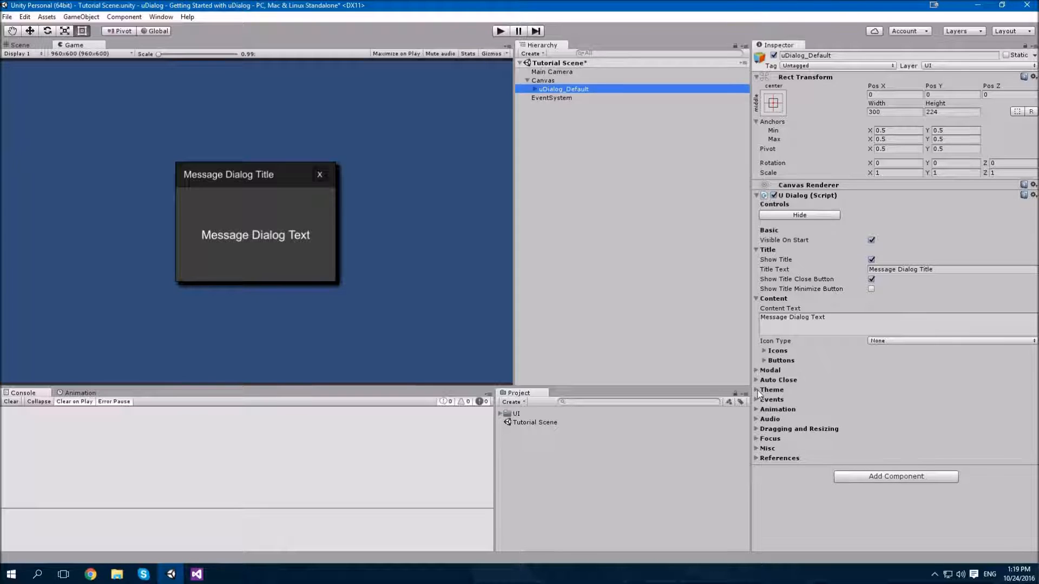
Set the dialog Theme to the Sci Fi image set with the Green Glow colour scheme.
left_click(757, 389)
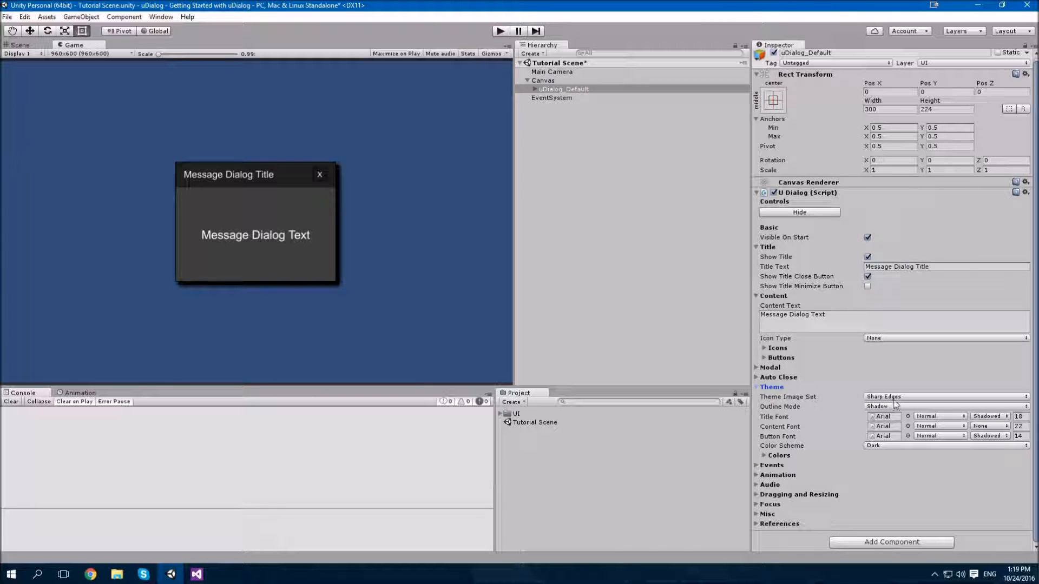
left_click(891, 457)
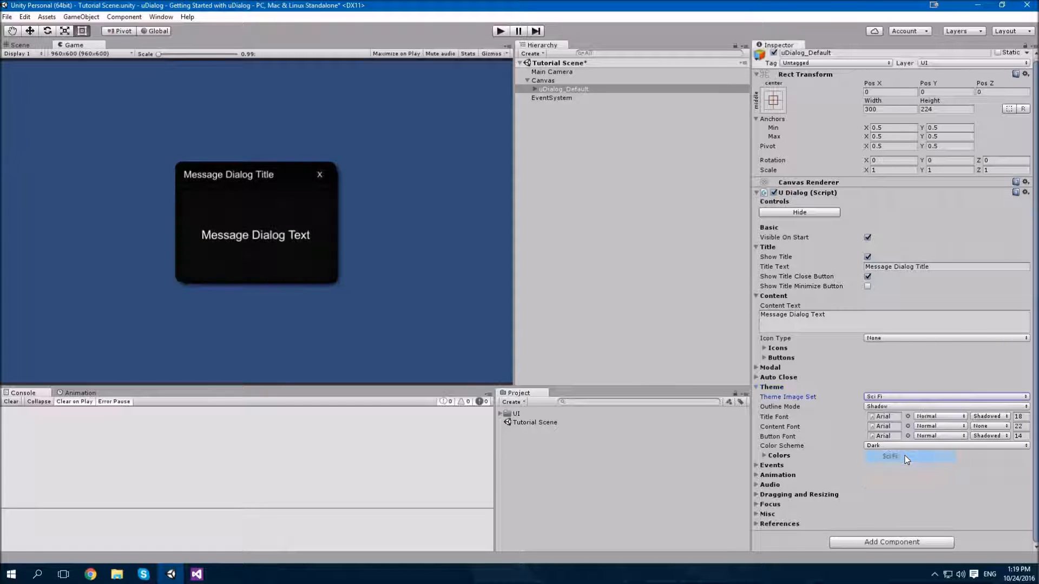
left_click(946, 445)
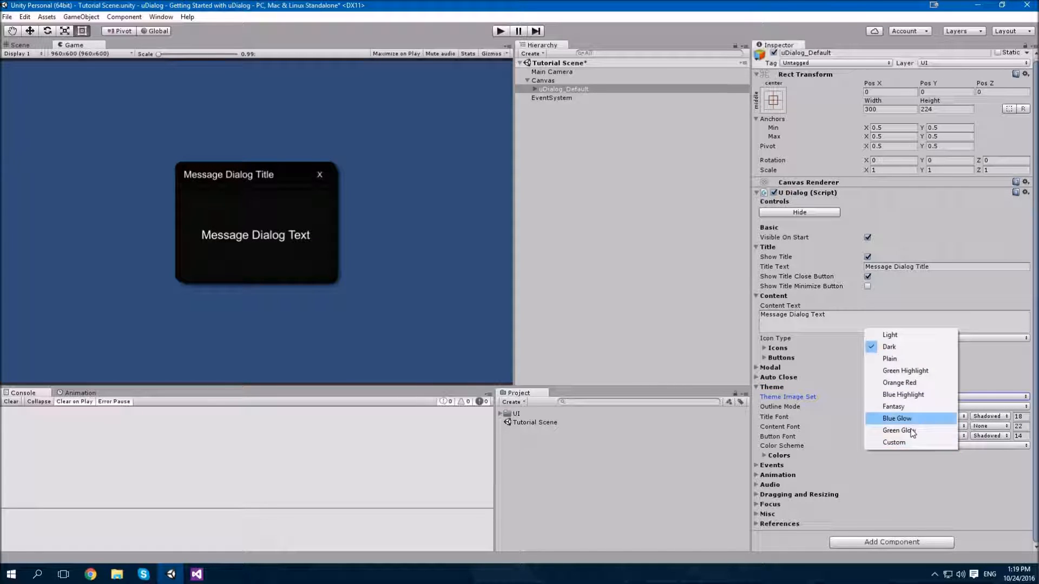
left_click(901, 431)
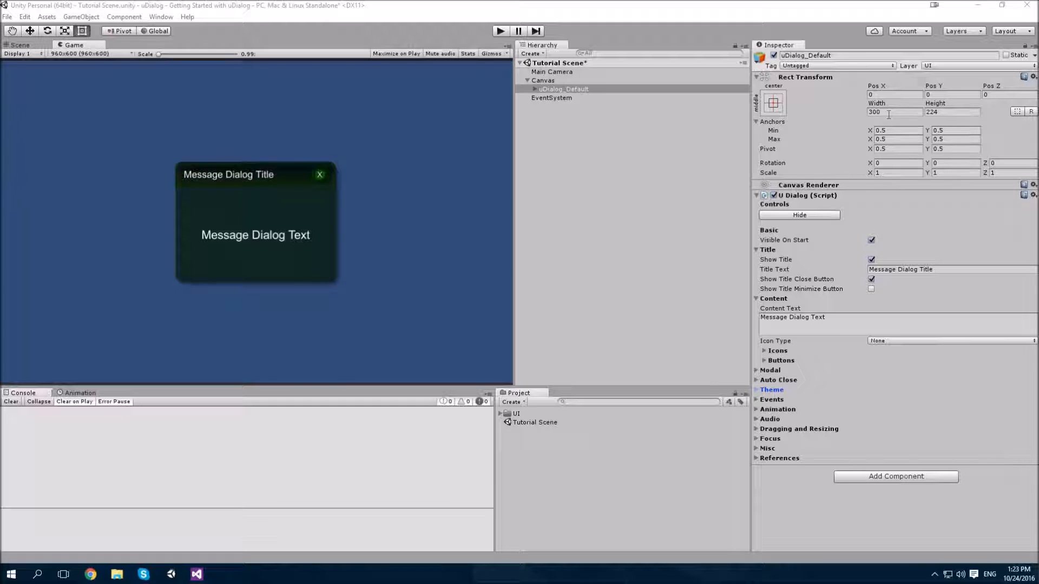
Set Width to 480, Title Text to 'Confirm' and hide the title close button.
type("480")
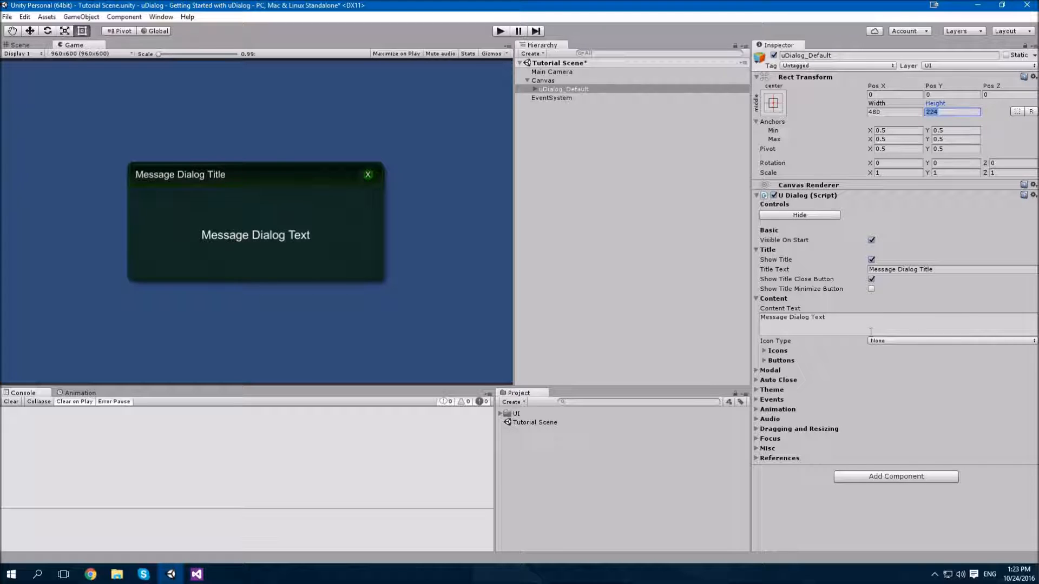
left_click(951, 269)
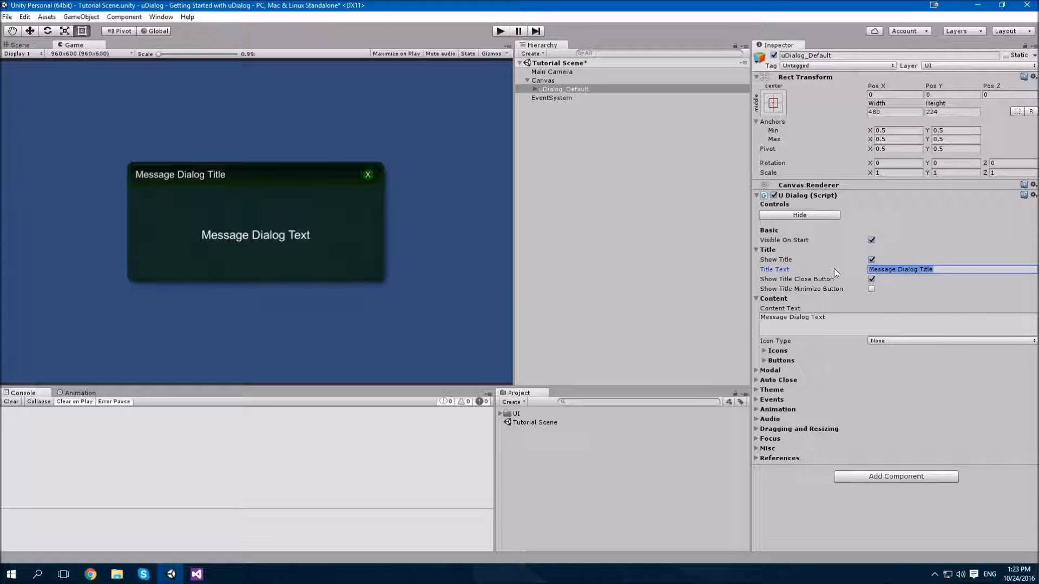
type("Confirm")
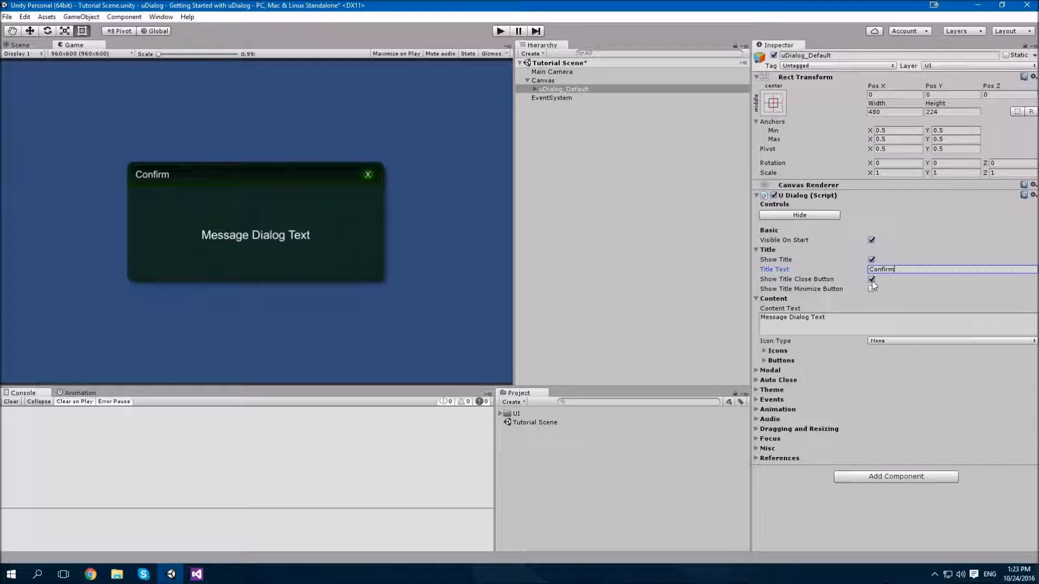
left_click(871, 279)
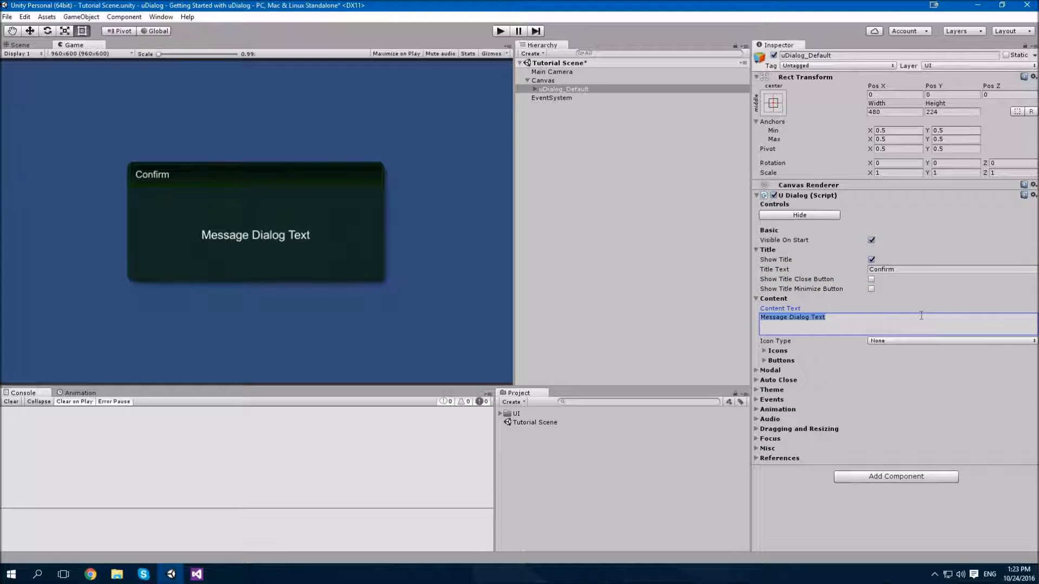
Set content text 'Are you sure you wish to continue?' with a Question icon.
type("Are you sure you wish to continu")
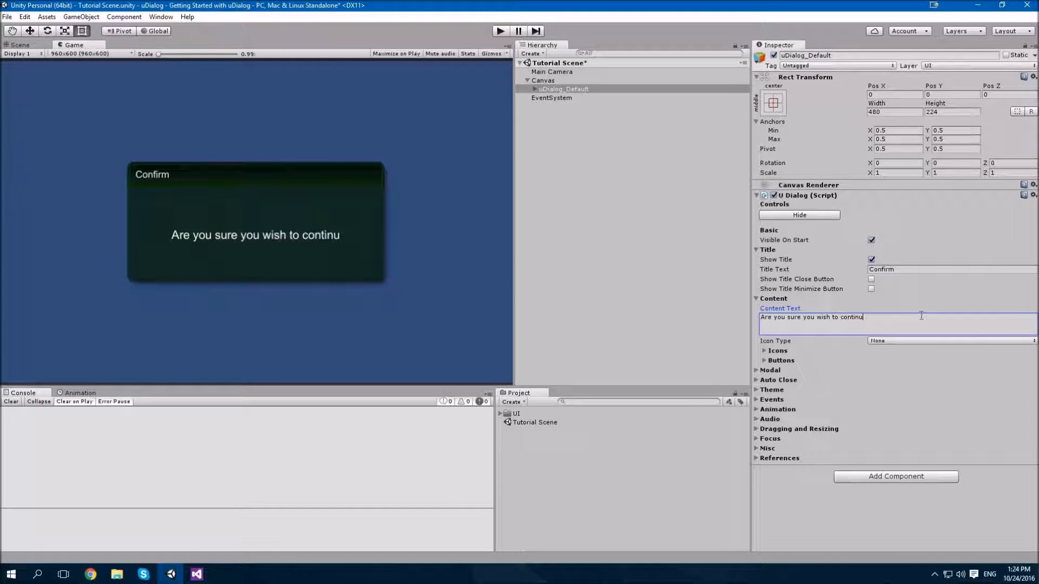
type("e?")
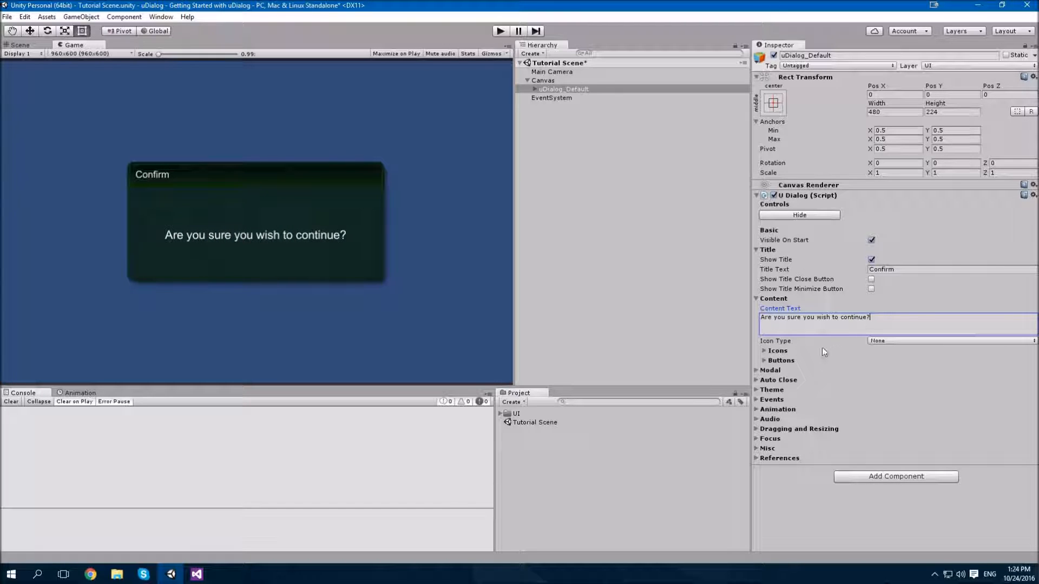
left_click(949, 341)
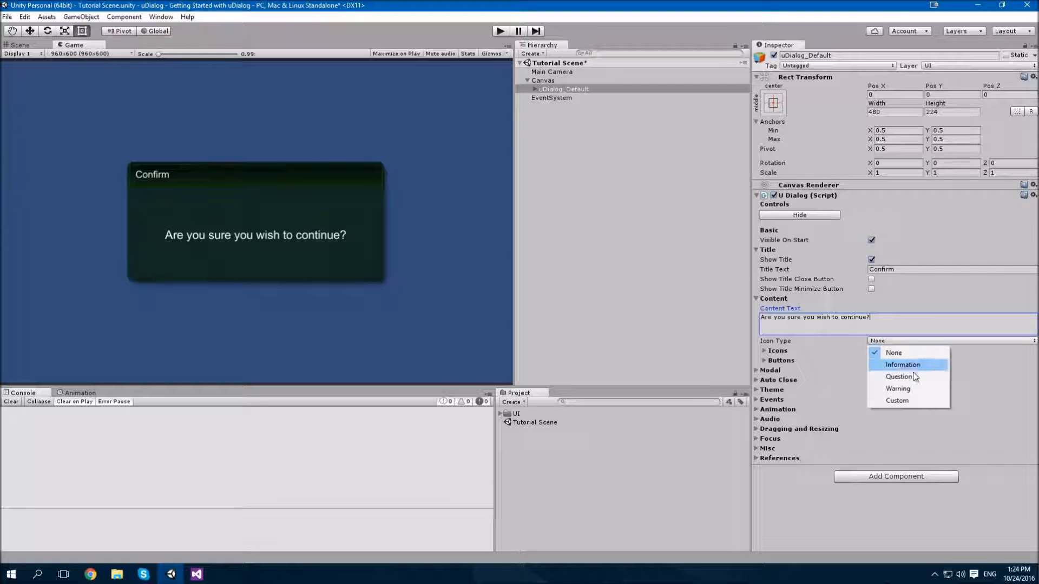
left_click(898, 377)
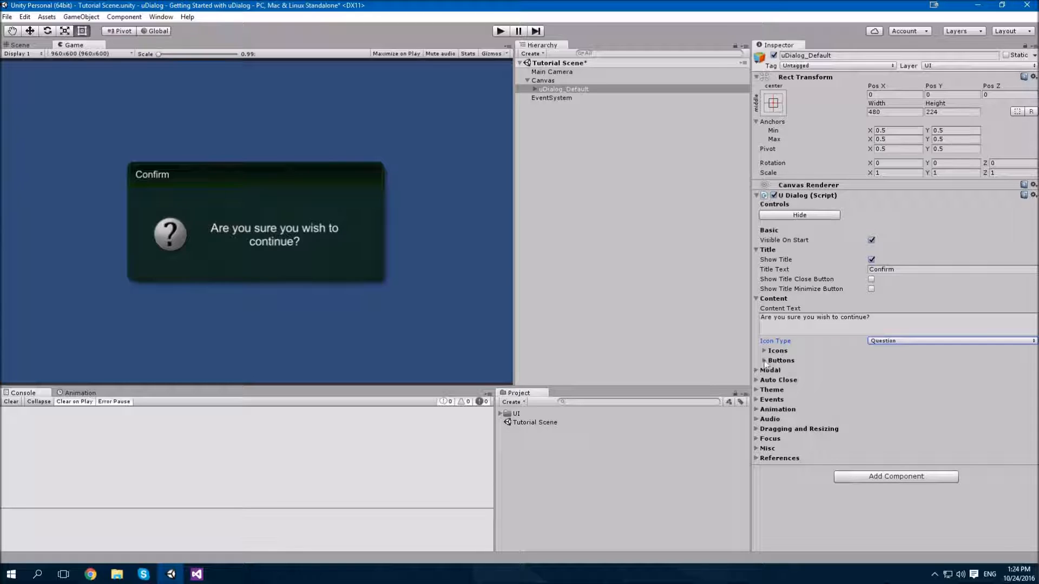
Show two dialog buttons and make both interactable.
left_click(763, 360)
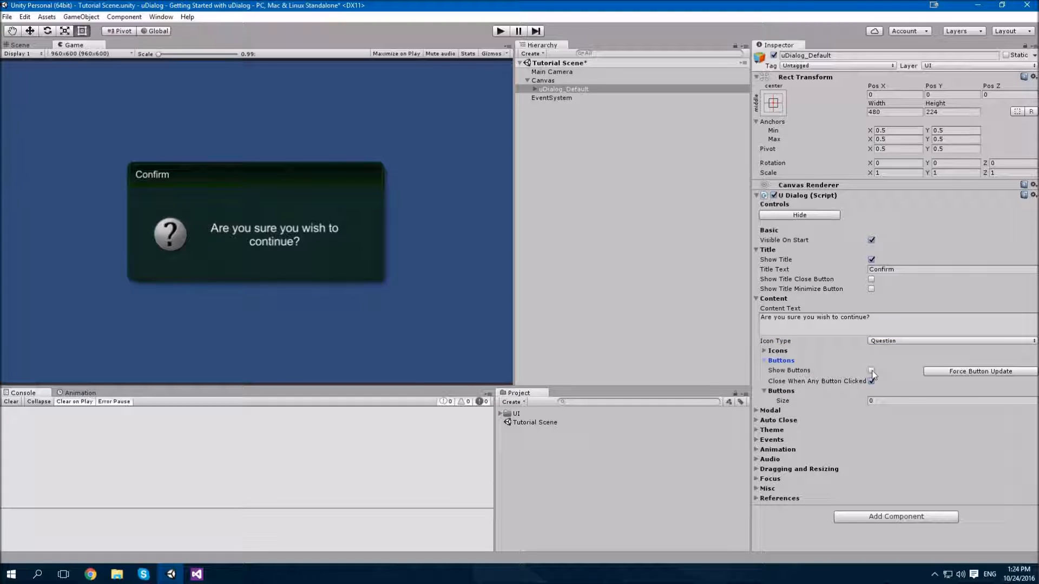
left_click(871, 370)
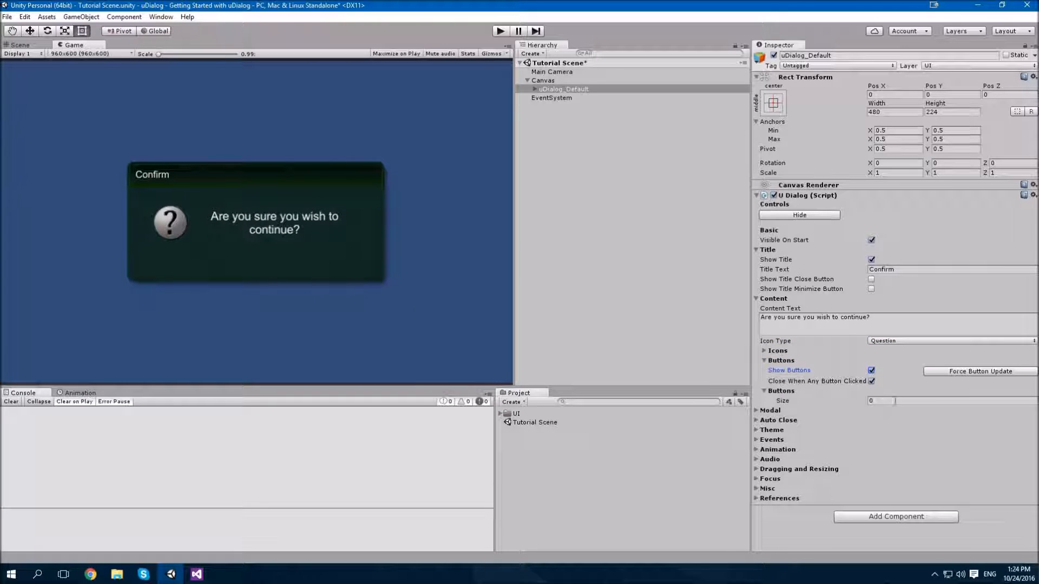
left_click(948, 400)
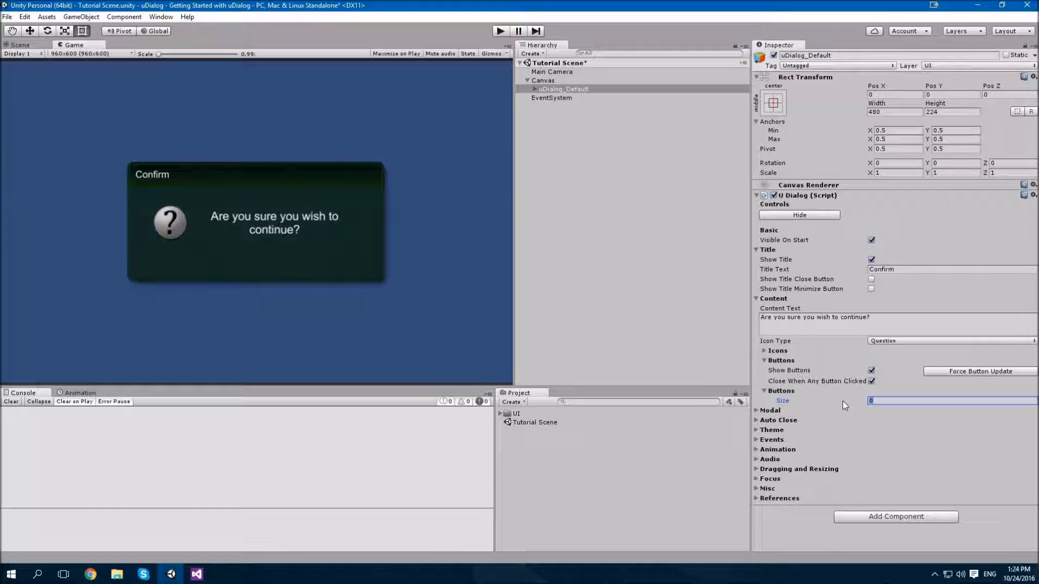
type("2")
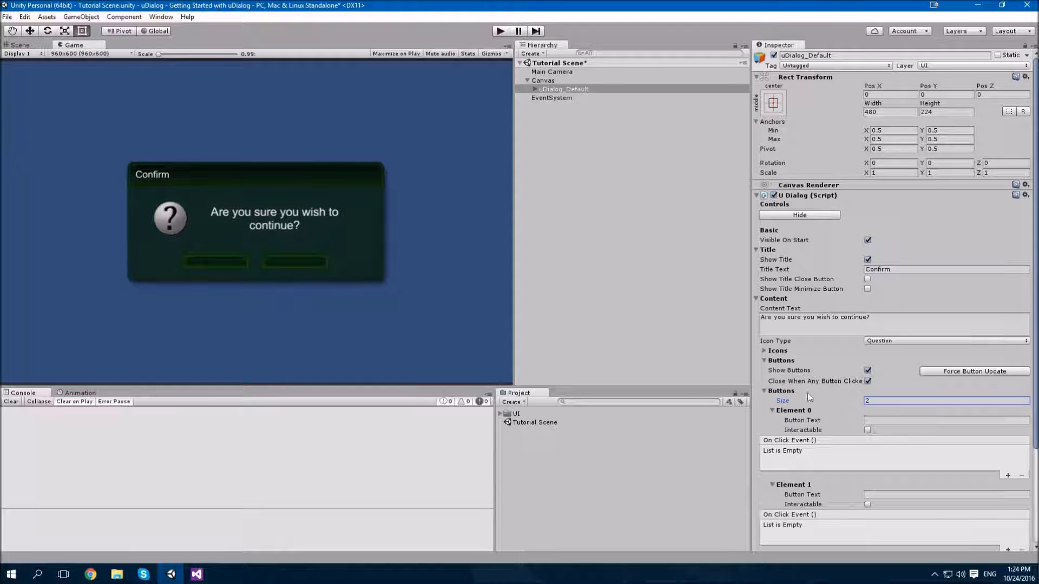
scroll("down", 3)
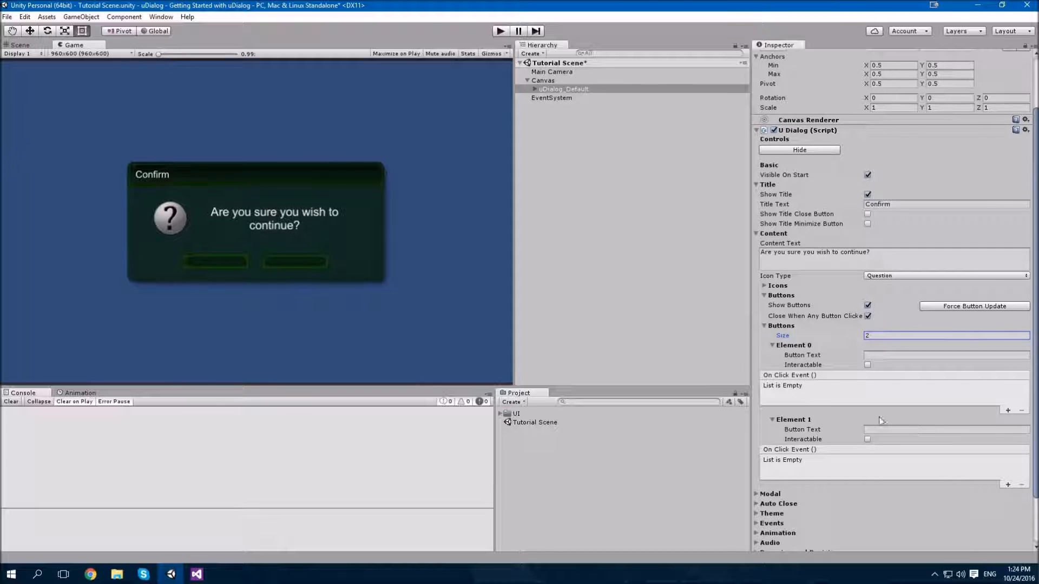
left_click(867, 365)
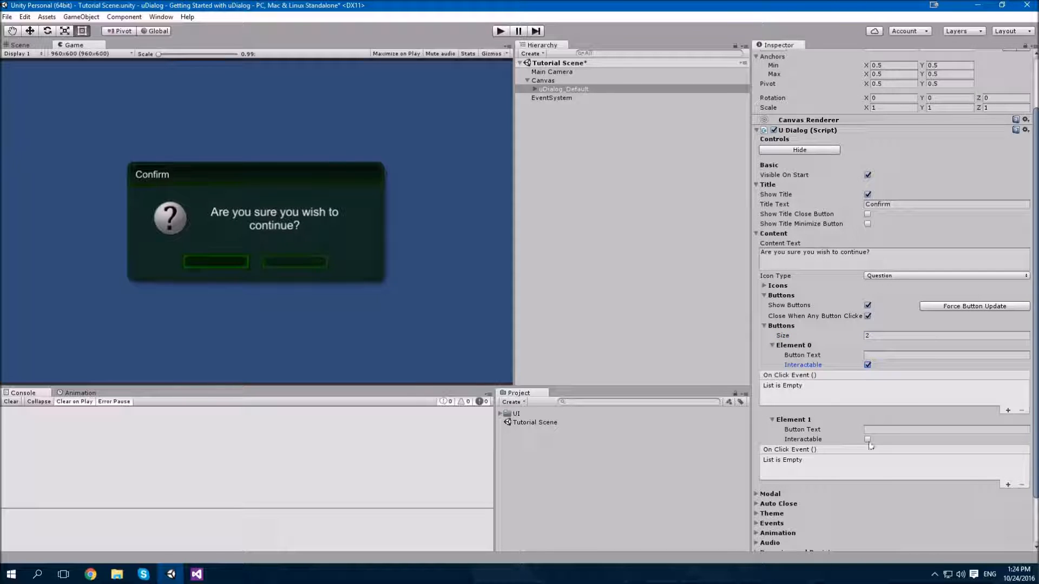
left_click(866, 439)
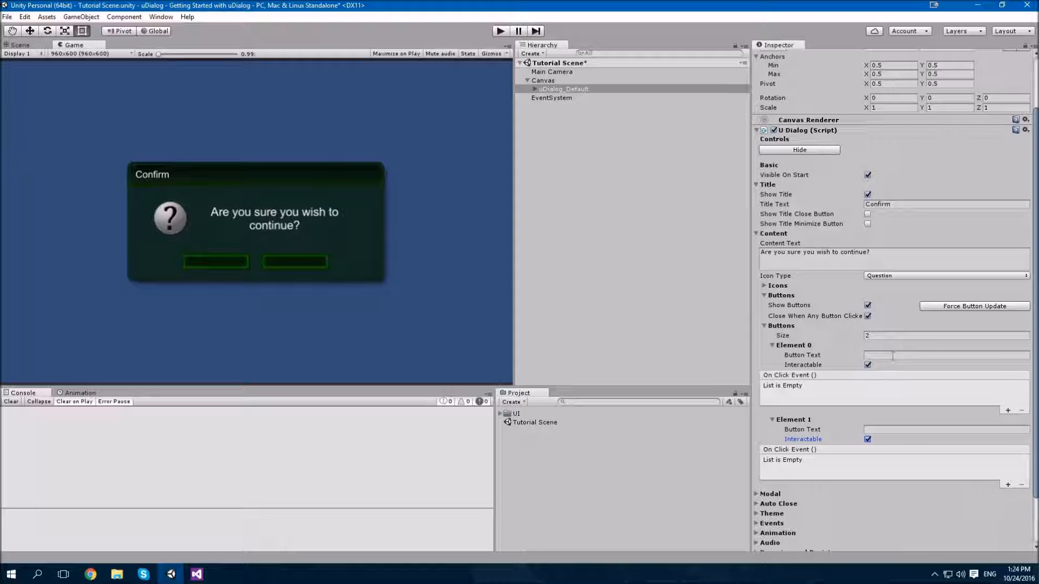
Label the two buttons 'Yes' and 'Cancel'.
left_click(946, 354)
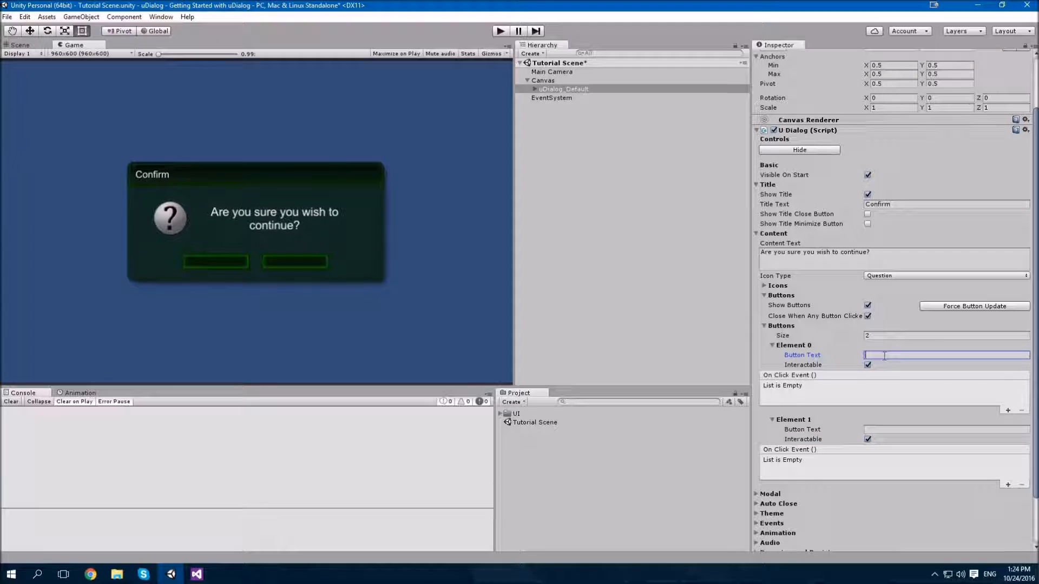
type("Yes")
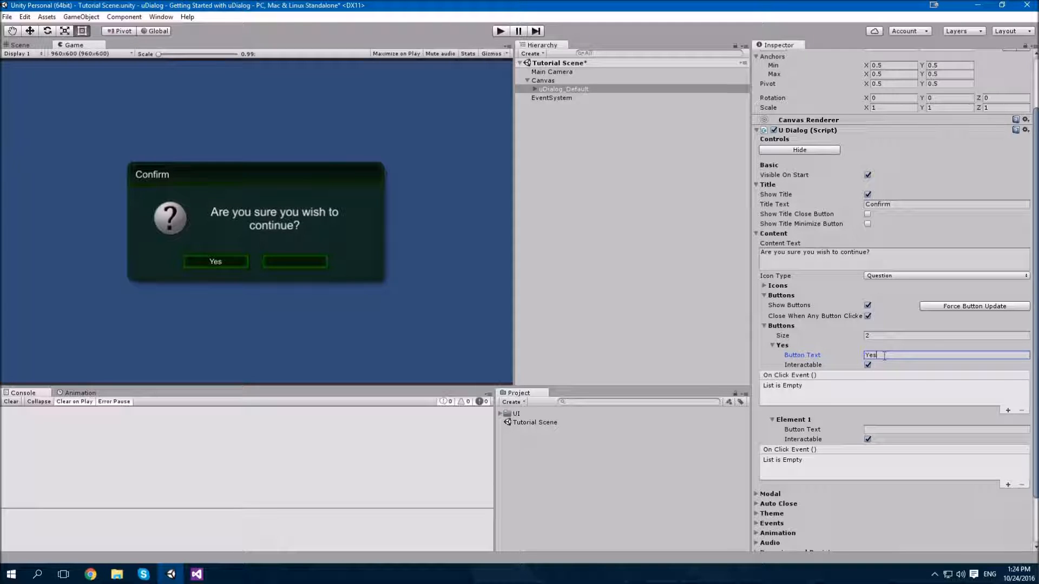
left_click(946, 429)
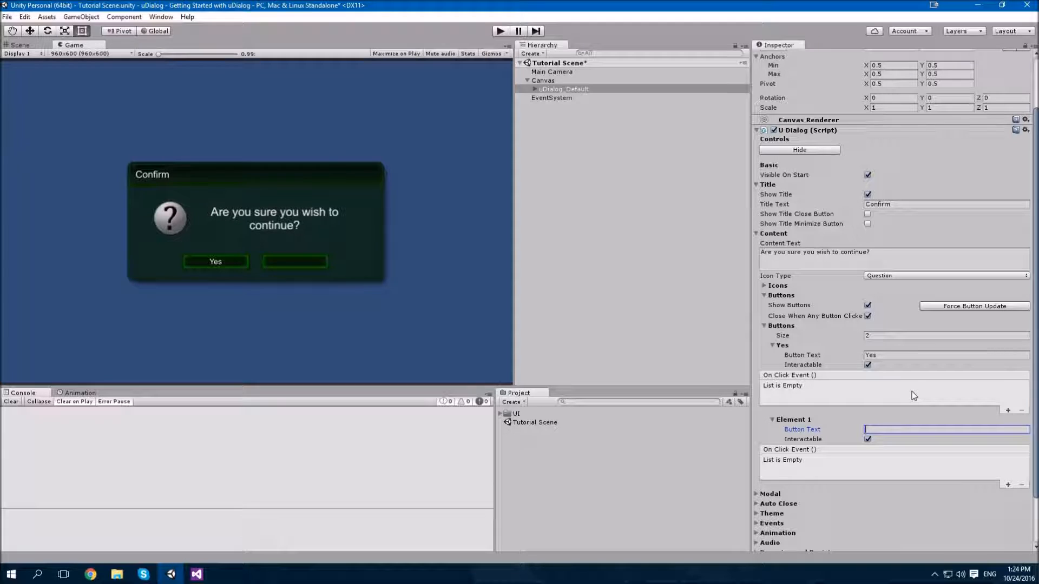
type("Cancel")
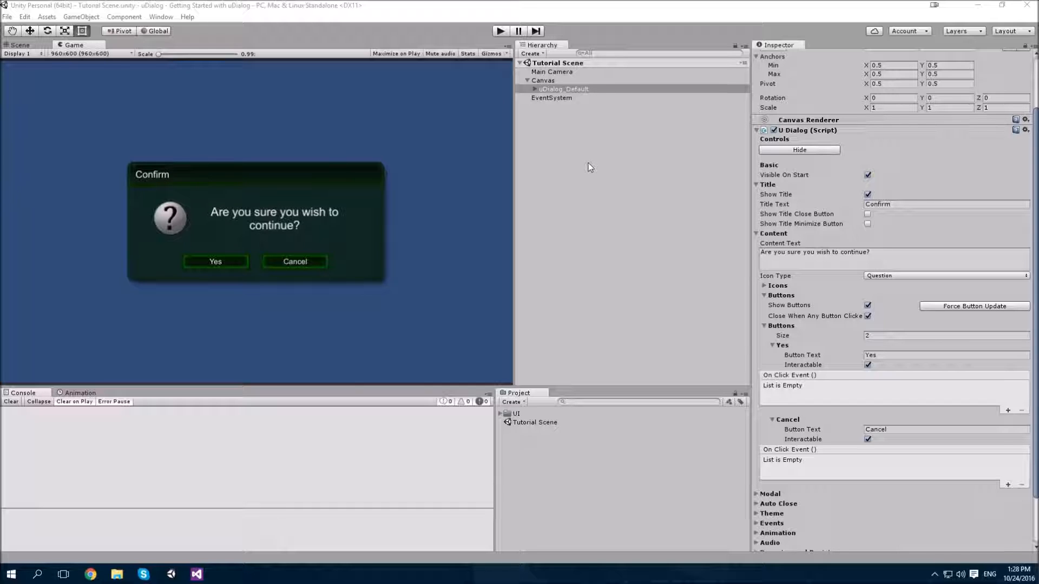
mouse_move(588, 169)
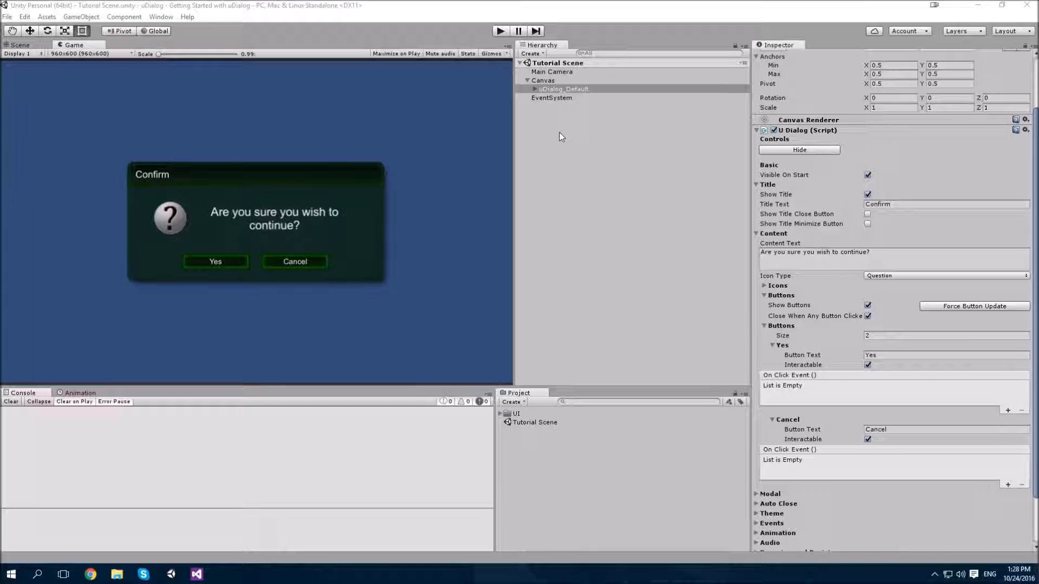
mouse_move(560, 128)
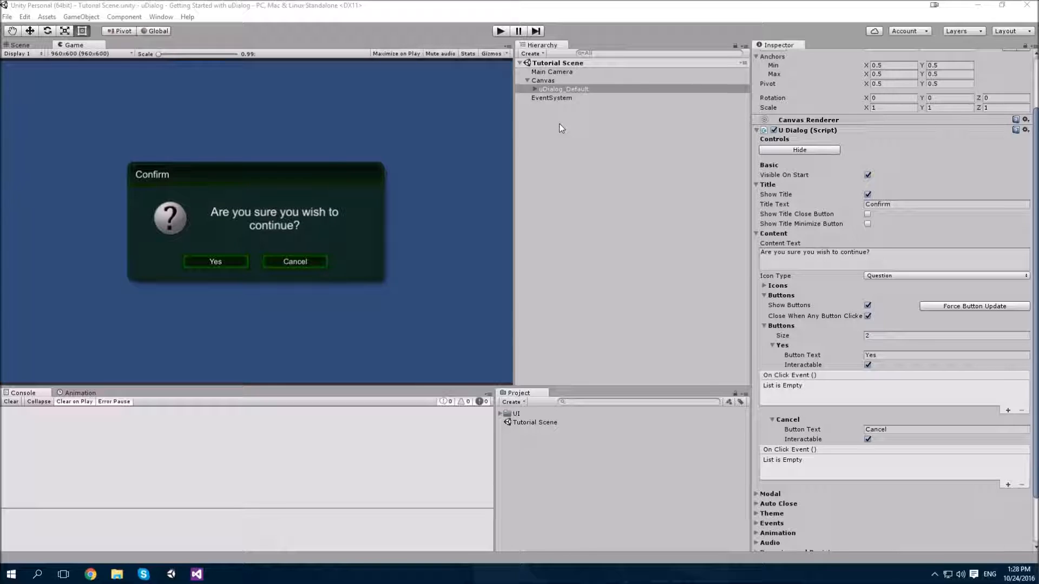
Create an empty scene object named 'Example Controller'.
right_click(552, 119)
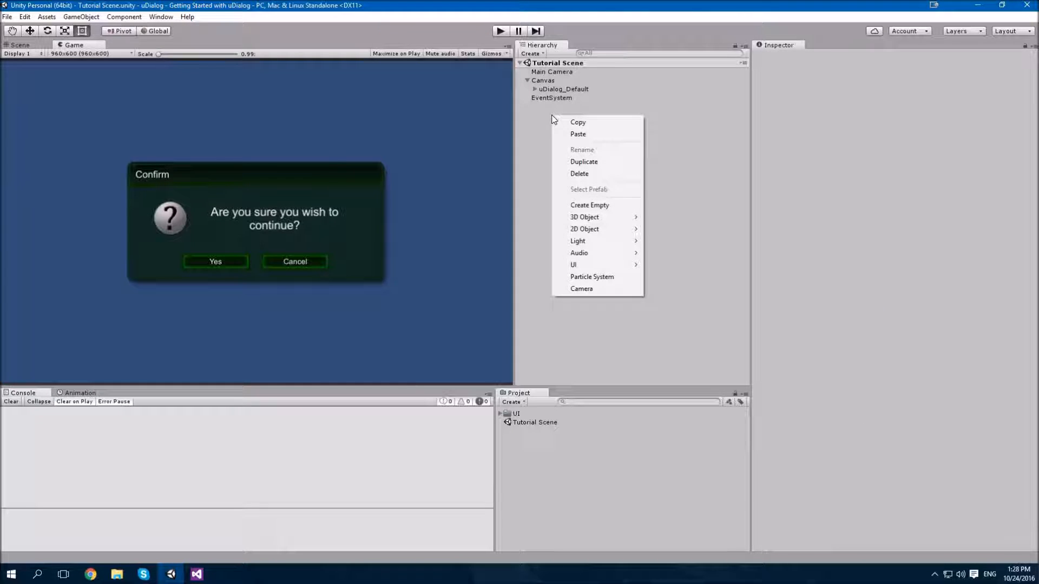
left_click(589, 204)
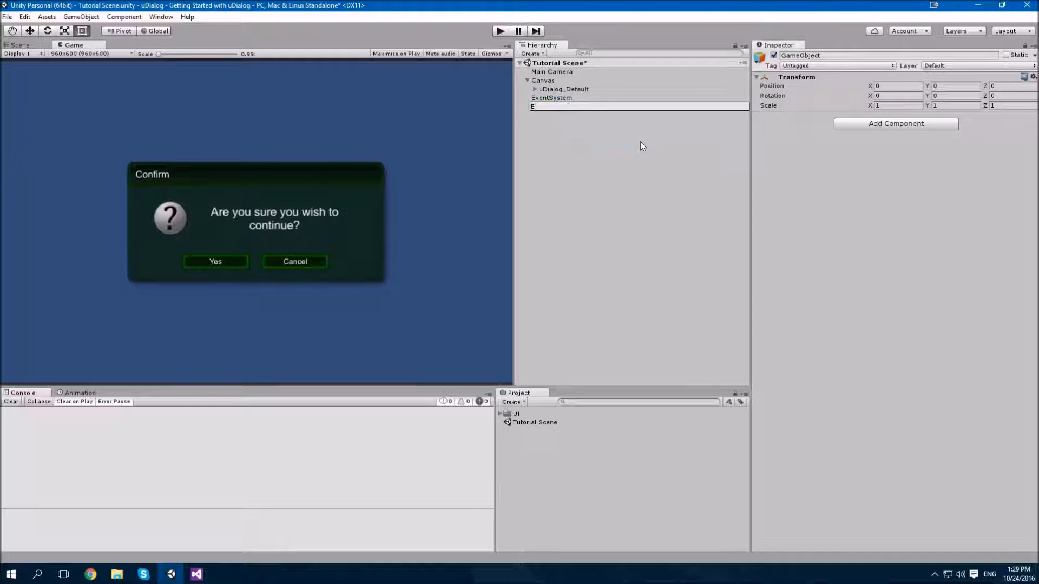
type("Example Controller")
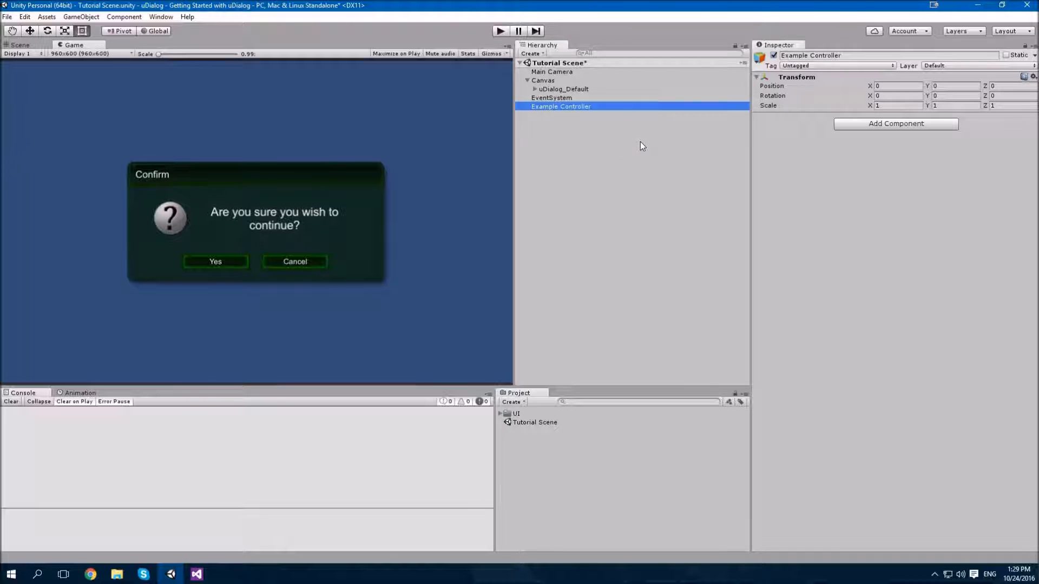
Attach a new ExampleController script component to it.
left_click(895, 123)
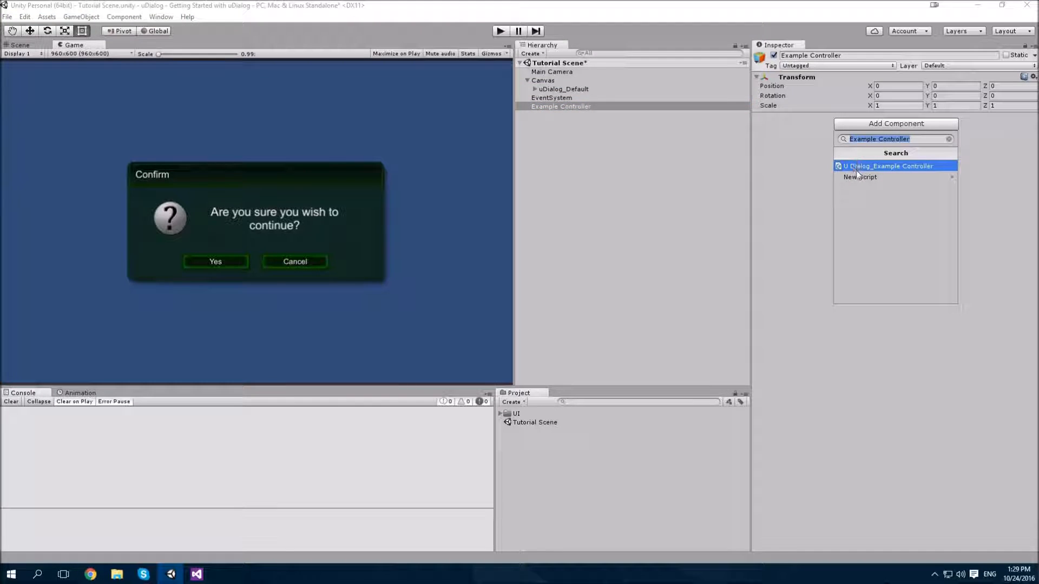
left_click(860, 177)
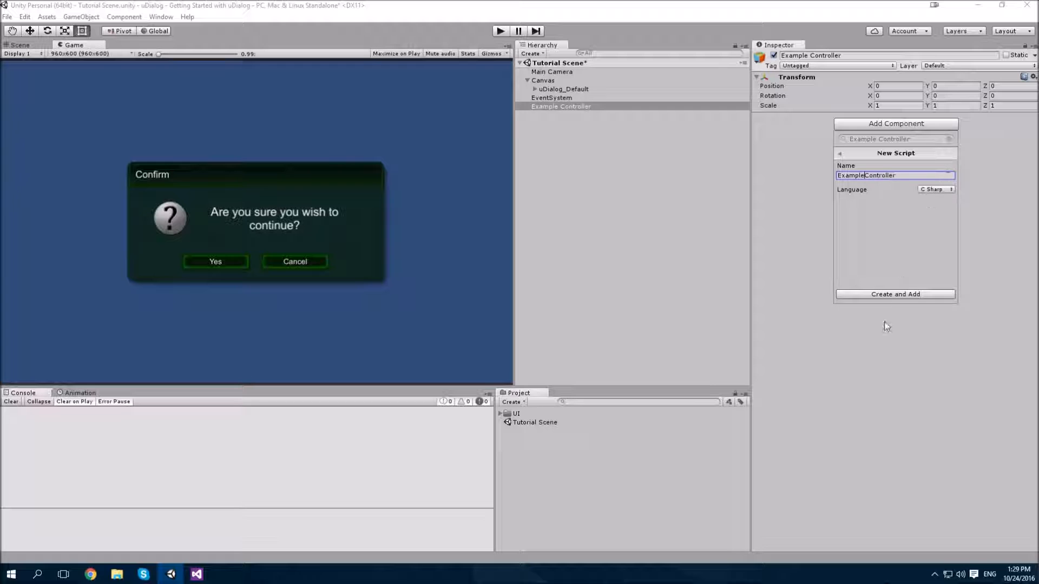
left_click(894, 294)
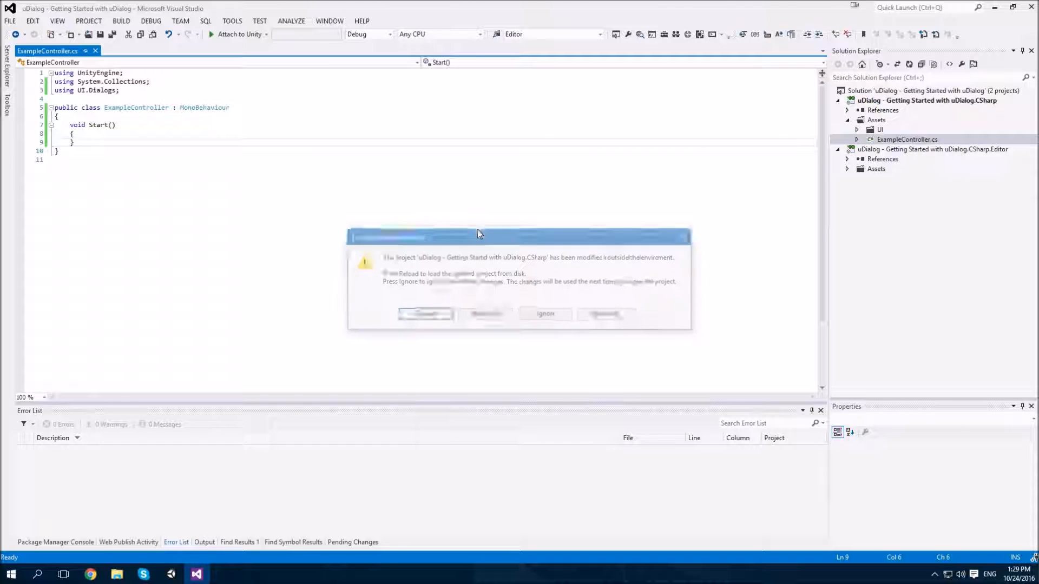
Reload the project and add 'using UI.Dialogs;' to the script.
left_click(426, 314)
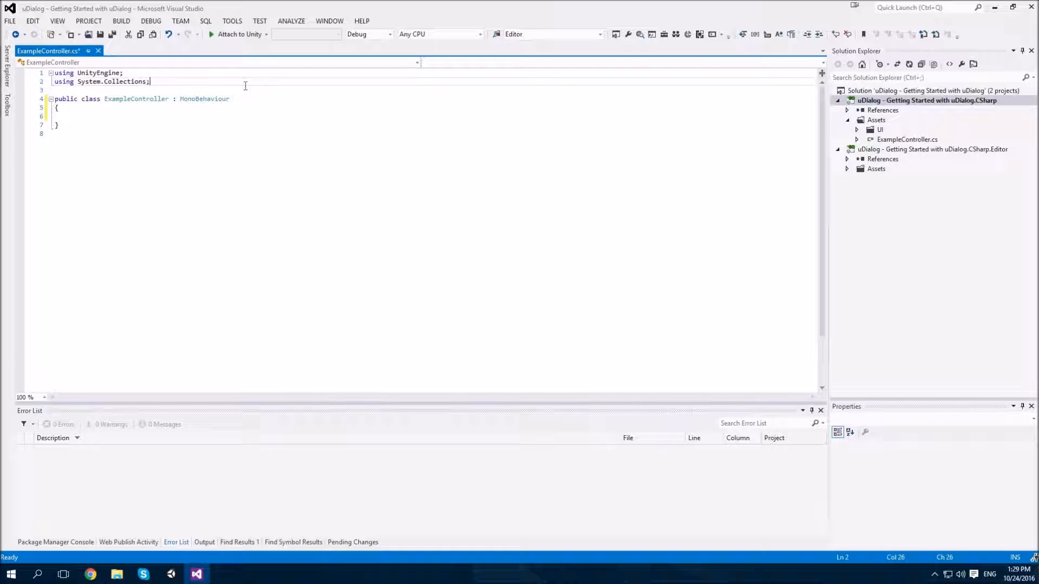
key("enter")
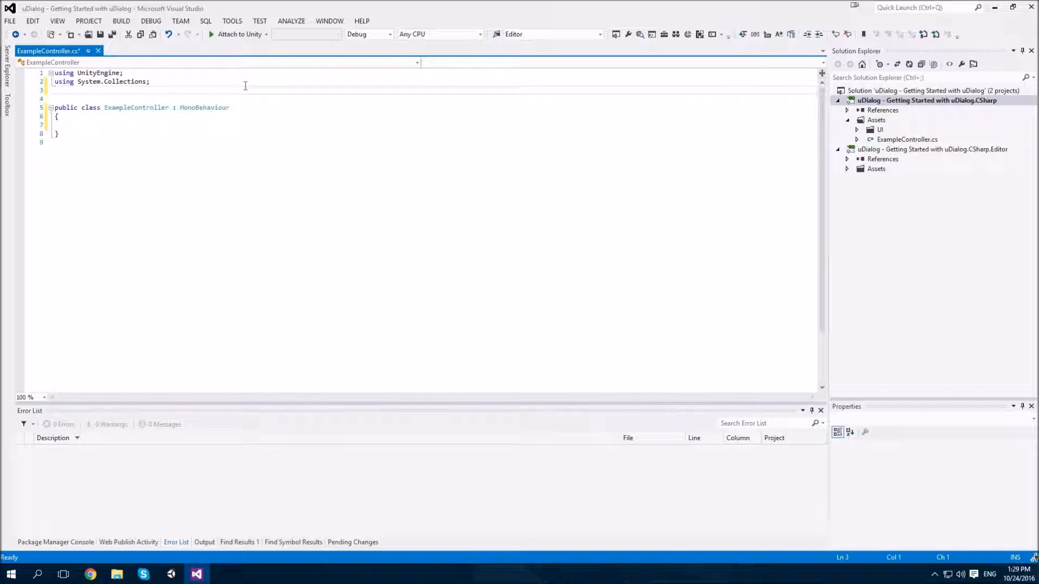
type("UI")
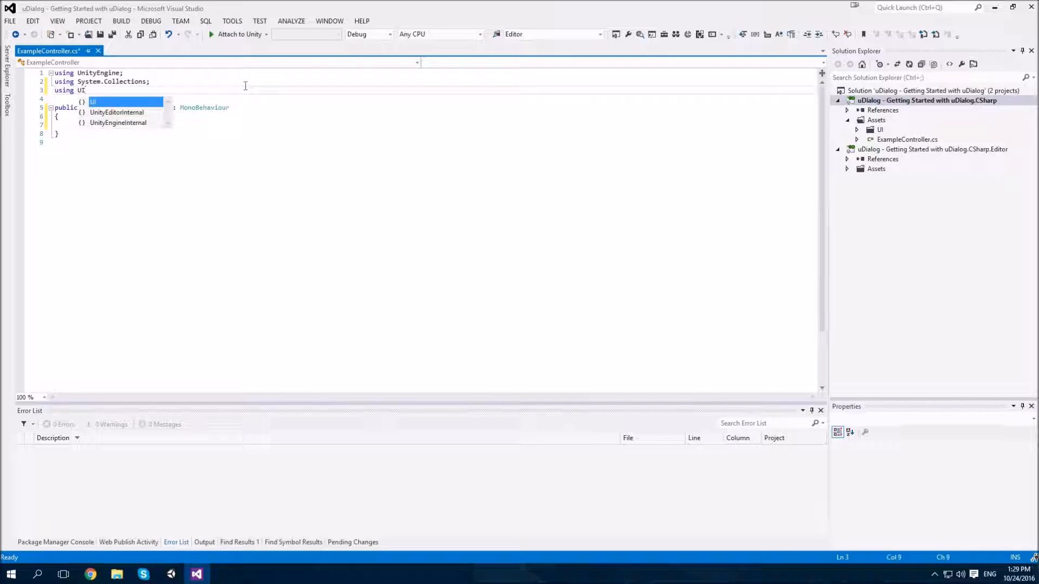
type(".Dialogs;")
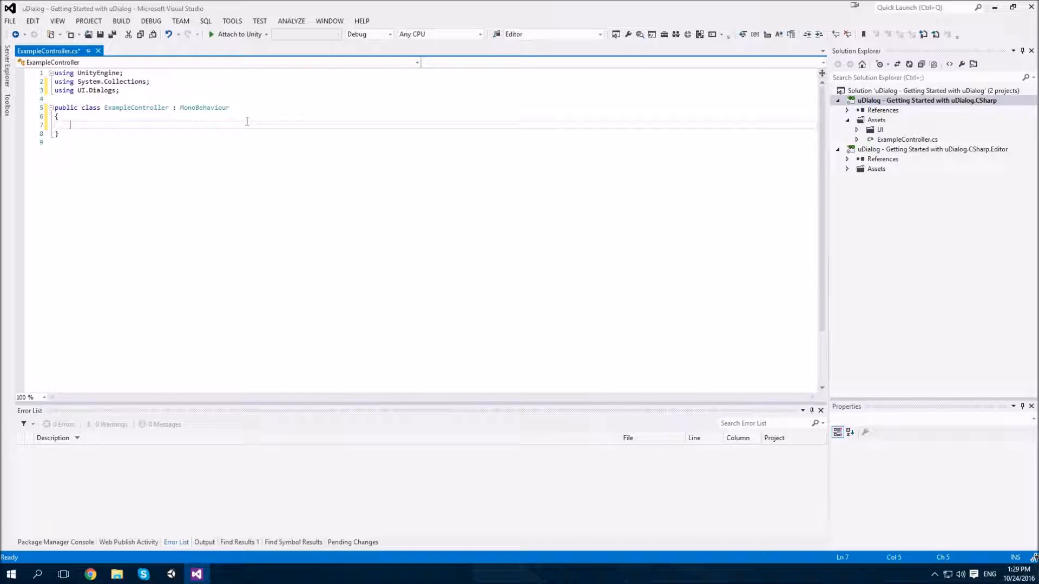
Add an empty 'public void StepTwo()' method and save the script.
type("p")
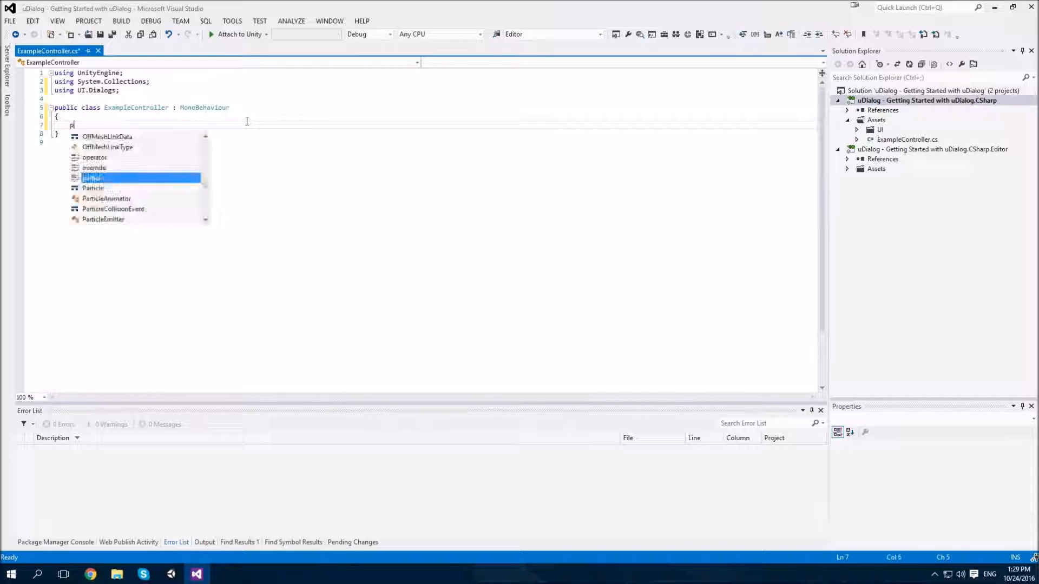
type("ublic void St")
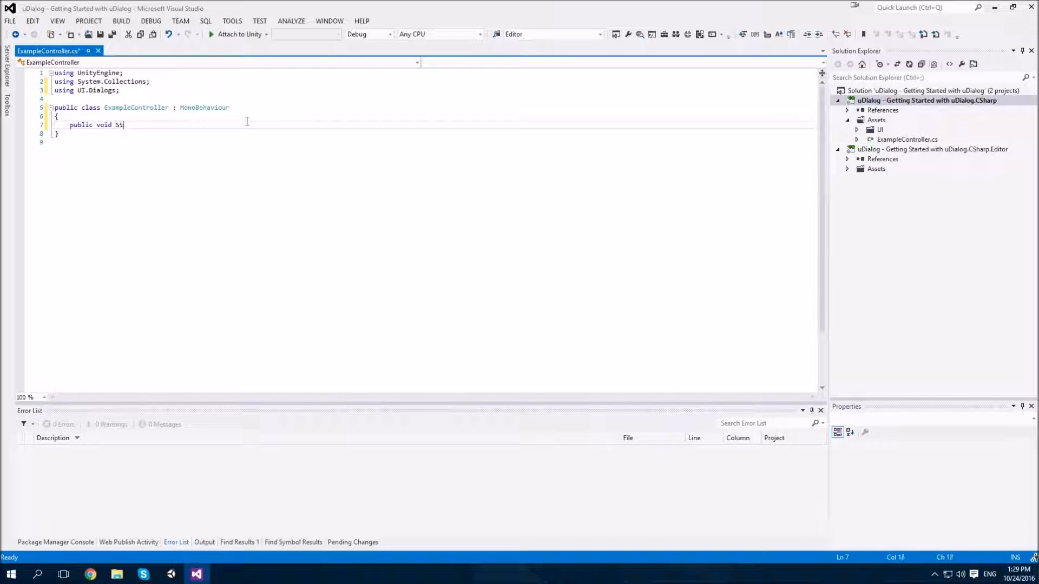
type("epTwo()")
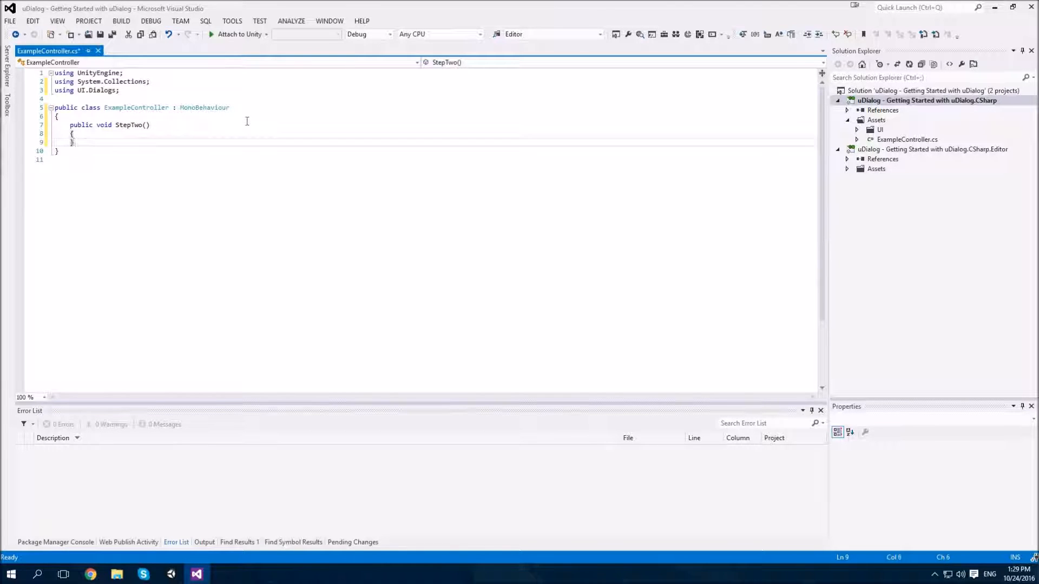
key("ctrl+s")
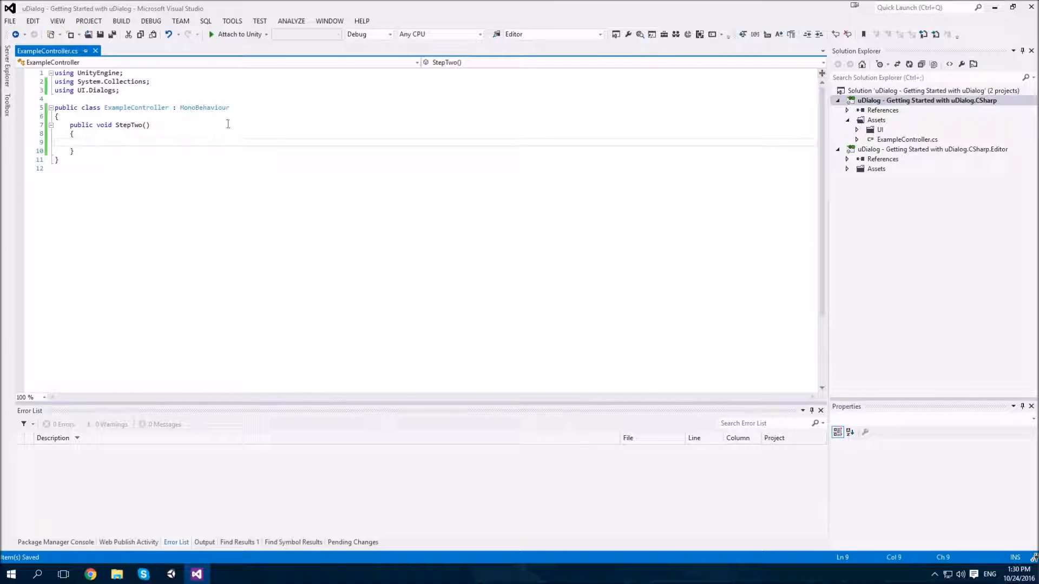
mouse_move(167, 536)
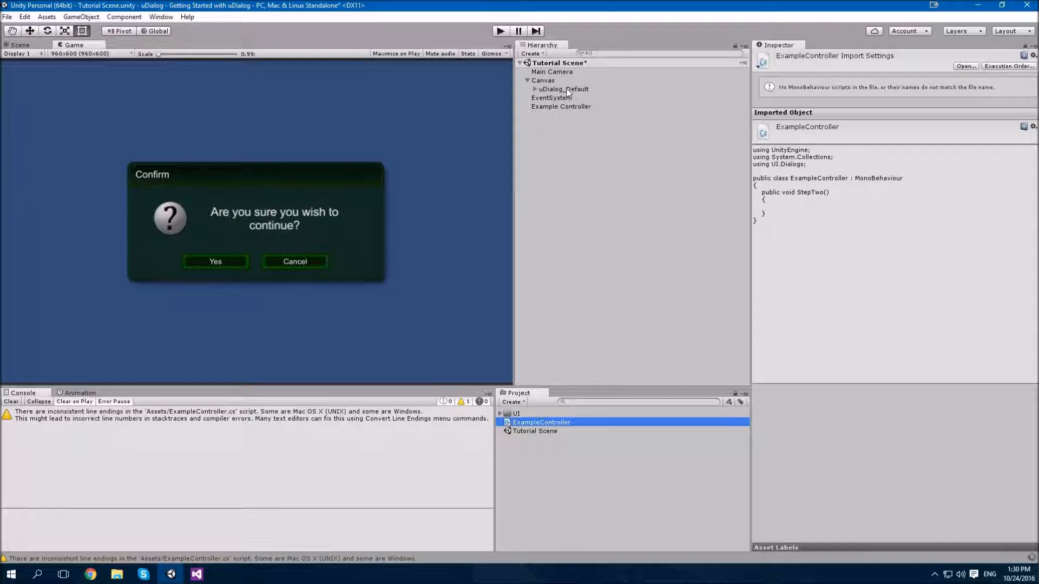
Wire the Yes button's On Click event to ExampleController.StepTwo() on Example Controller.
left_click(563, 89)
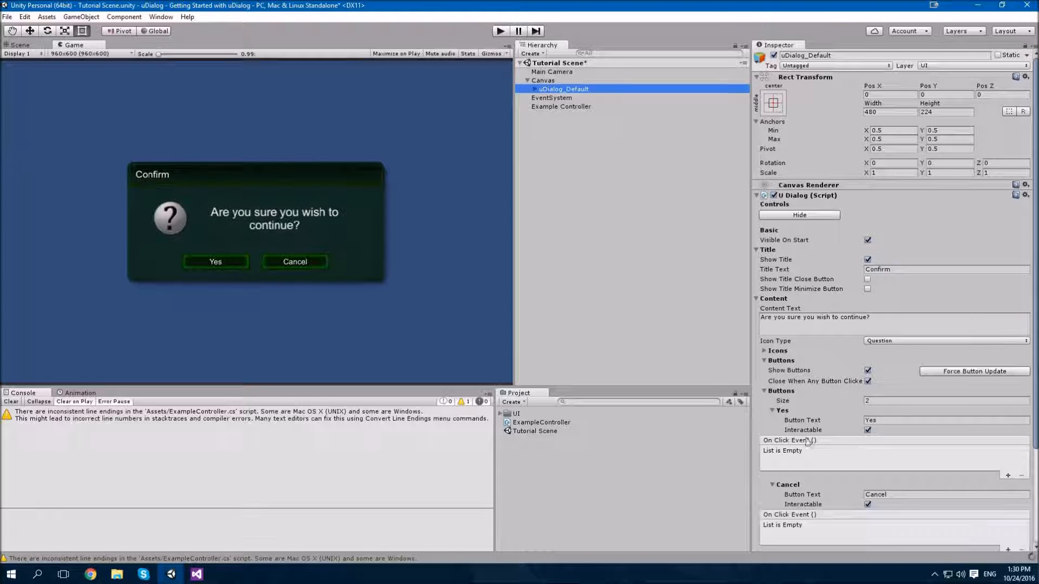
scroll("down", 3)
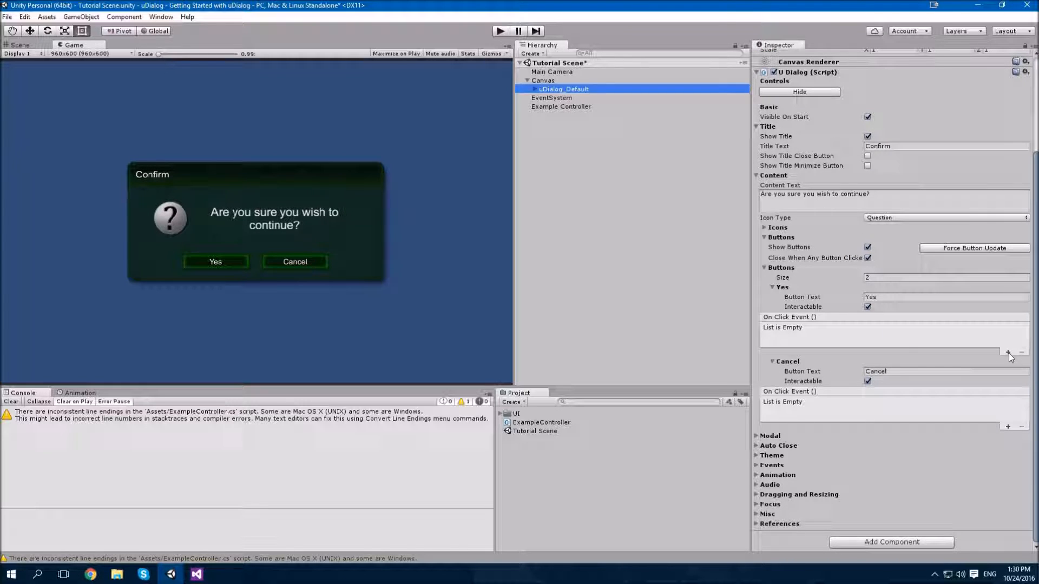
left_click(1007, 351)
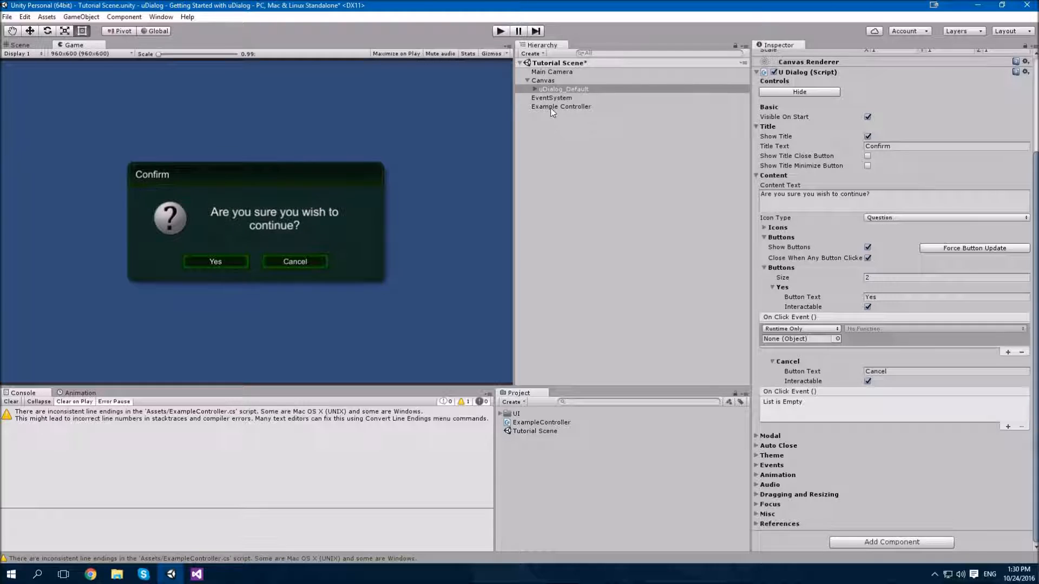
left_click(795, 338)
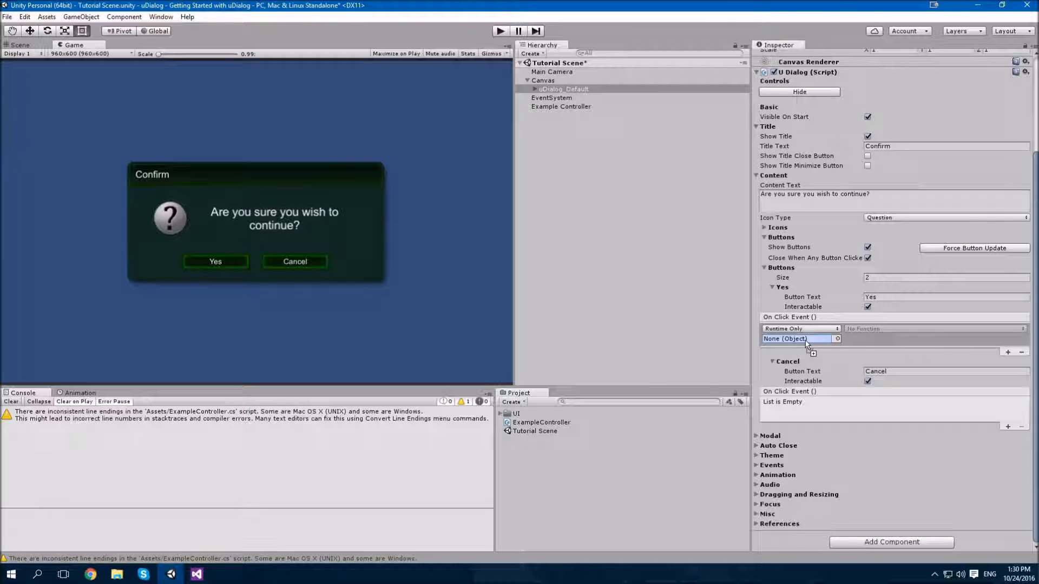
left_click(799, 338)
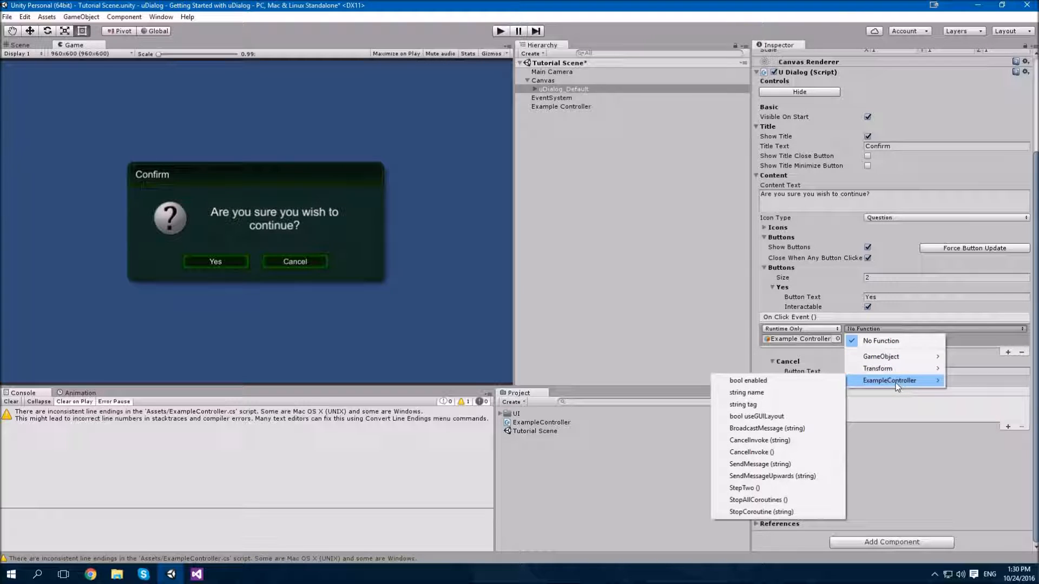
left_click(745, 488)
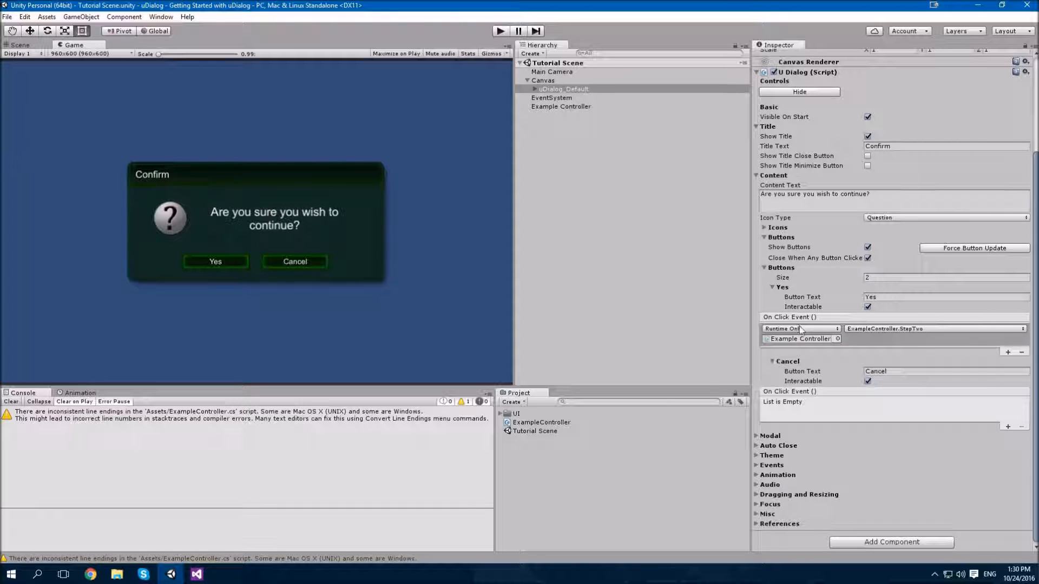
mouse_move(572, 291)
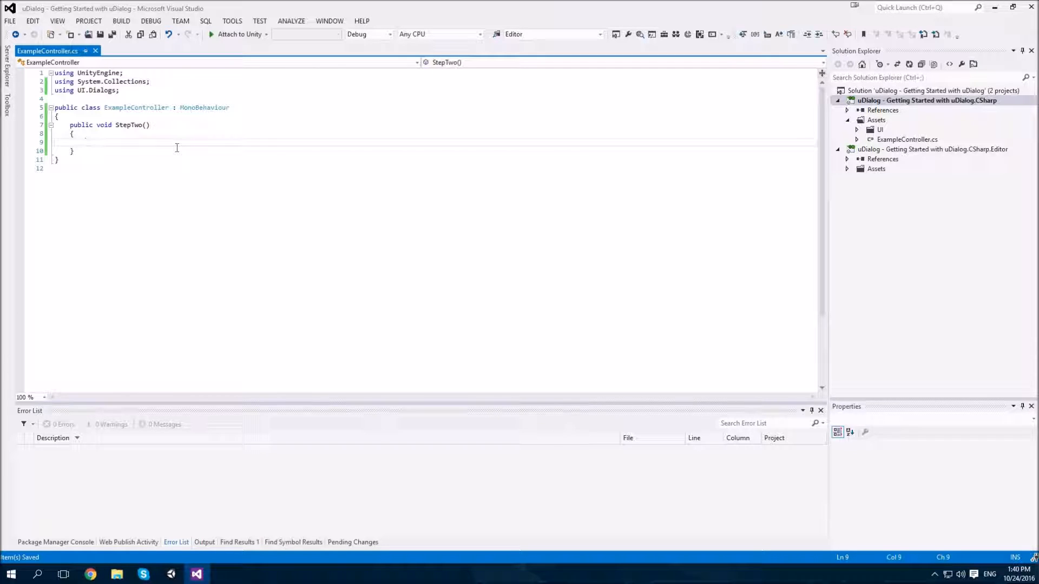
Code uDialog.NewDialog() sized 448 by 224 with SciFi image set and 'Blue Glow' scheme.
type("uDi")
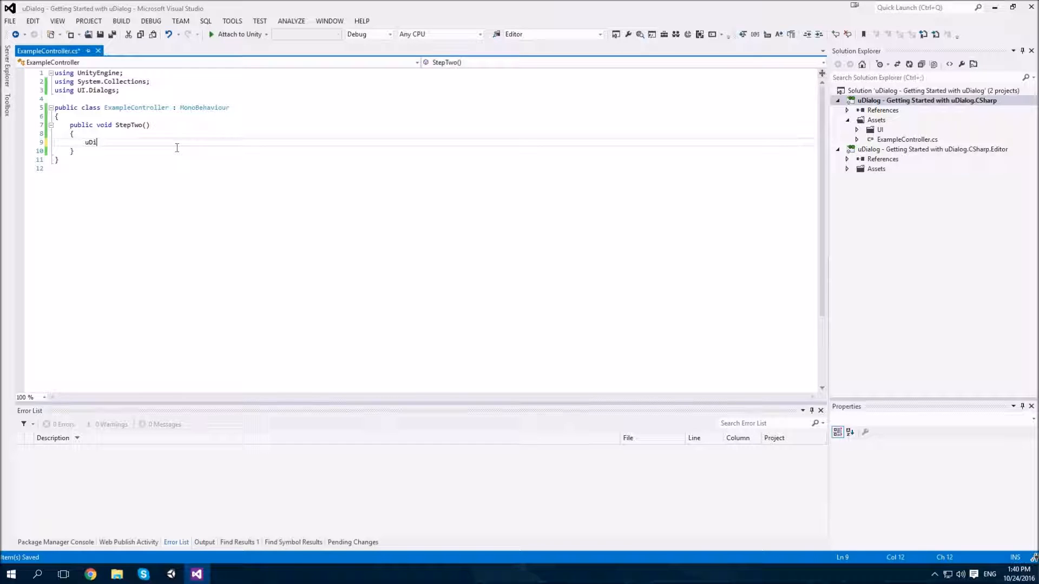
type("alog.NewDialog(")
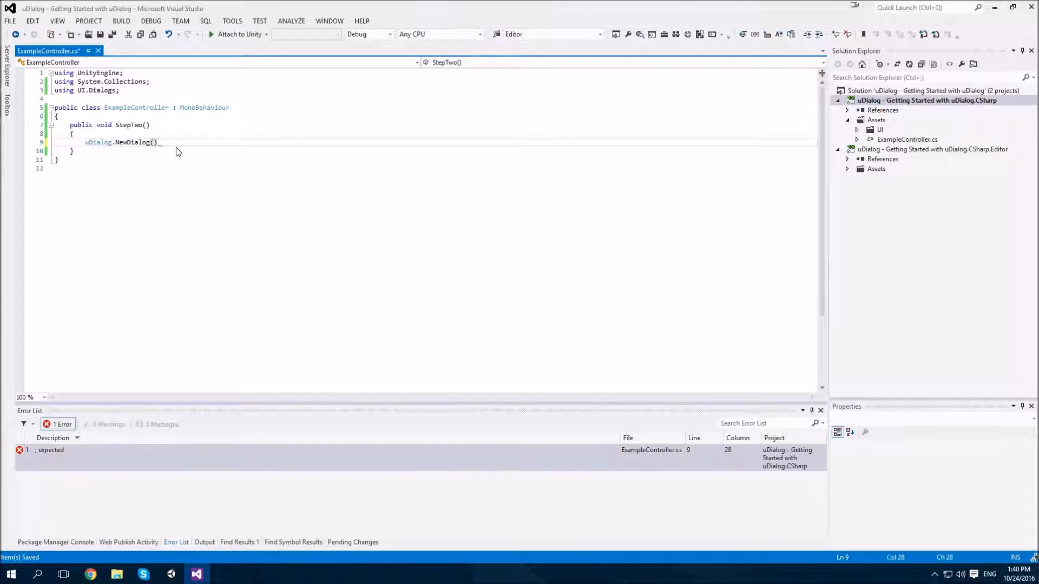
type(".")
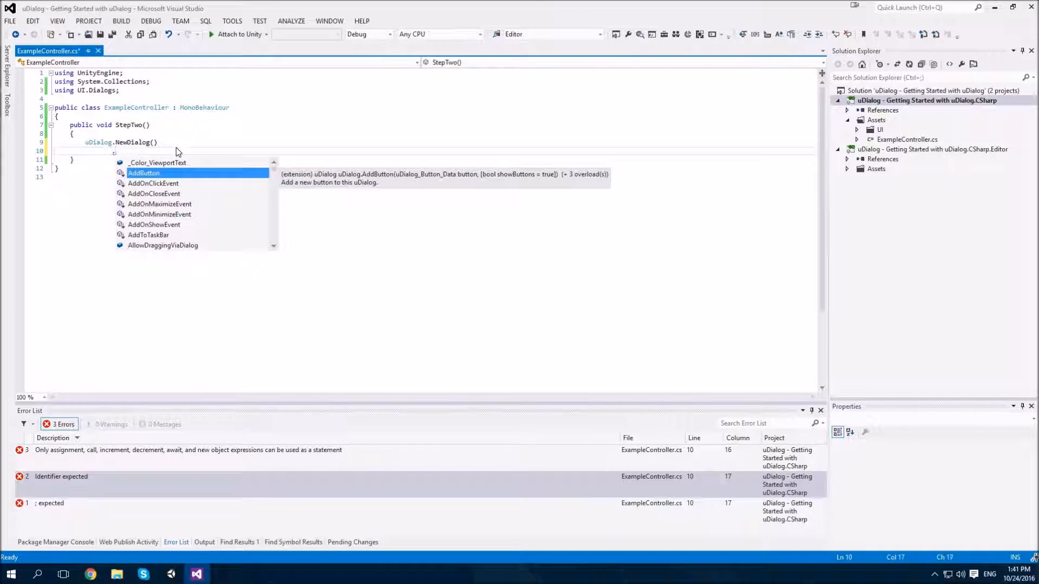
type("SetDimensions(")
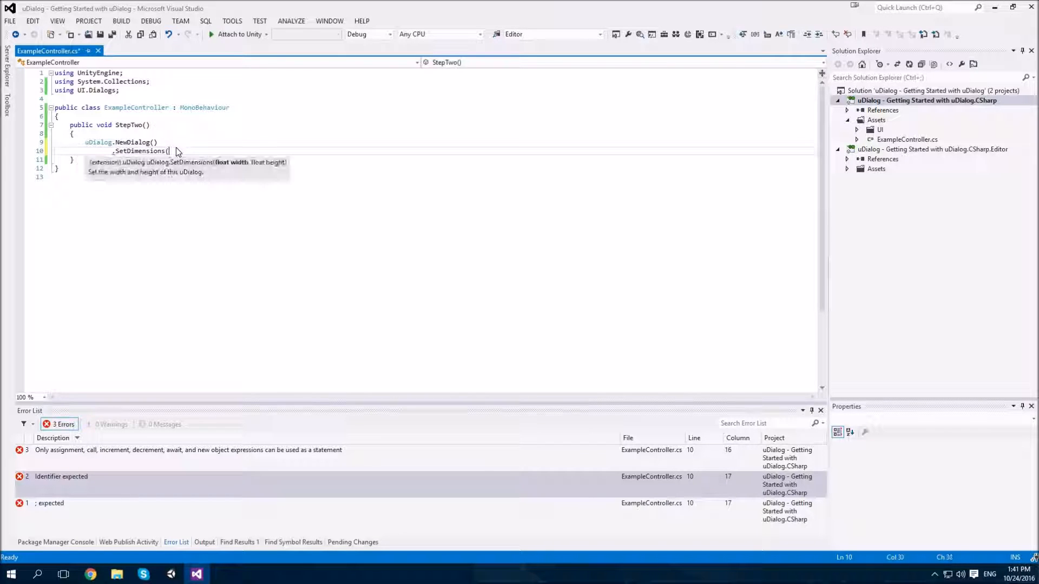
type("44")
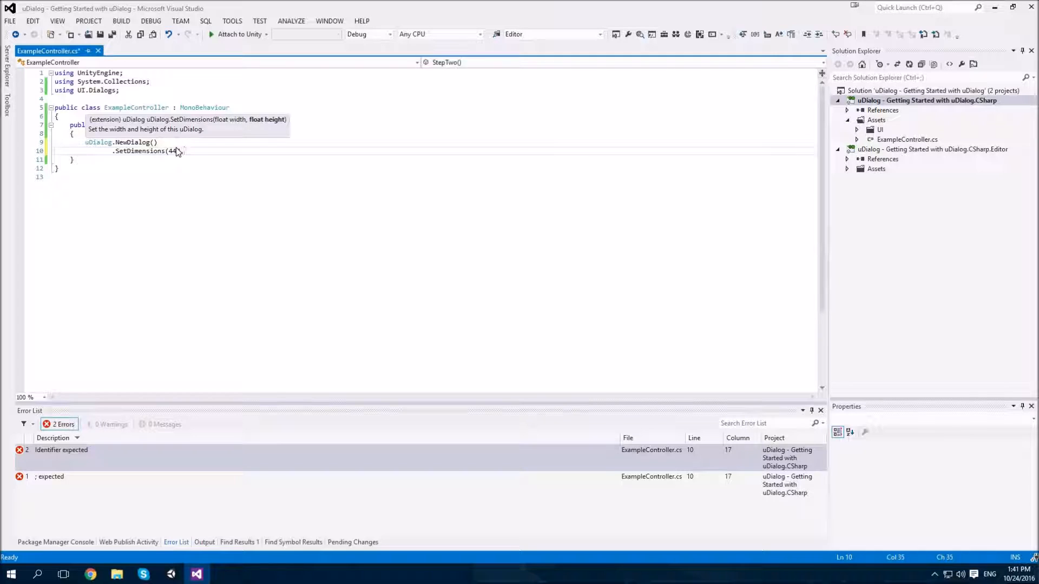
type("8,224)")
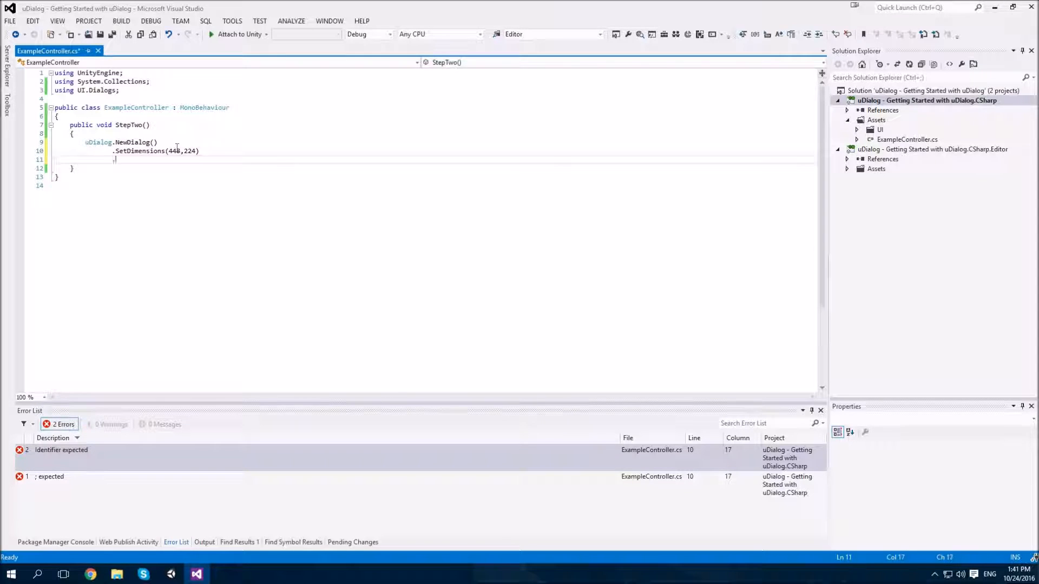
type(".")
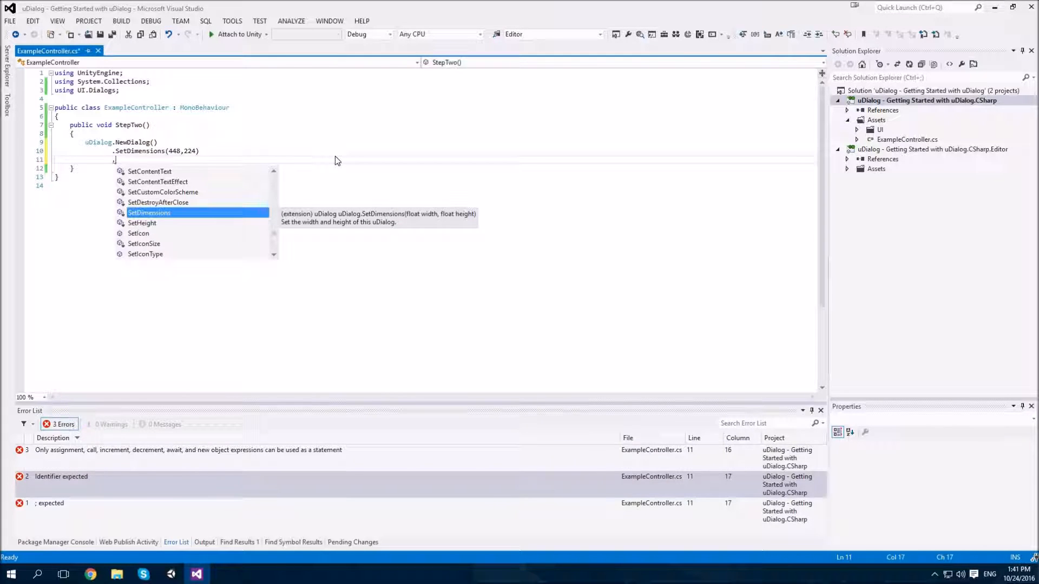
type(".SetThemeImageSet(eThemeImageSet.SciFi)")
type(".SetColorScheme")
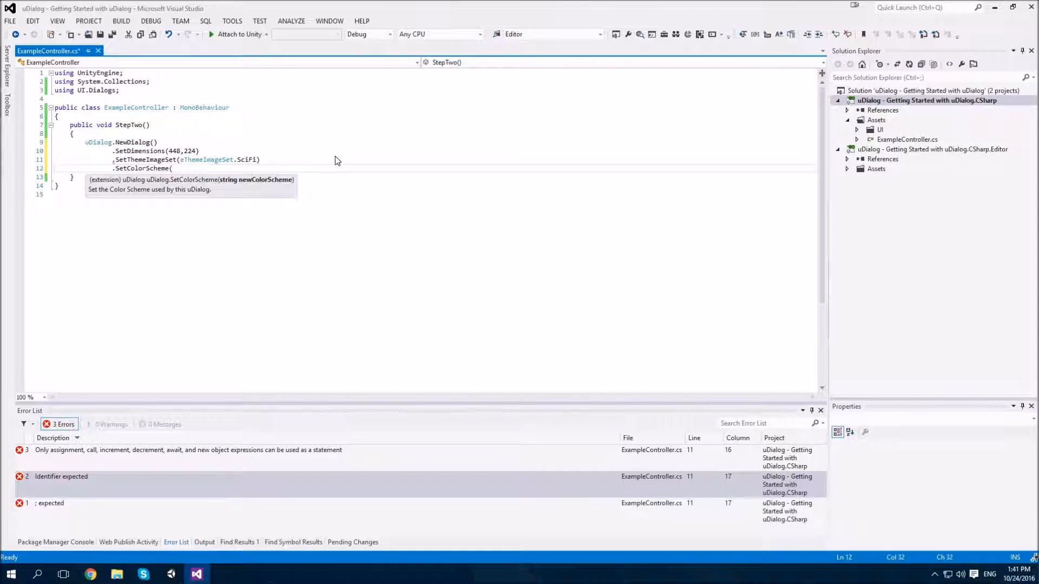
type("(")
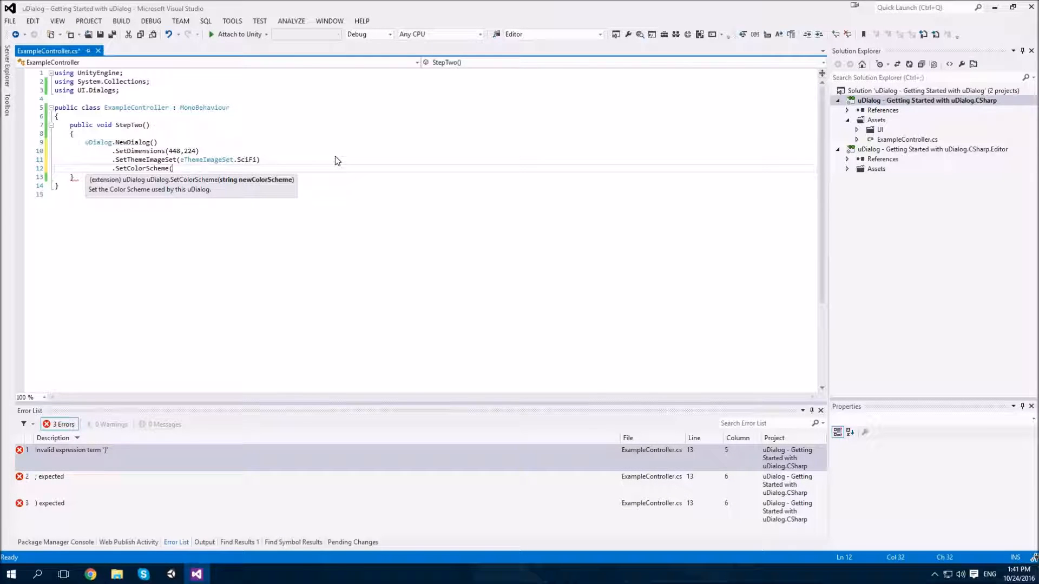
type("\"Blue Glow")
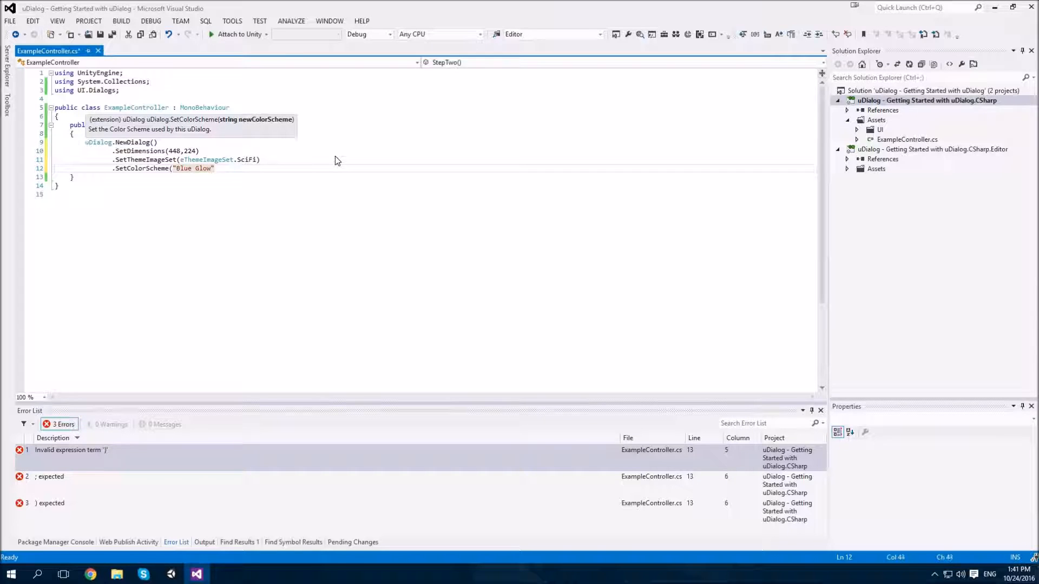
type(")")
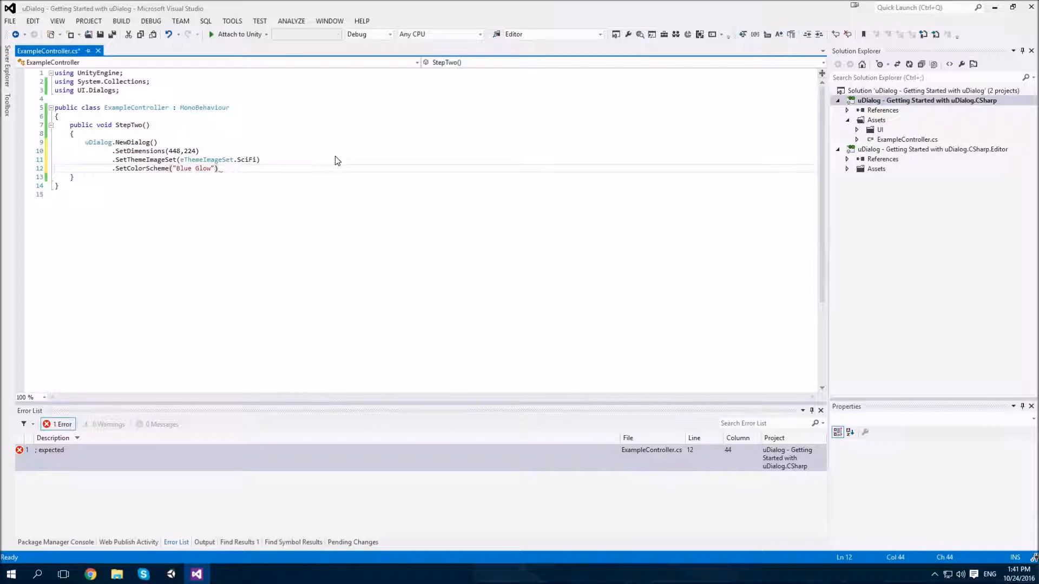
Chain AddButton calls for 'Yes' and 'Cancel' with empty lambda handlers.
type(".")
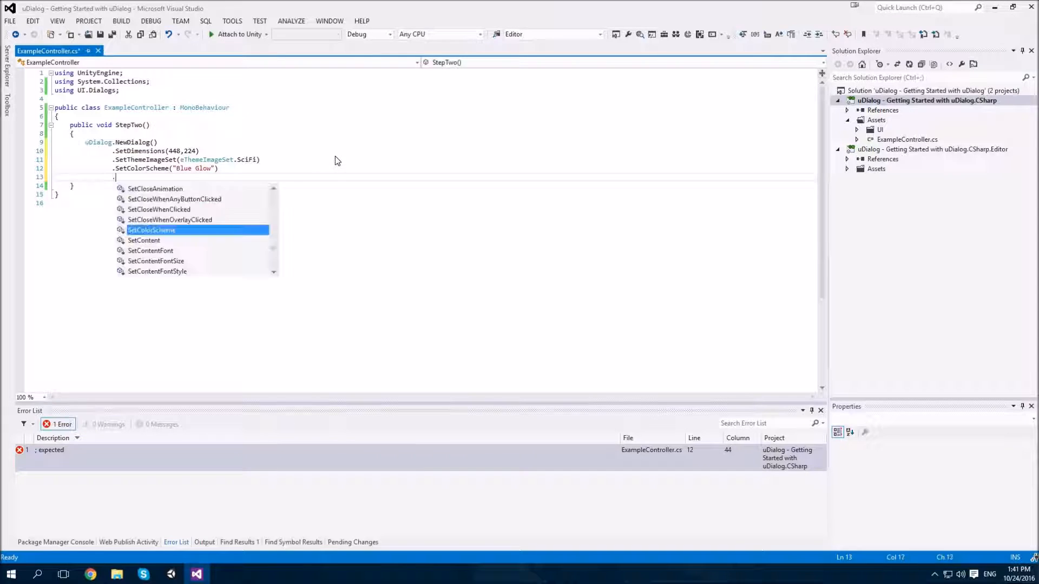
type("AddButton(\"Yes\",")
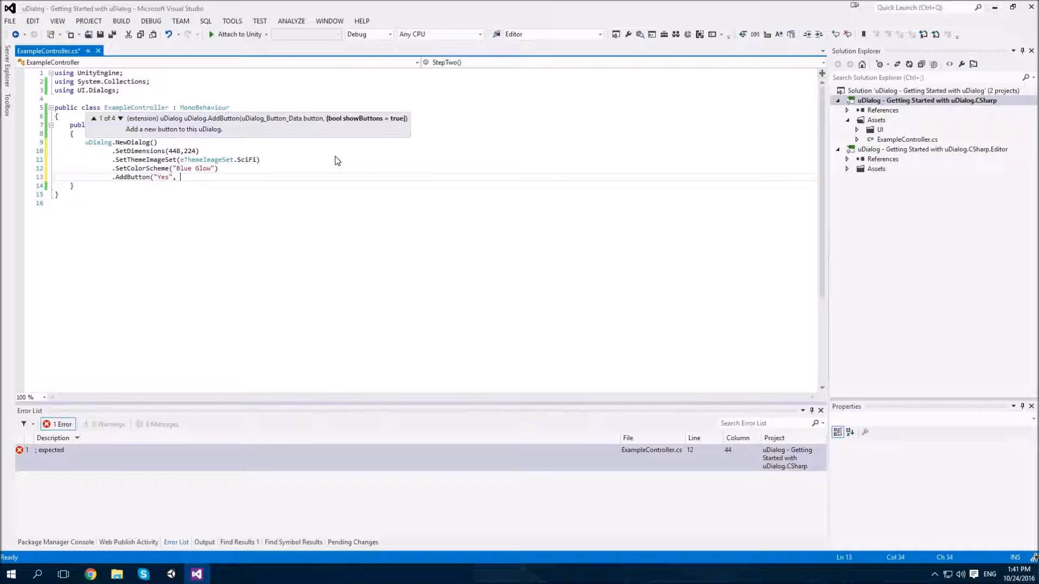
type("() => {})")
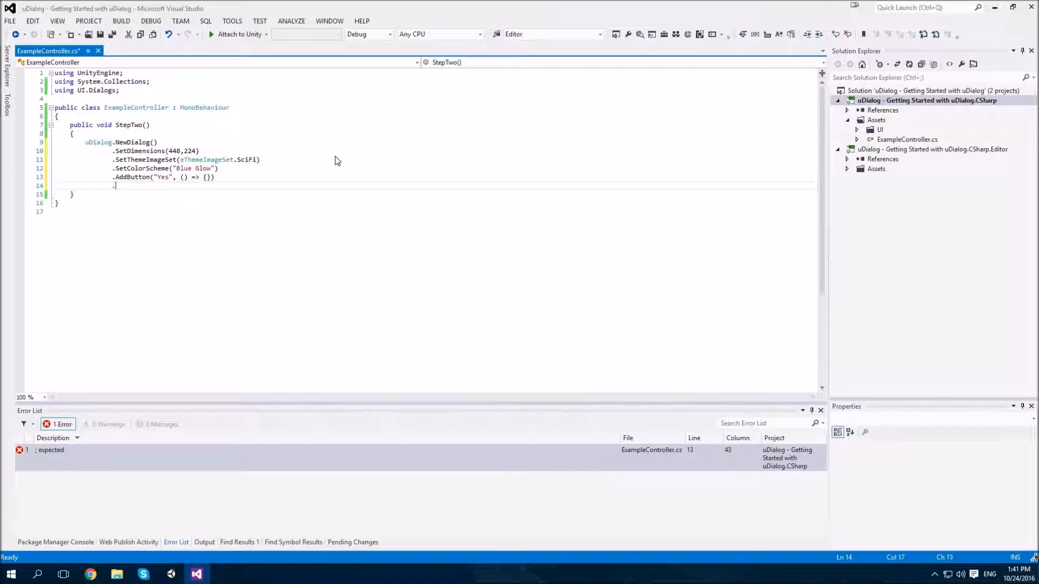
type(".AddButton(\"")
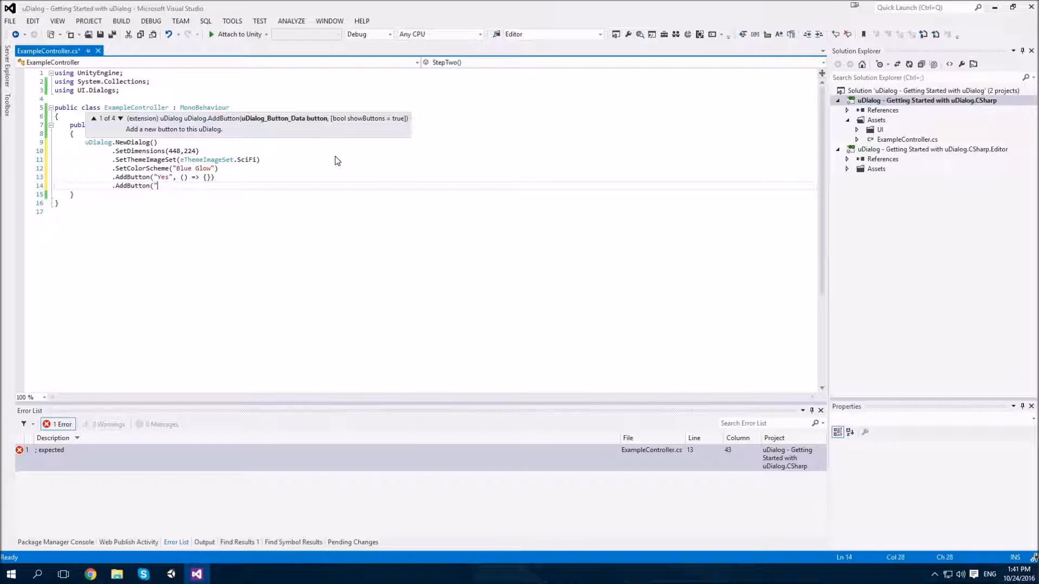
type("Cancel\",")
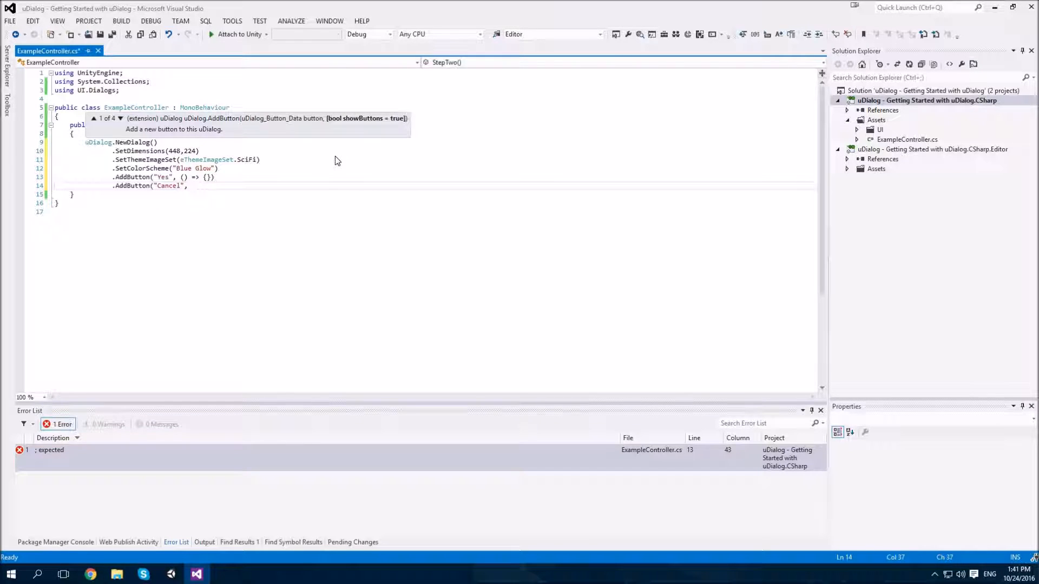
type(", () => {})")
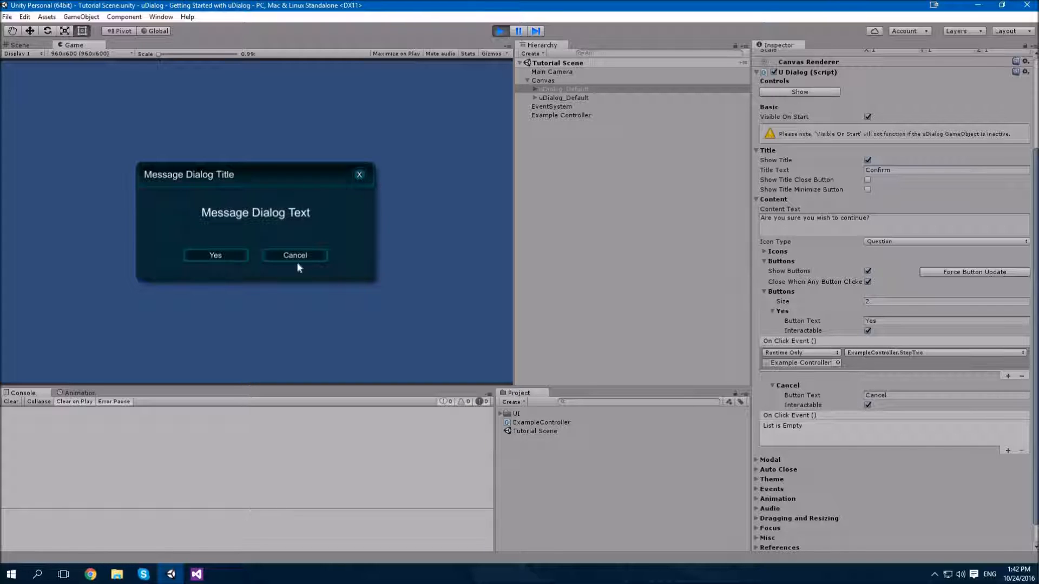
Play the scene so the coded dialog appears in the Game view.
left_click(500, 31)
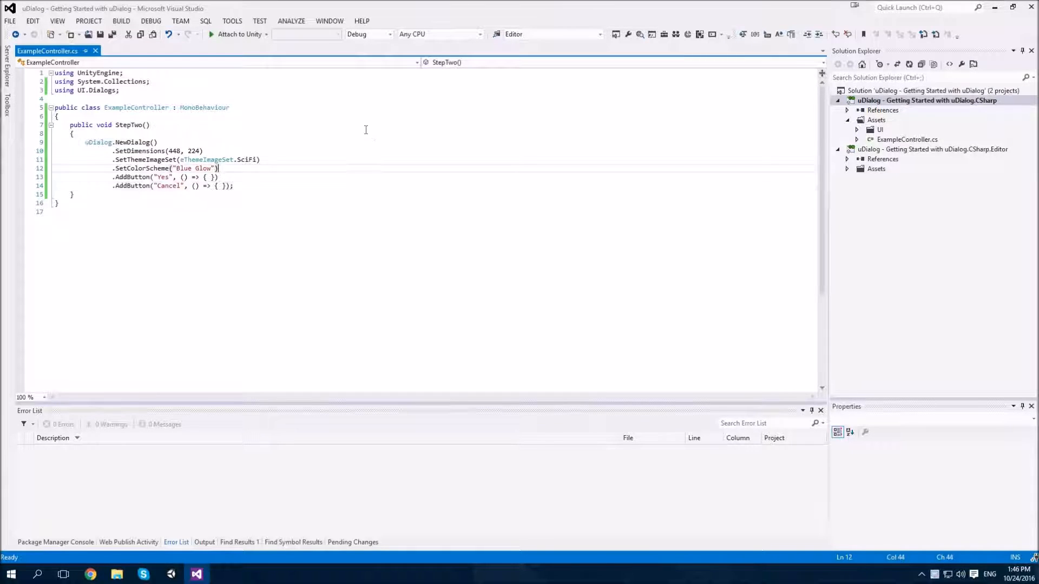
Add SetTitleText('Confirm') and SetShowTitleCloseButton(false) to the chain.
key("enter")
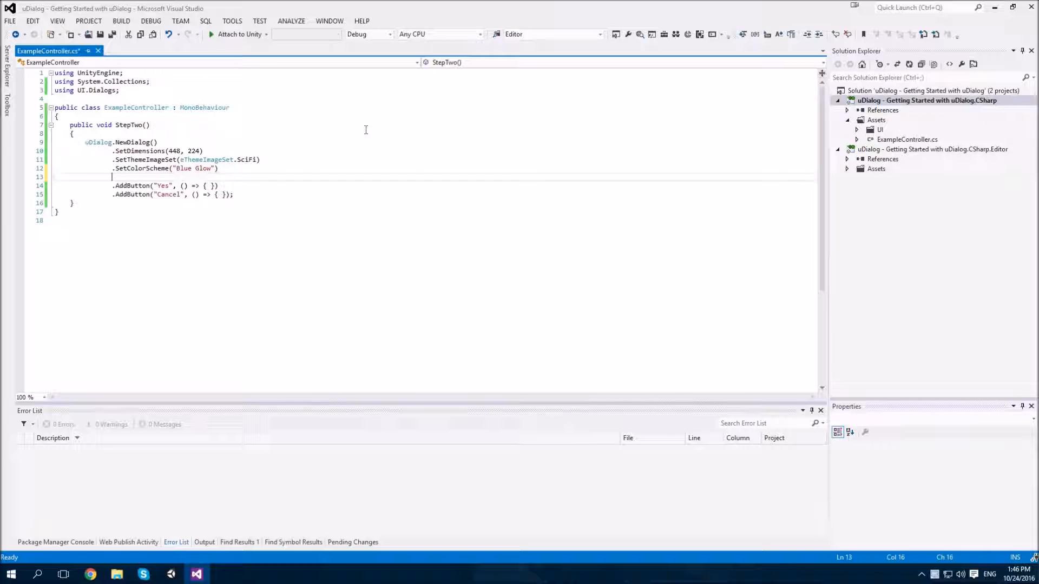
type(".SetTitleText")
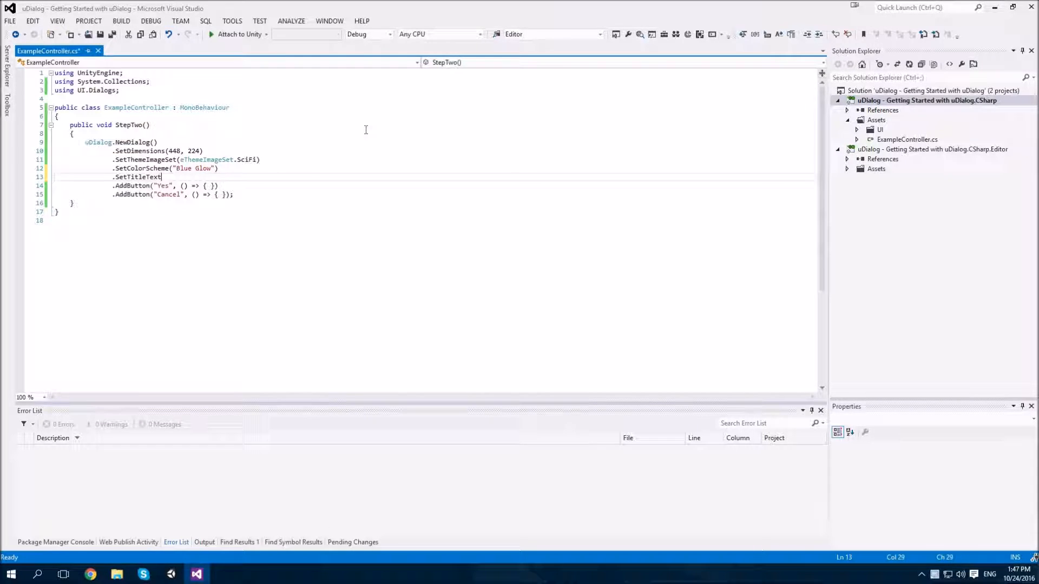
type("(\"Confirm")
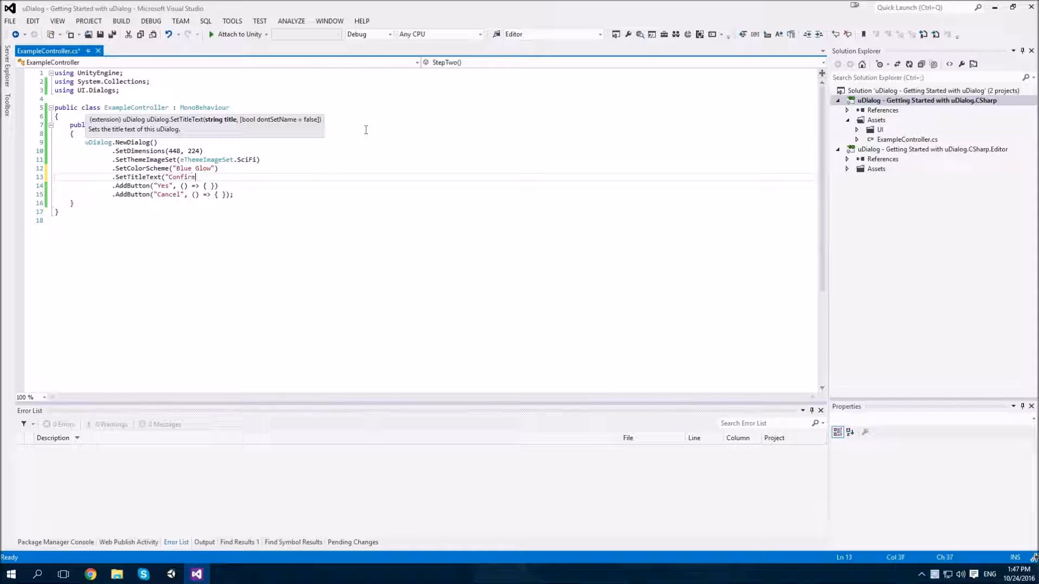
type(".SetShowTitleCloseButton")
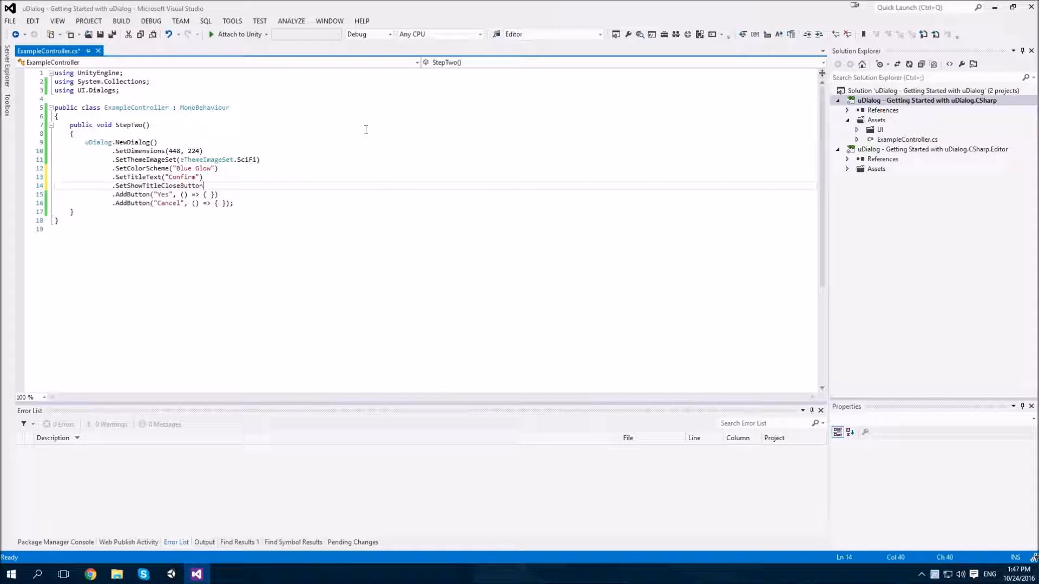
type("(false)")
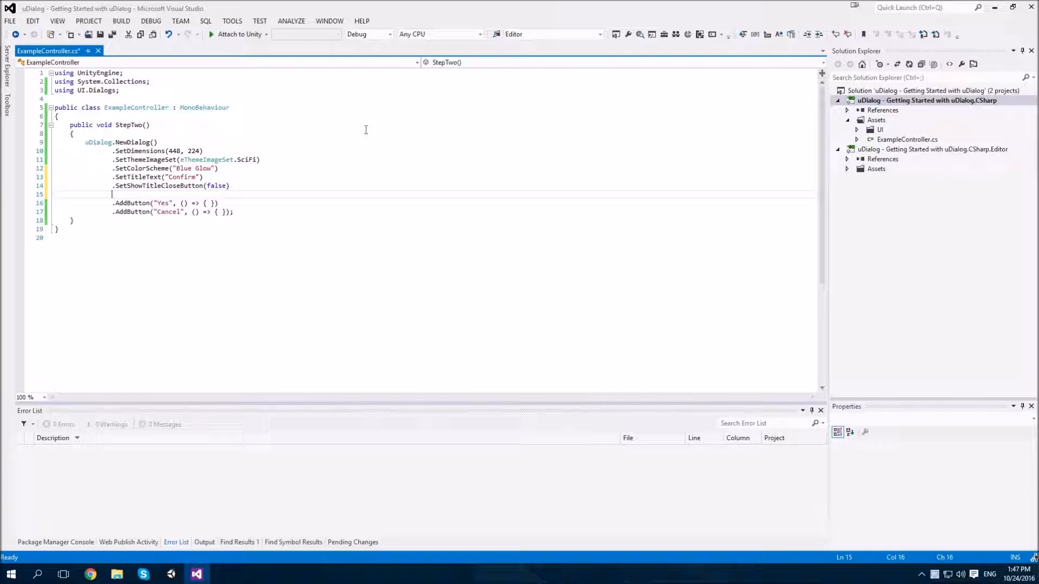
Add SetContentText with the are-you-sure question and begin SetIcon(eIconType.
type(".SetContentText(\"Are you sure you")
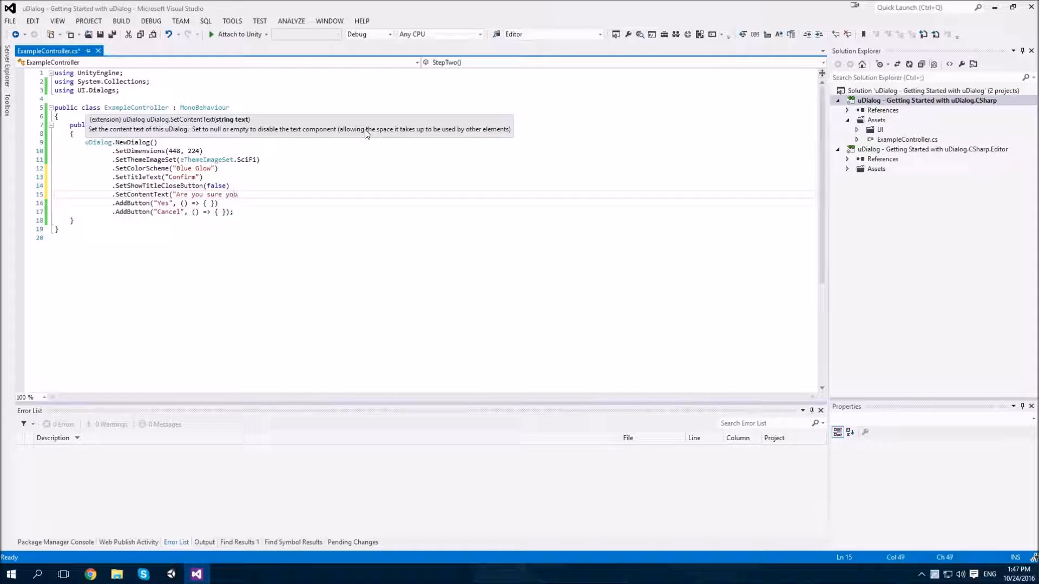
type("'re sure you wish to continue?")
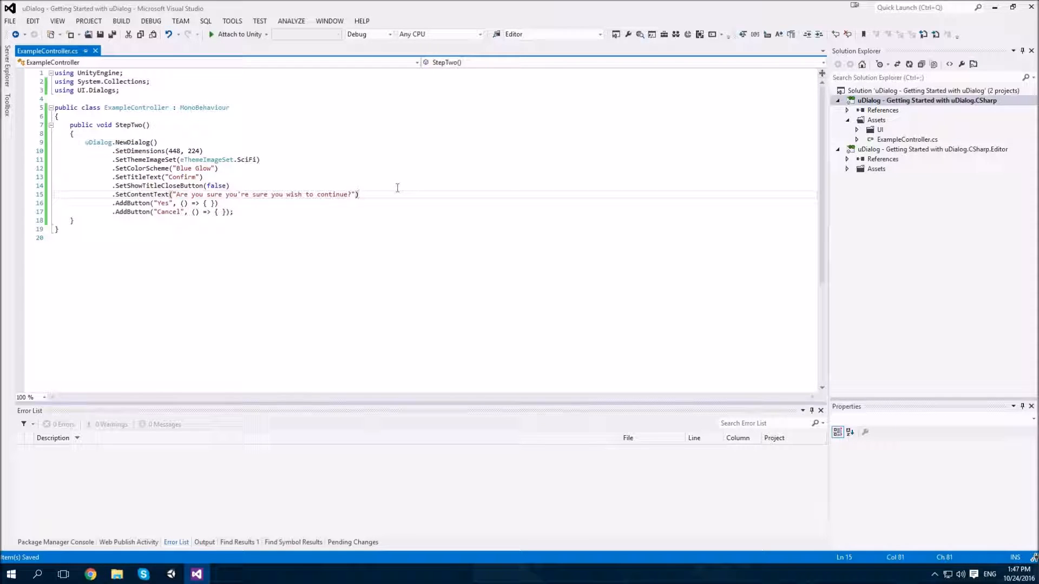
type(".SetIcon")
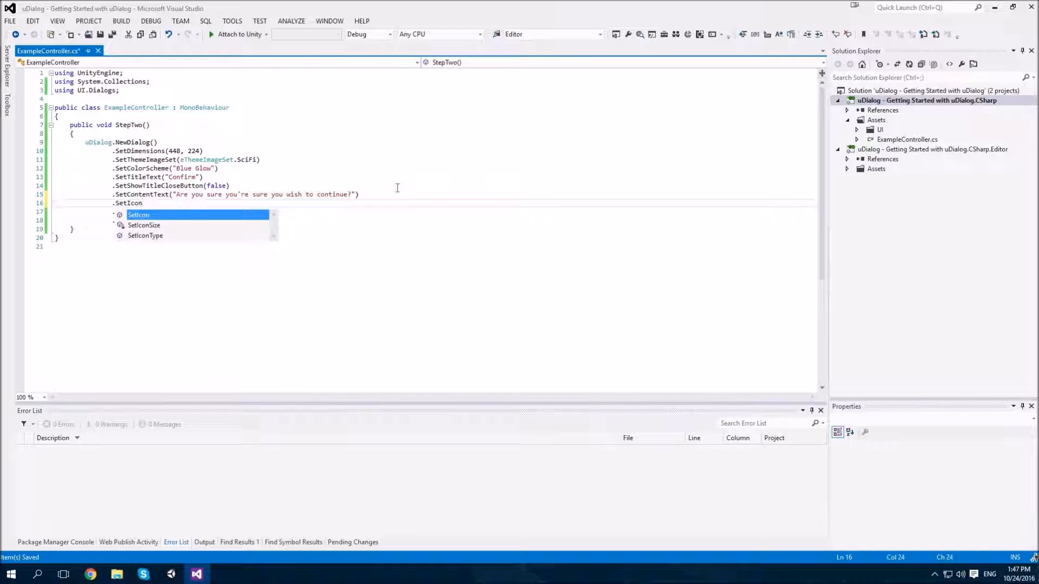
type("(")
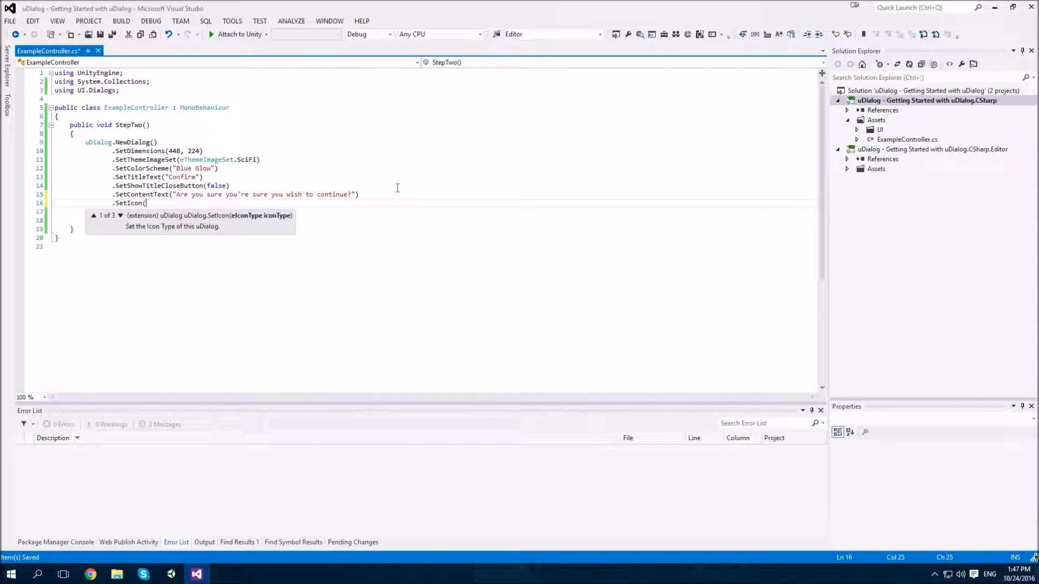
type("eIconTy")
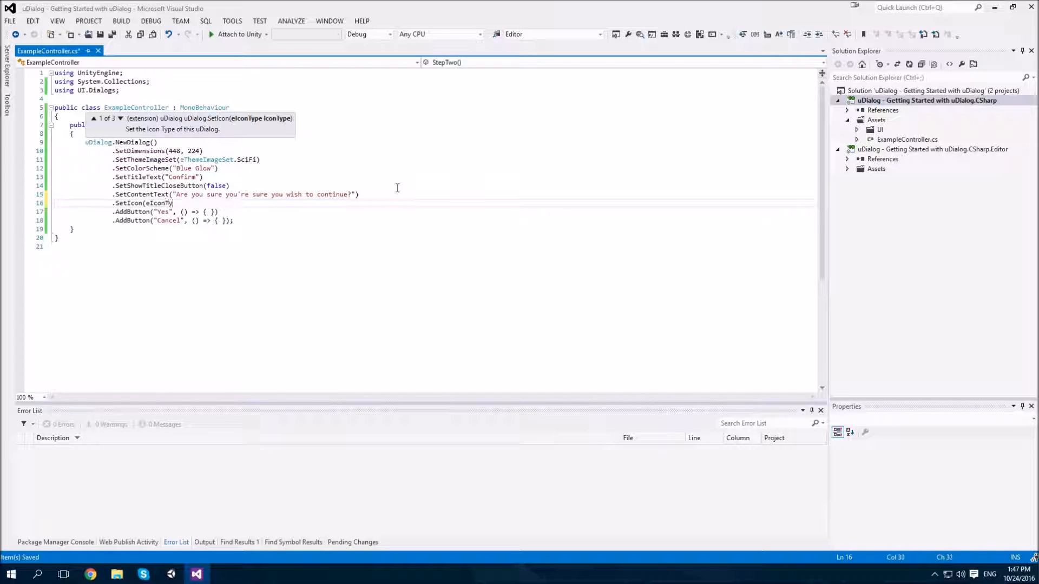
type(".Question")
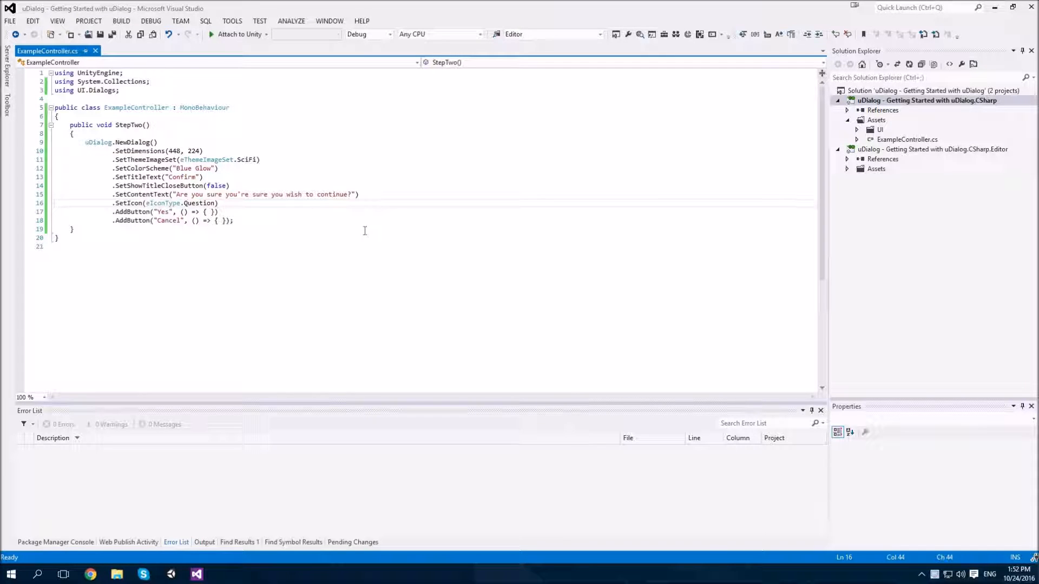
mouse_move(240, 204)
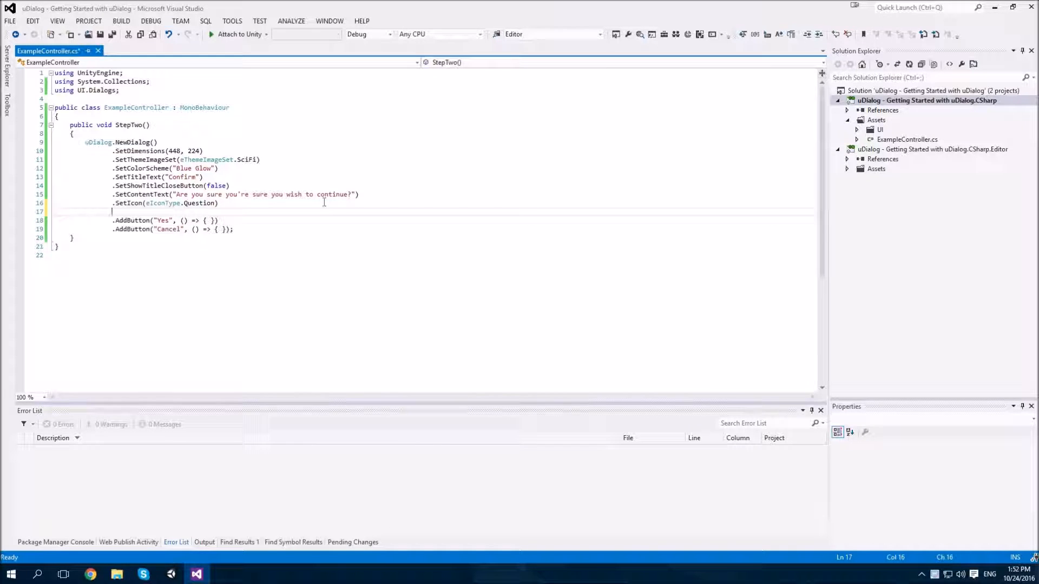
Add .SetCloseWhenAnyButtonClicked(false) so the dialog stays open when a button is pressed.
type(".SetCloseWhenAnyButtonClicked(fa")
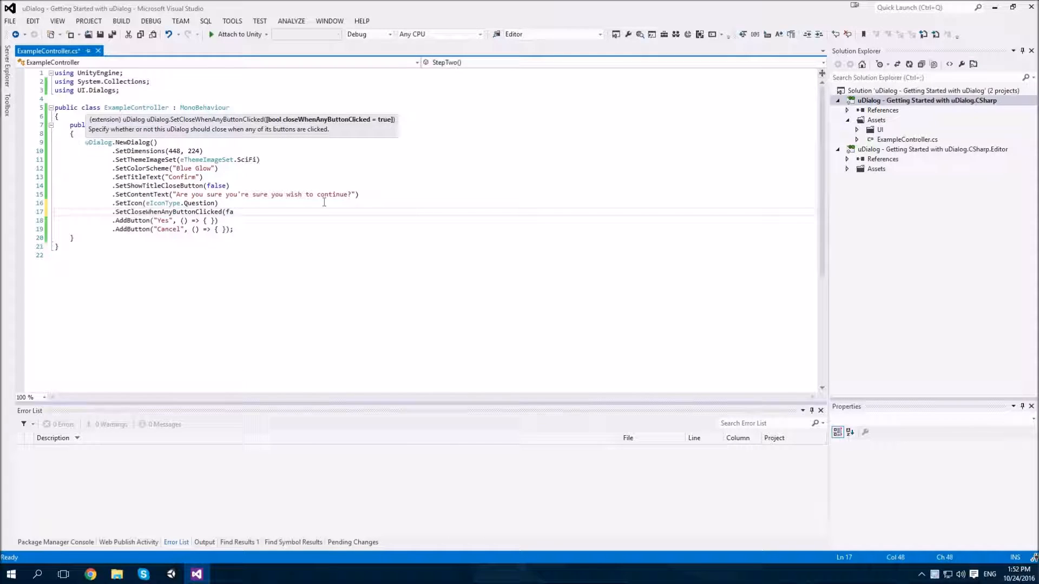
type("lse)")
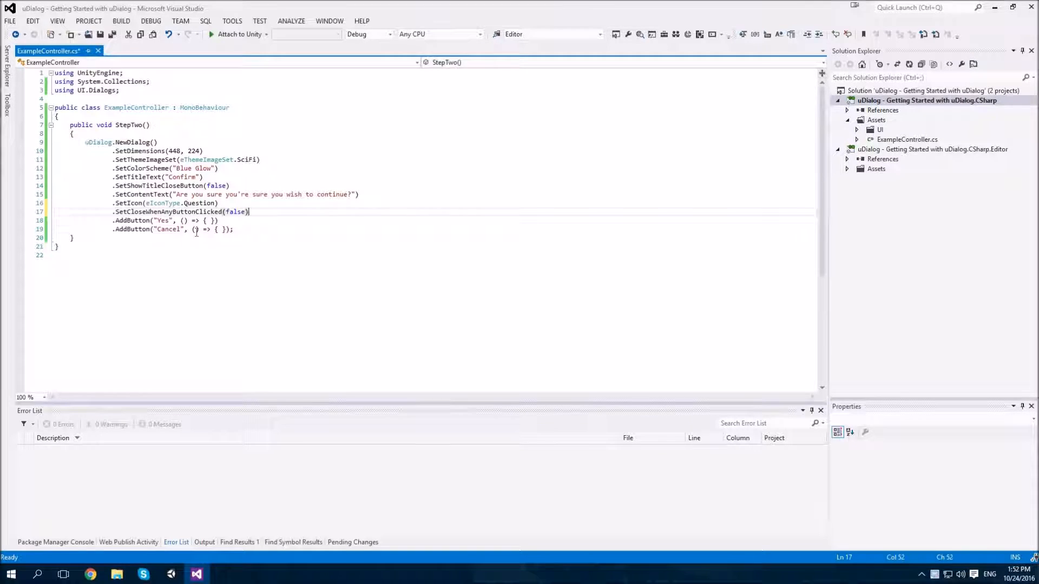
type("dialo")
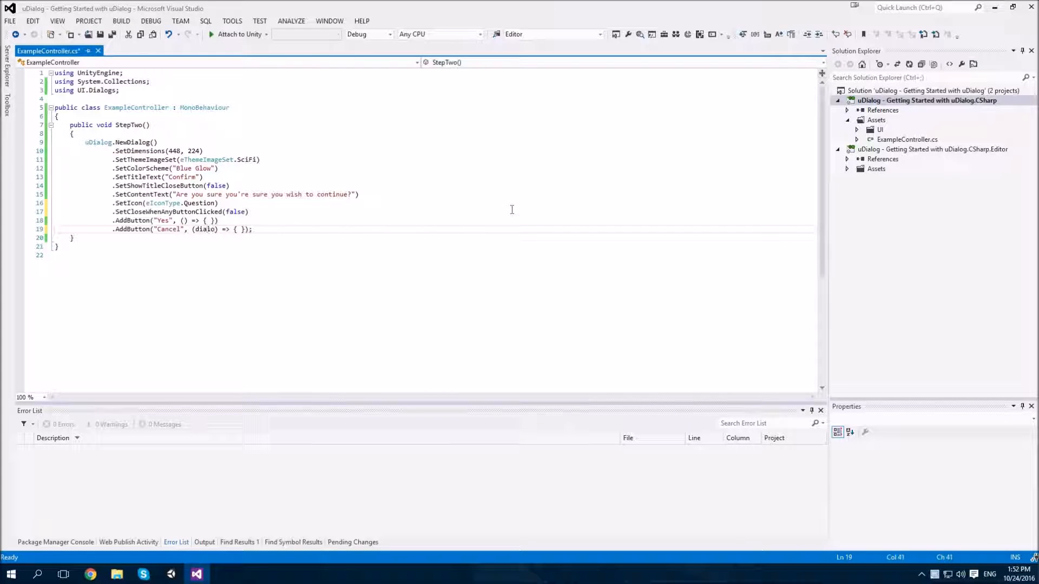
left_click(206, 230)
type("g")
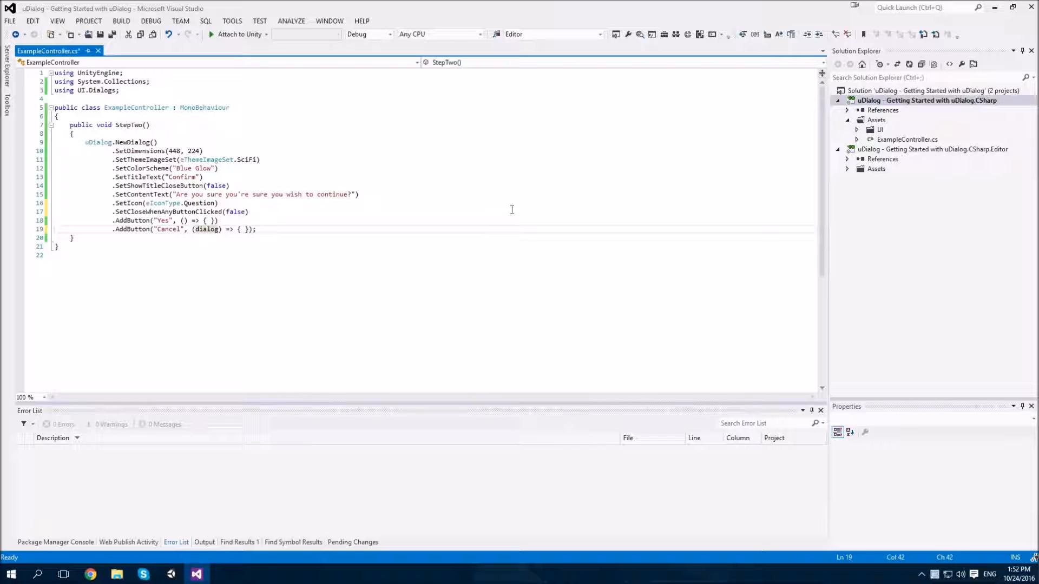
Change the Cancel handler to take the dialog and call dialog.Close().
type("but")
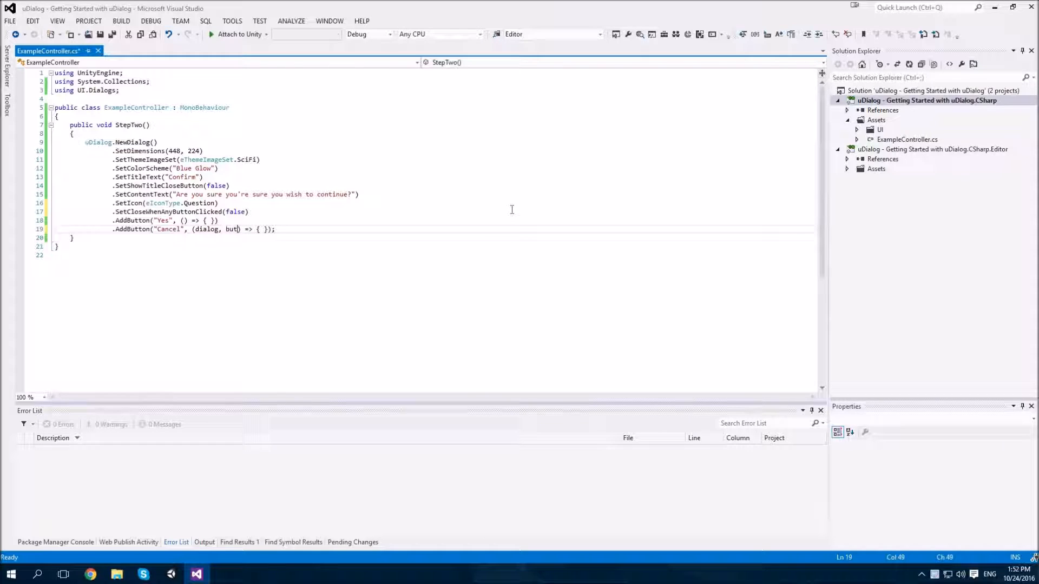
type("ton")
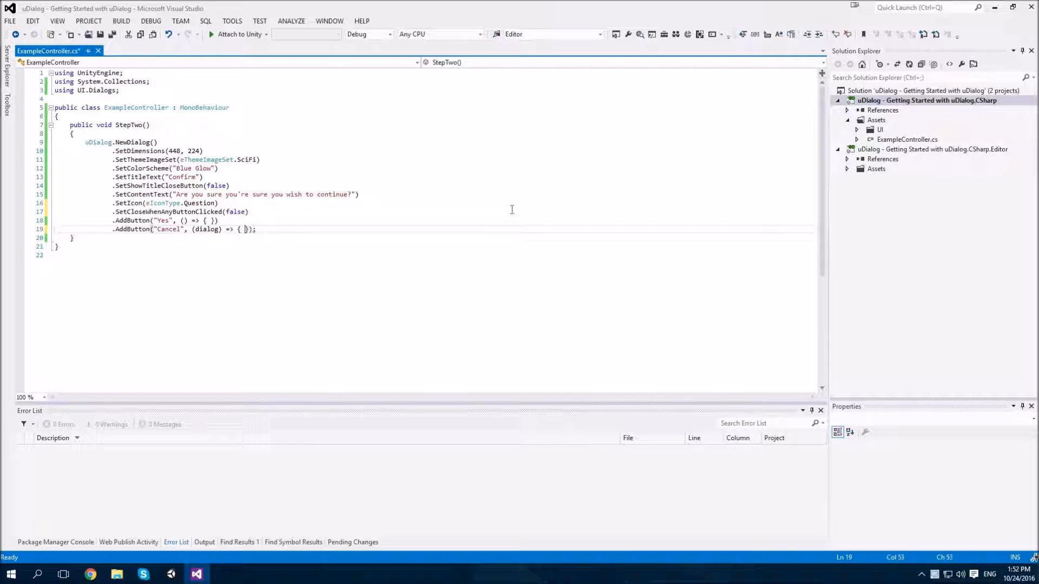
type("dialog")
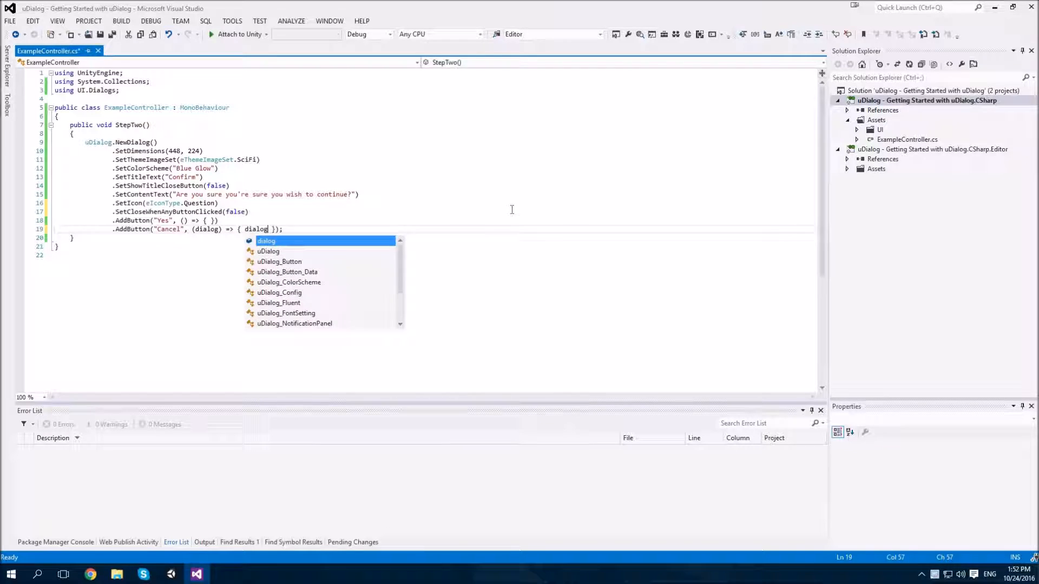
type(".Close()")
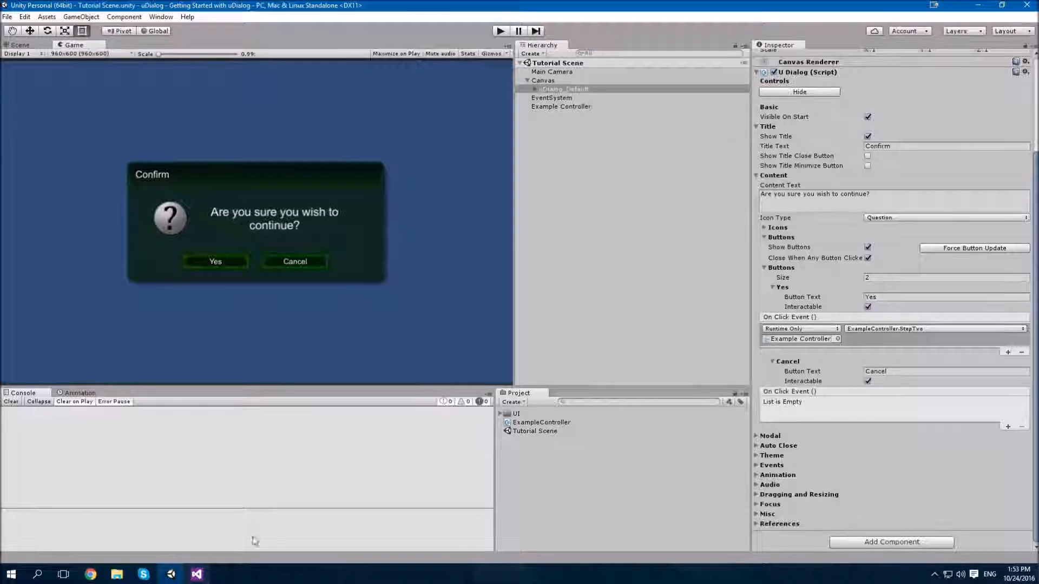
Switch back to the code editor from the taskbar.
left_click(196, 574)
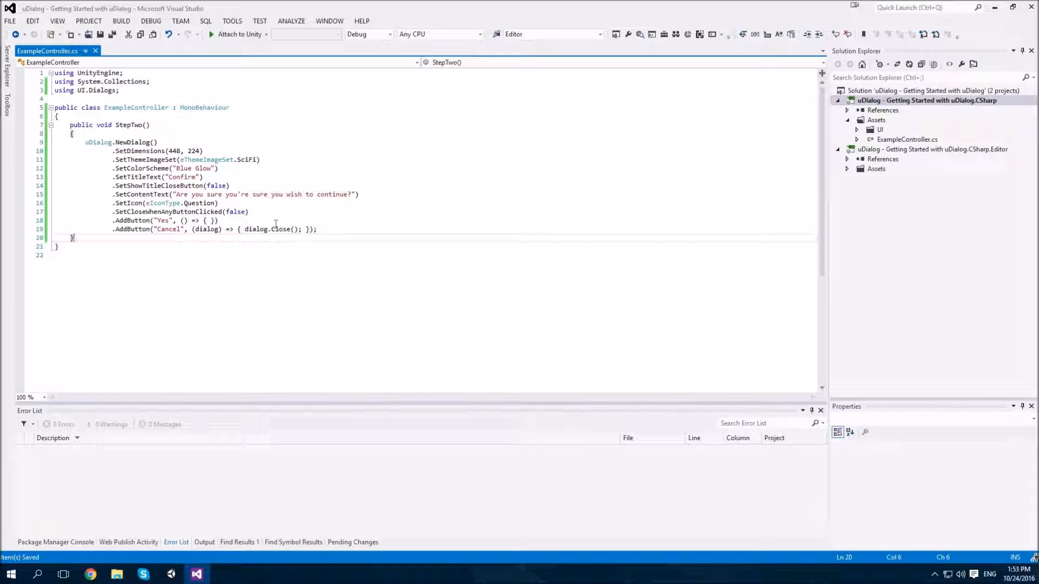
Declare a StepThree method and call StepThree from the Yes button handler.
key("enter")
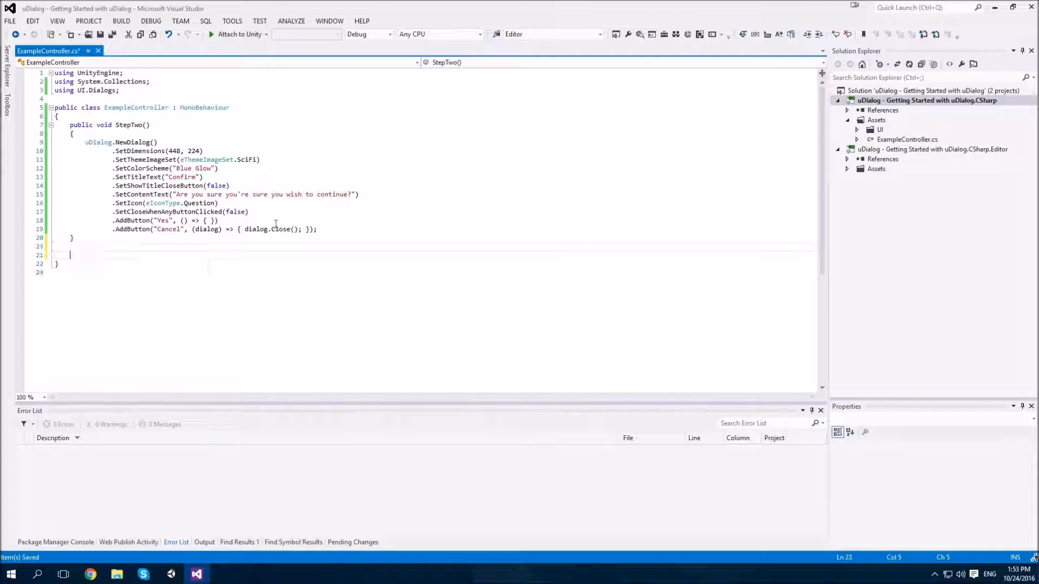
type("void Step")
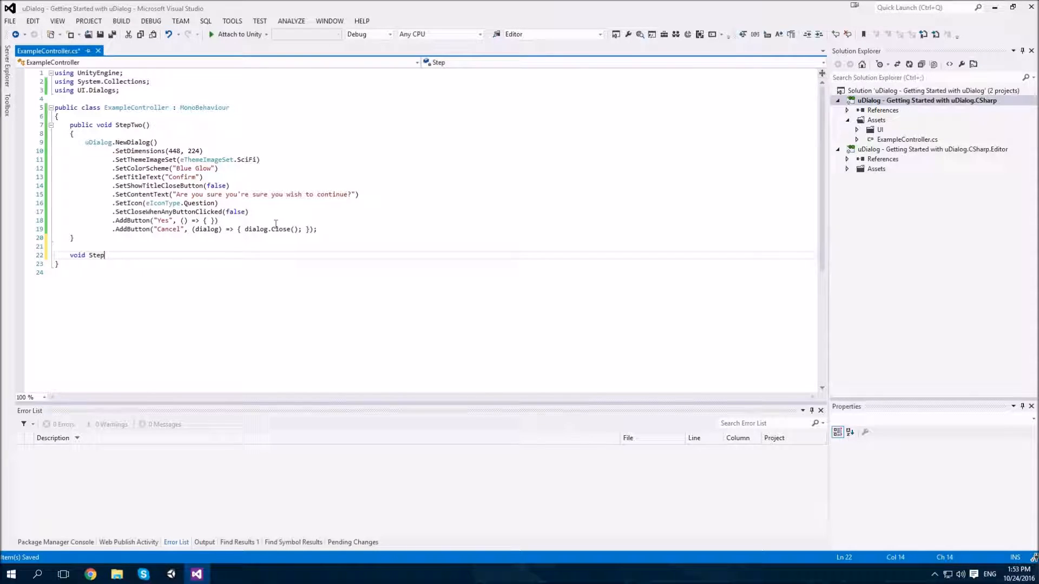
type("Three()")
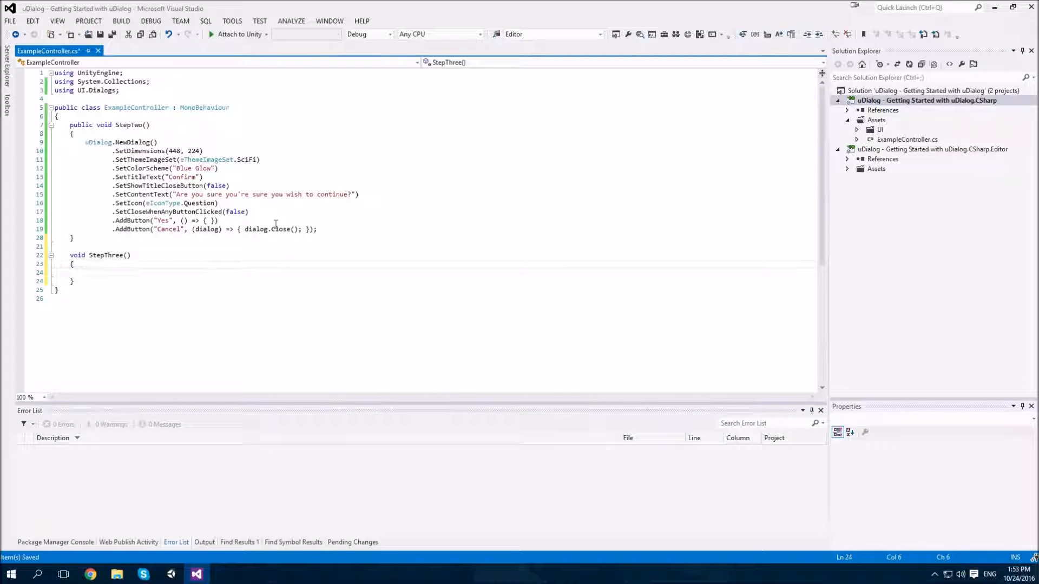
left_click(280, 219)
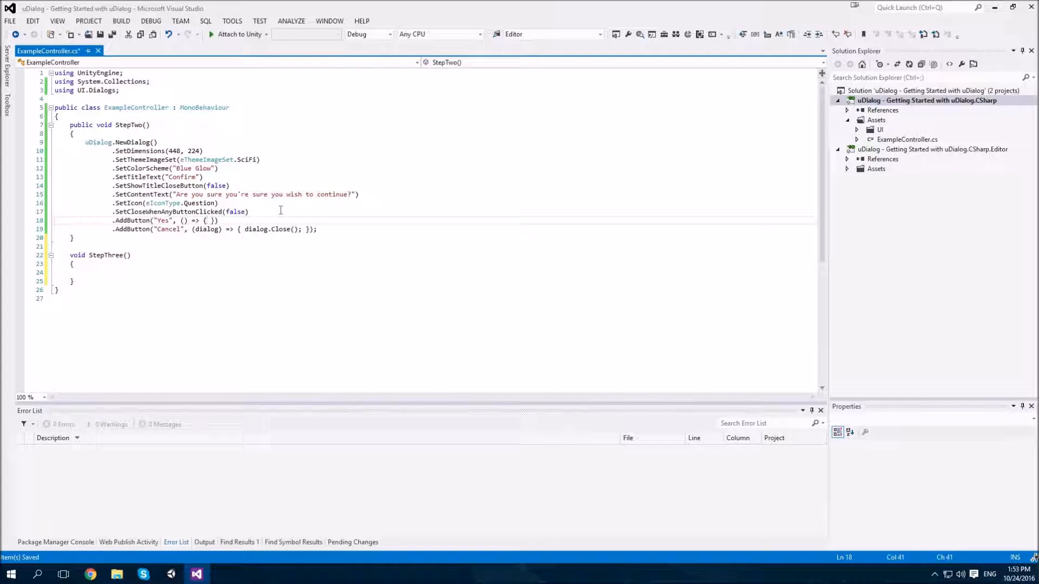
type("StepThree()")
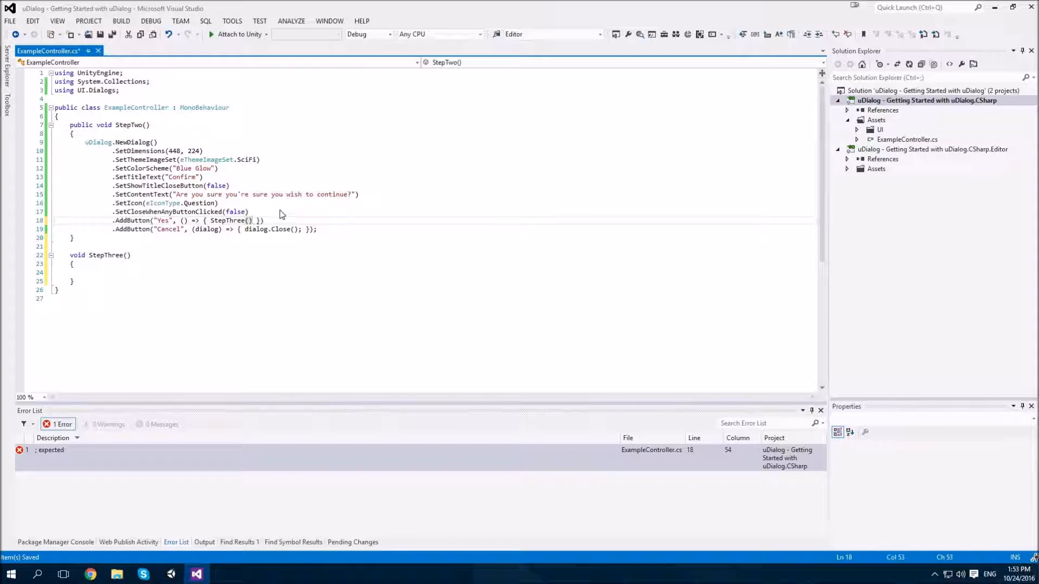
type(";")
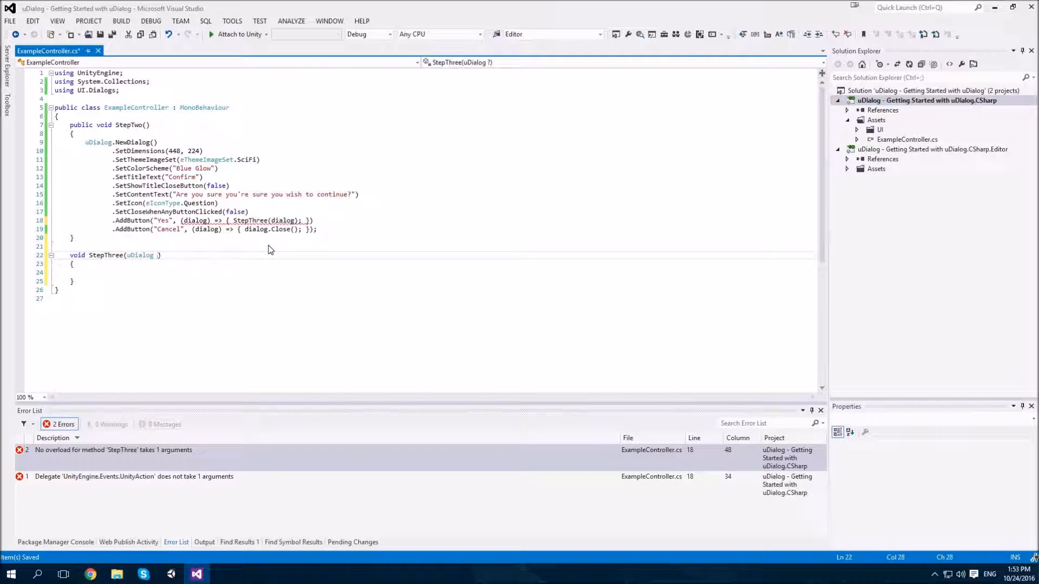
Pass the dialog into StepThree, which calls dialog.Close() and uDialog.NewDialog().
type("dialog")
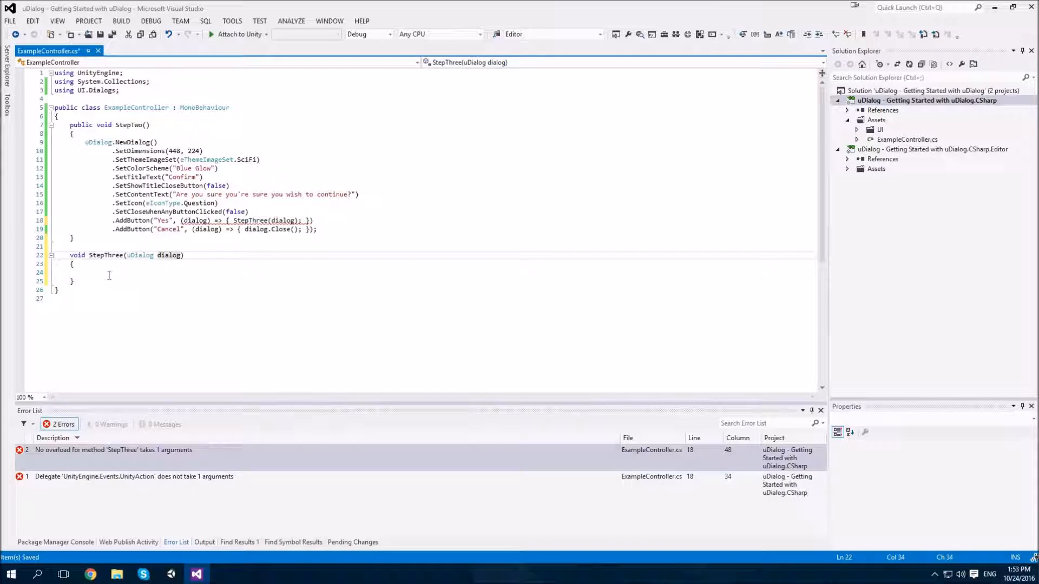
type("dialog.Close();")
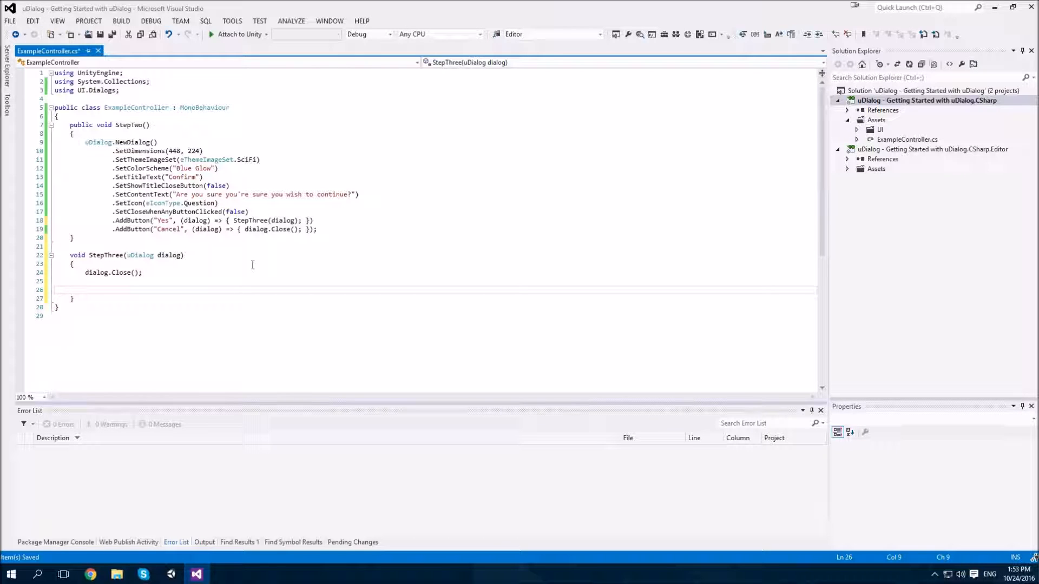
type("uDialog")
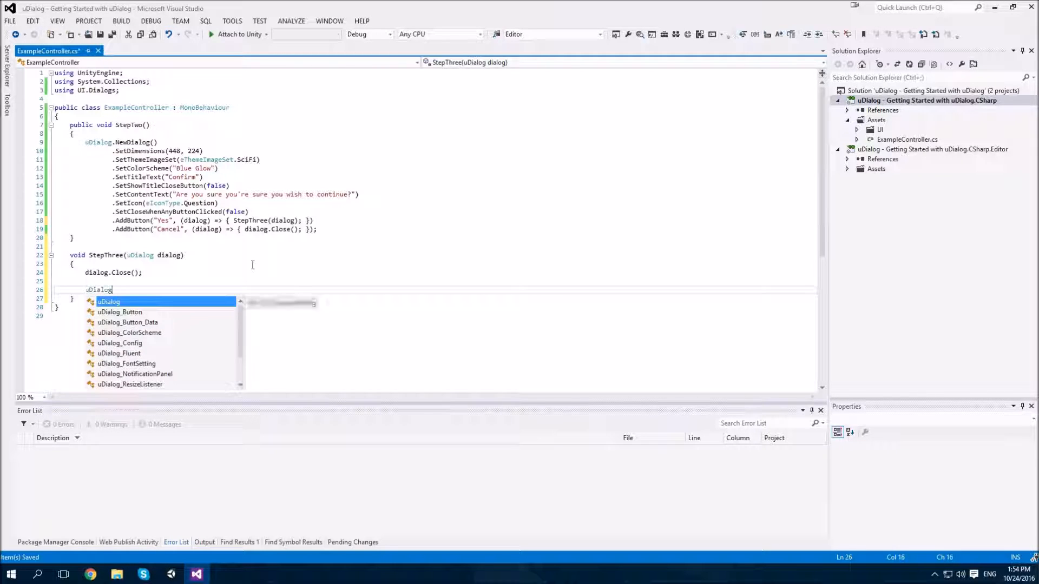
type(".NewDialog()")
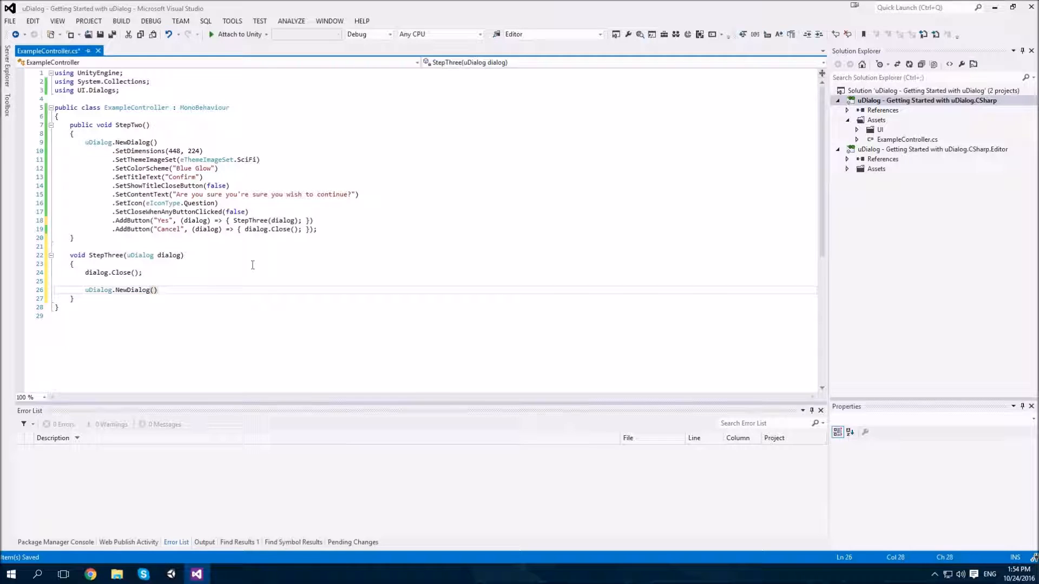
type(";")
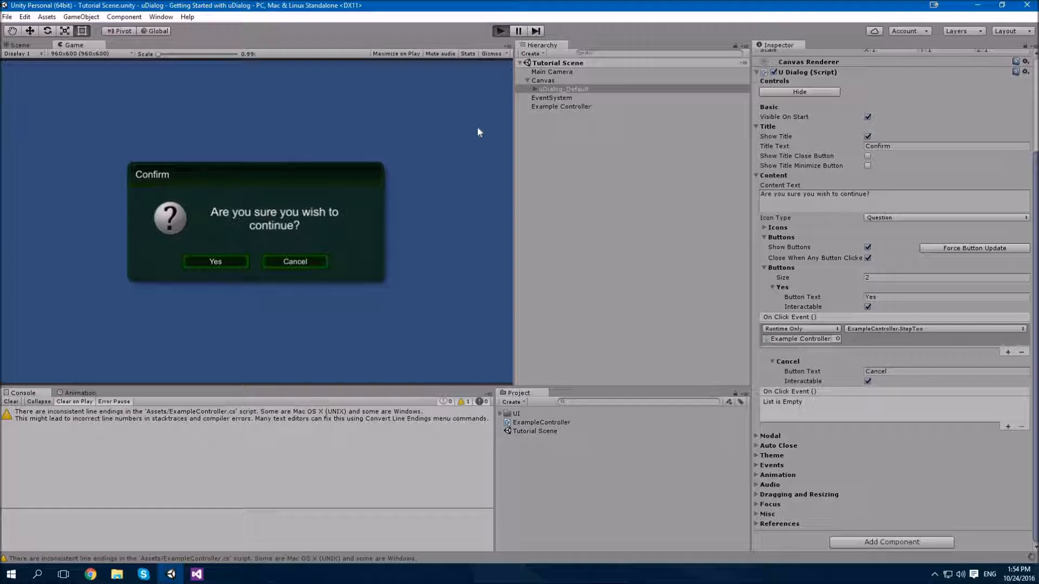
Play the scene, answer Yes to see the default Message Dialog, and return to the editor.
left_click(500, 30)
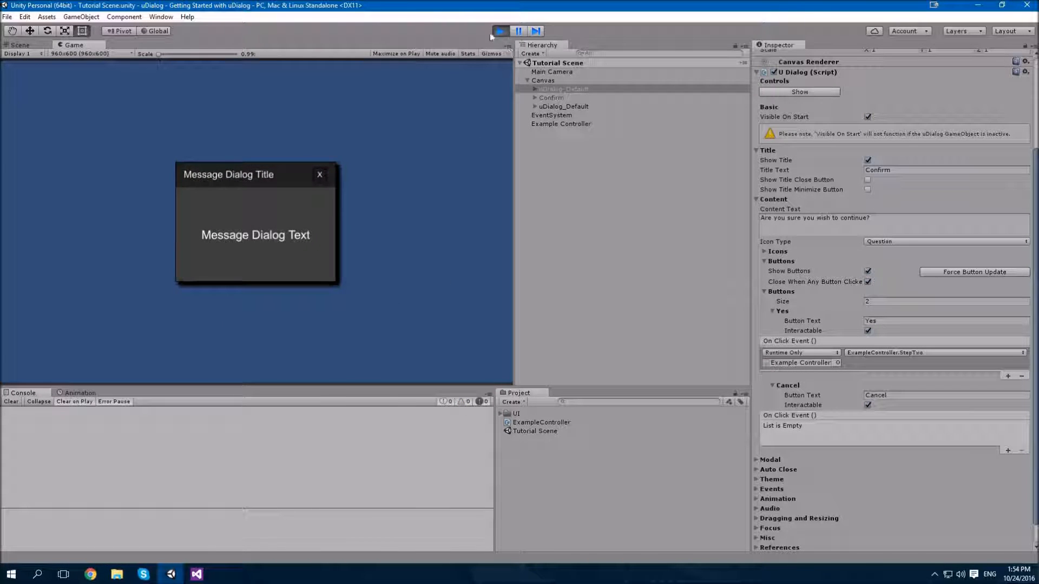
left_click(195, 573)
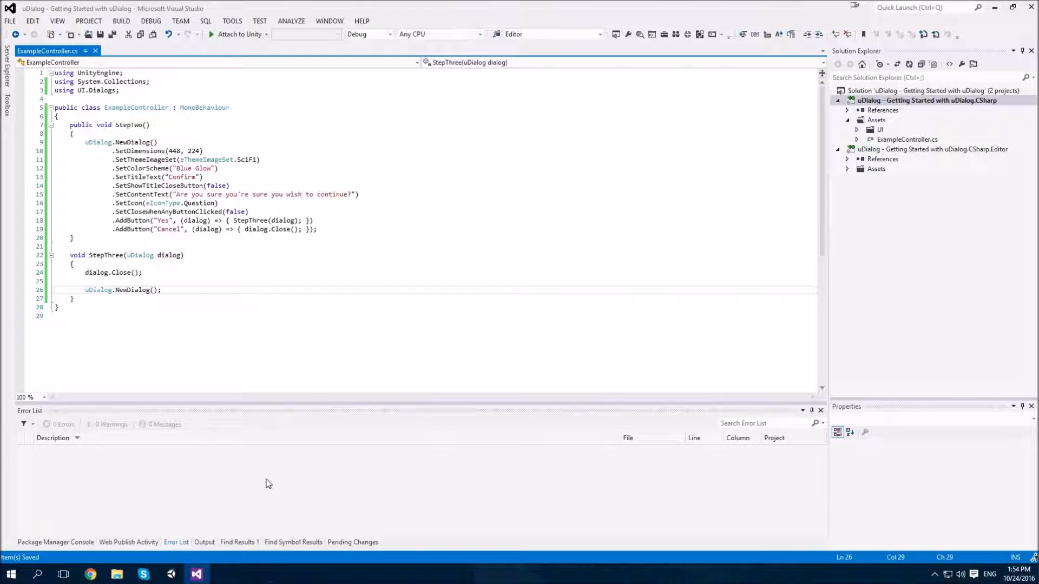
left_click(171, 573)
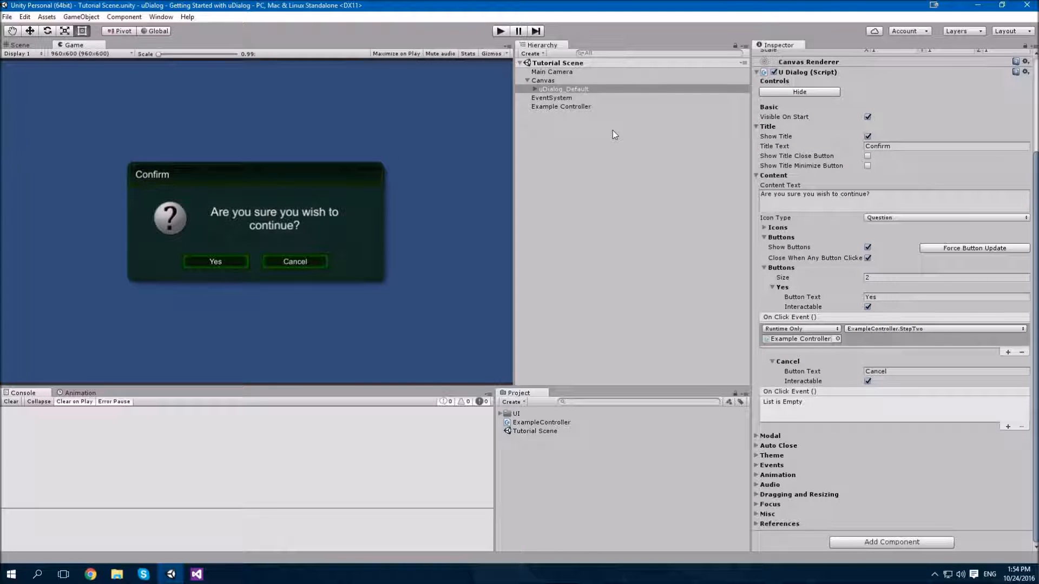
left_click(196, 573)
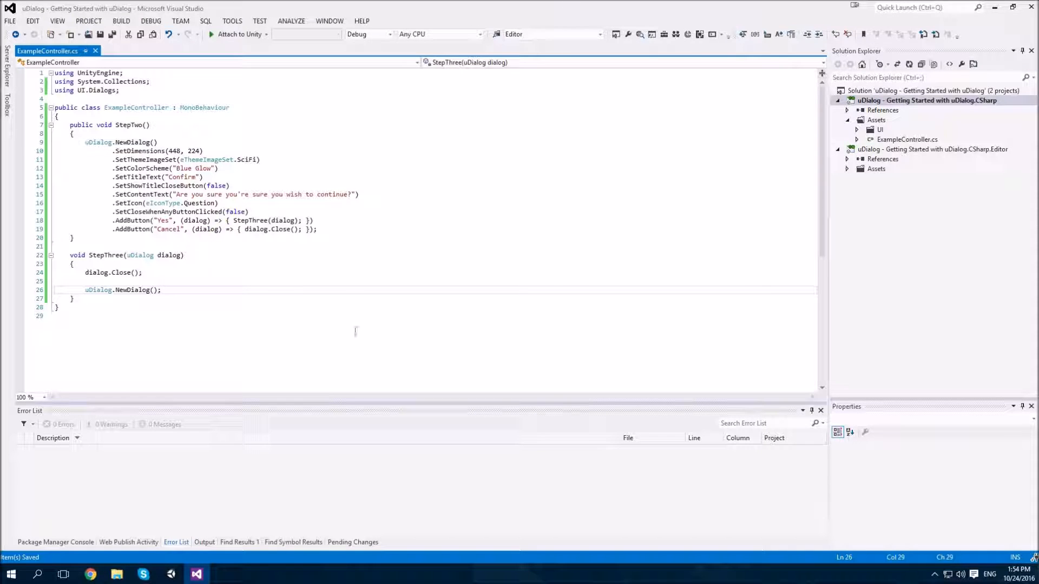
mouse_move(352, 329)
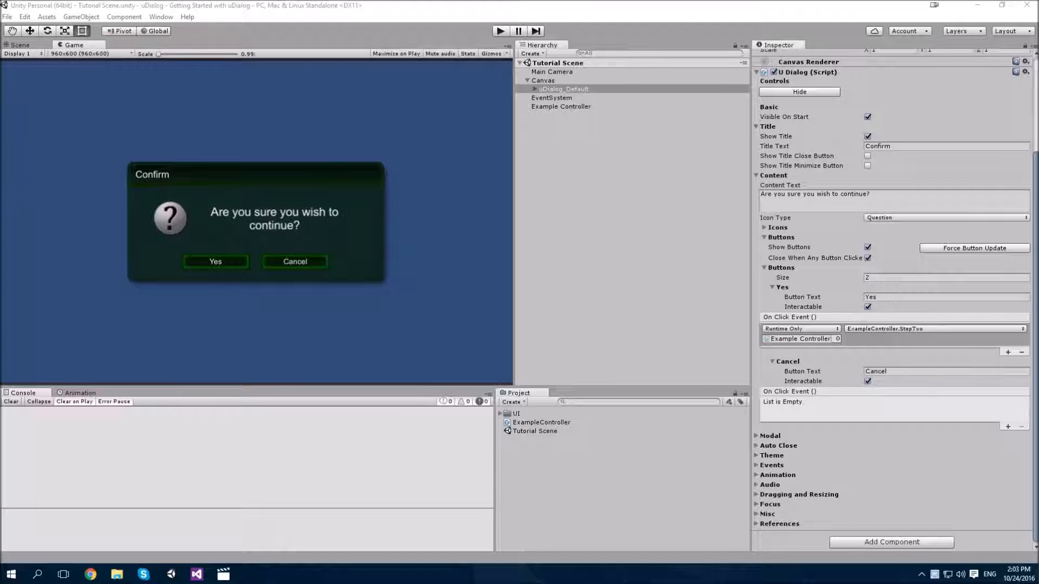
mouse_move(609, 270)
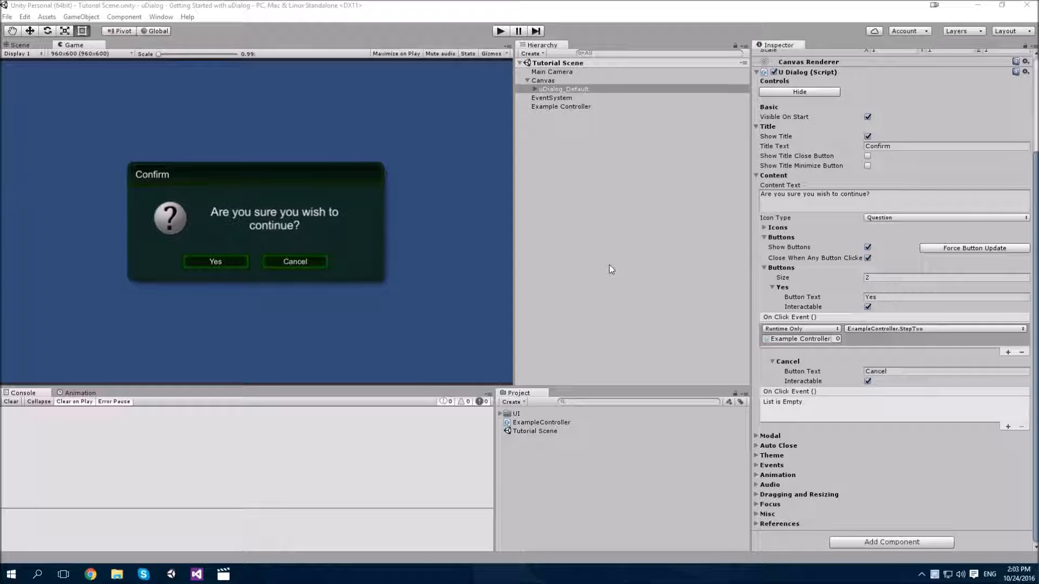
mouse_move(596, 275)
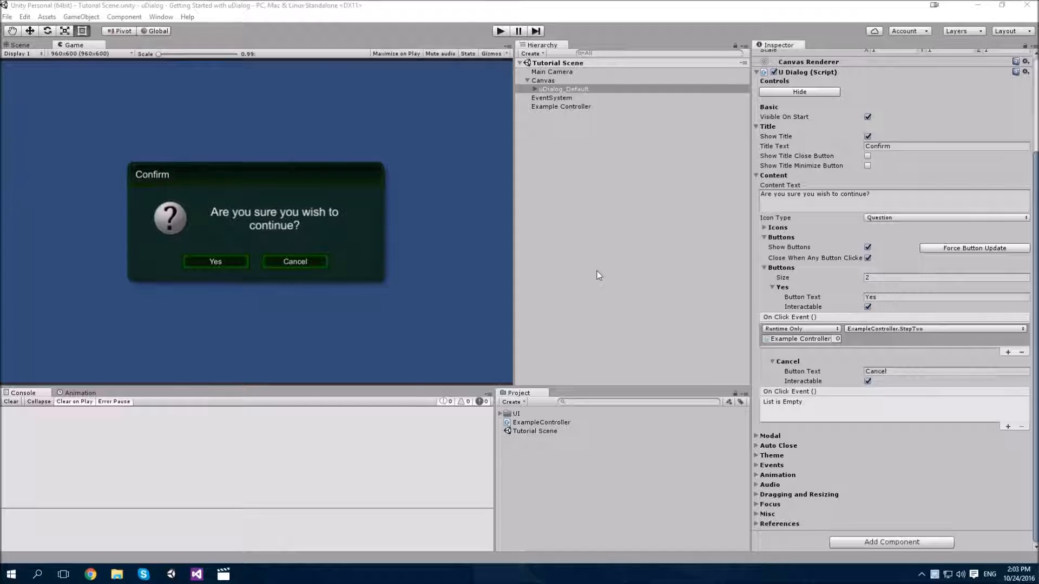